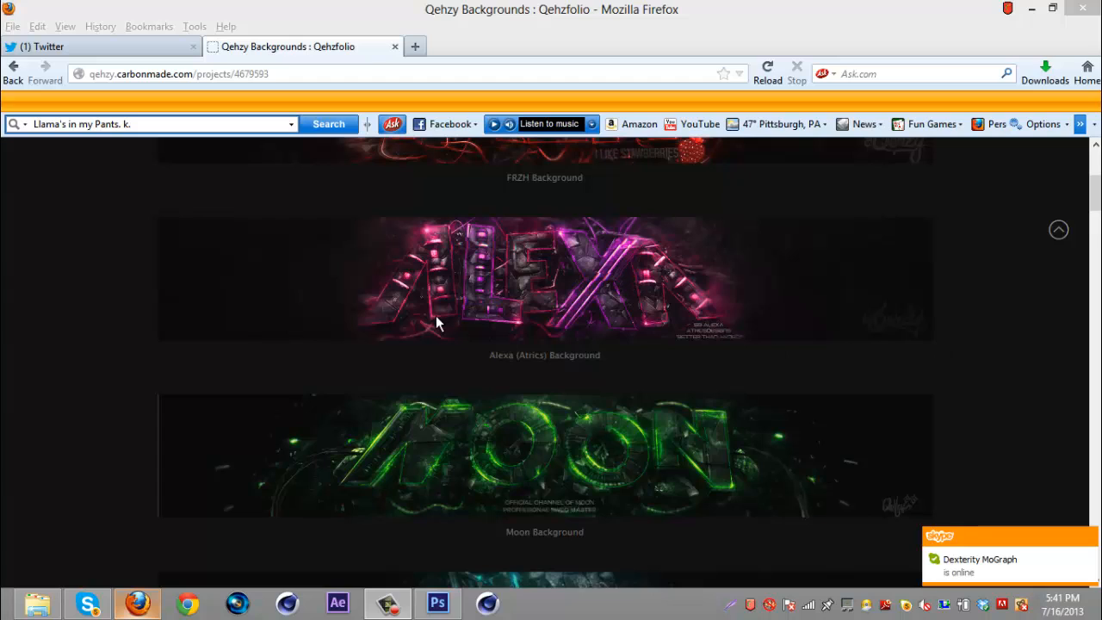
pyautogui.moveTo(474, 260)
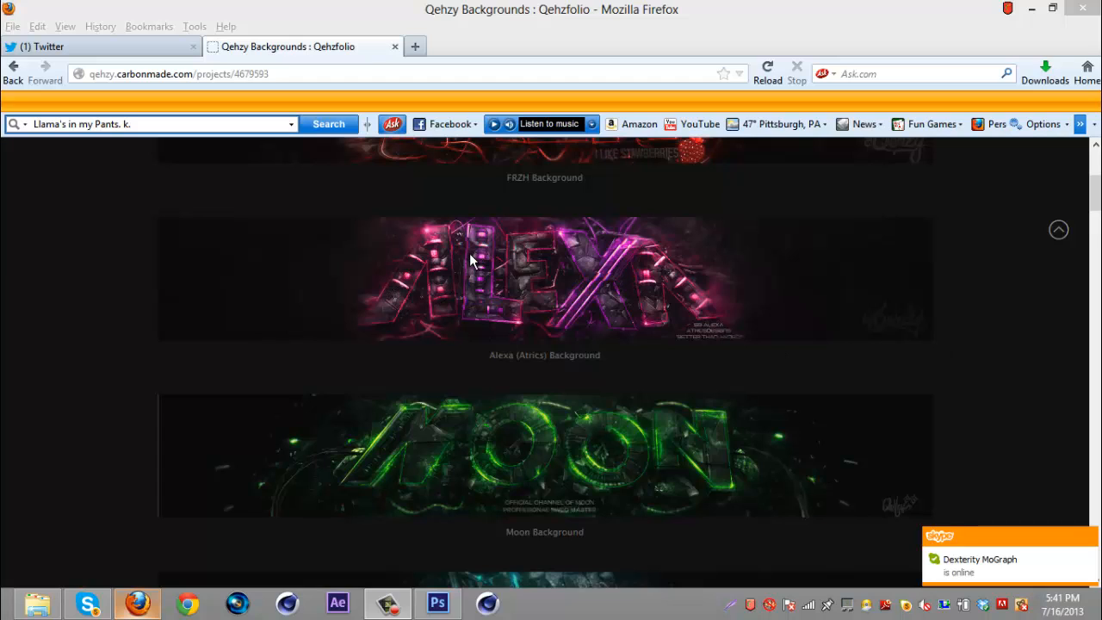
pyautogui.moveTo(474, 241)
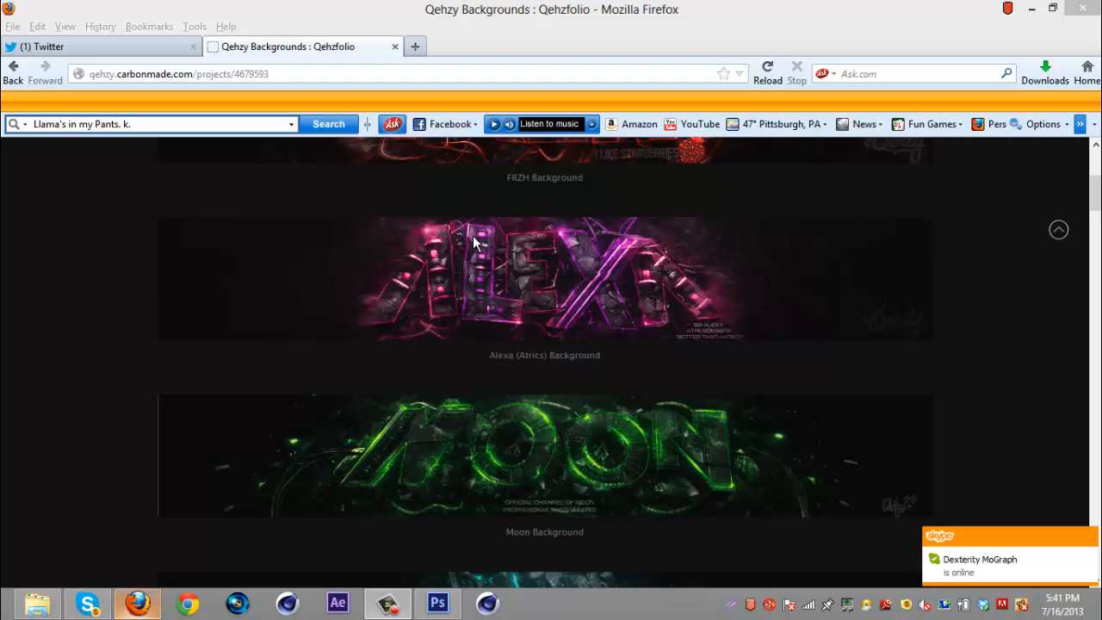
pyautogui.moveTo(514, 307)
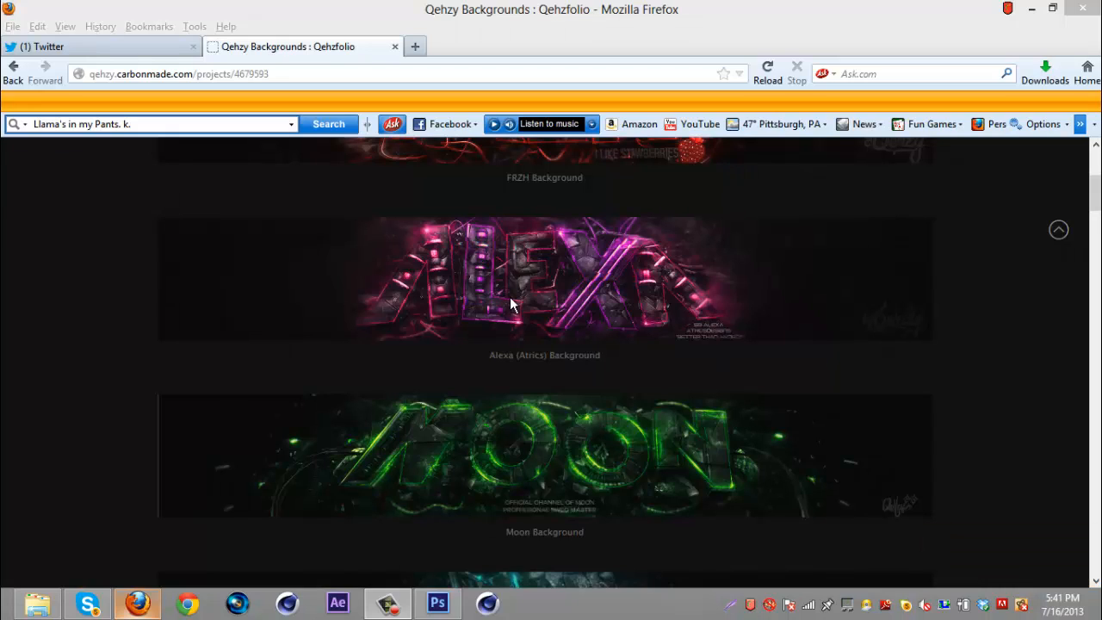
pyautogui.moveTo(455, 244)
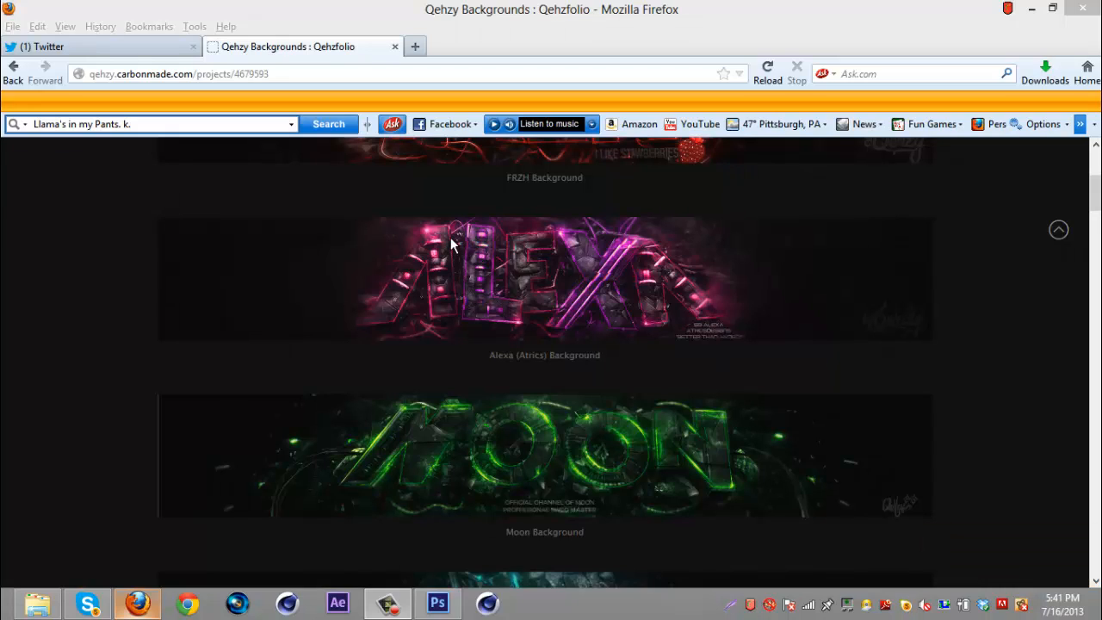
pyautogui.moveTo(485, 312)
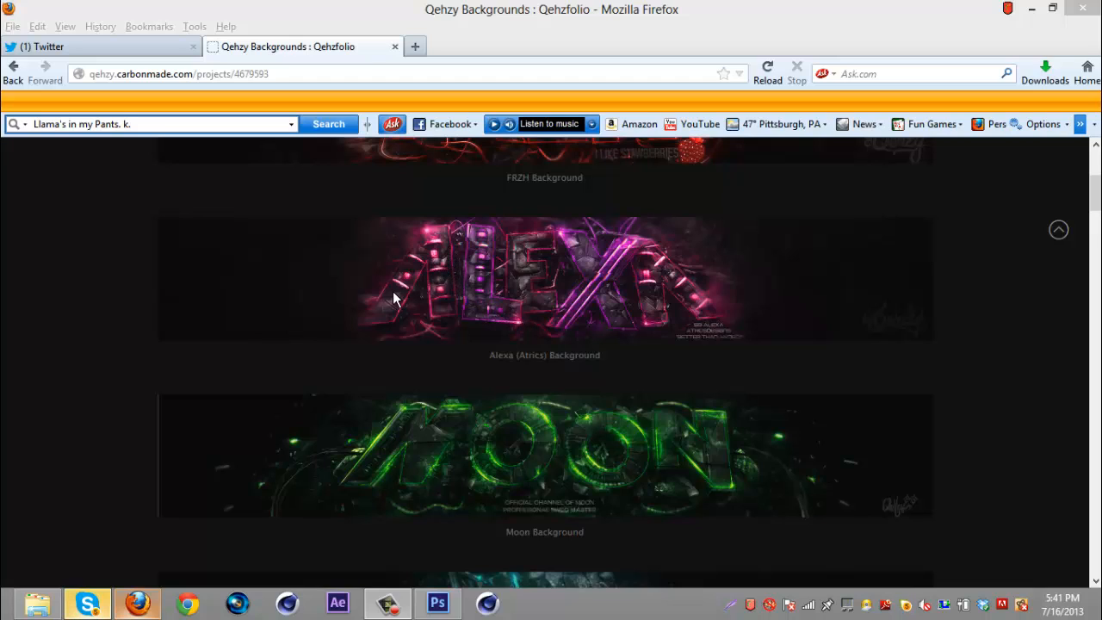
pyautogui.moveTo(439, 577)
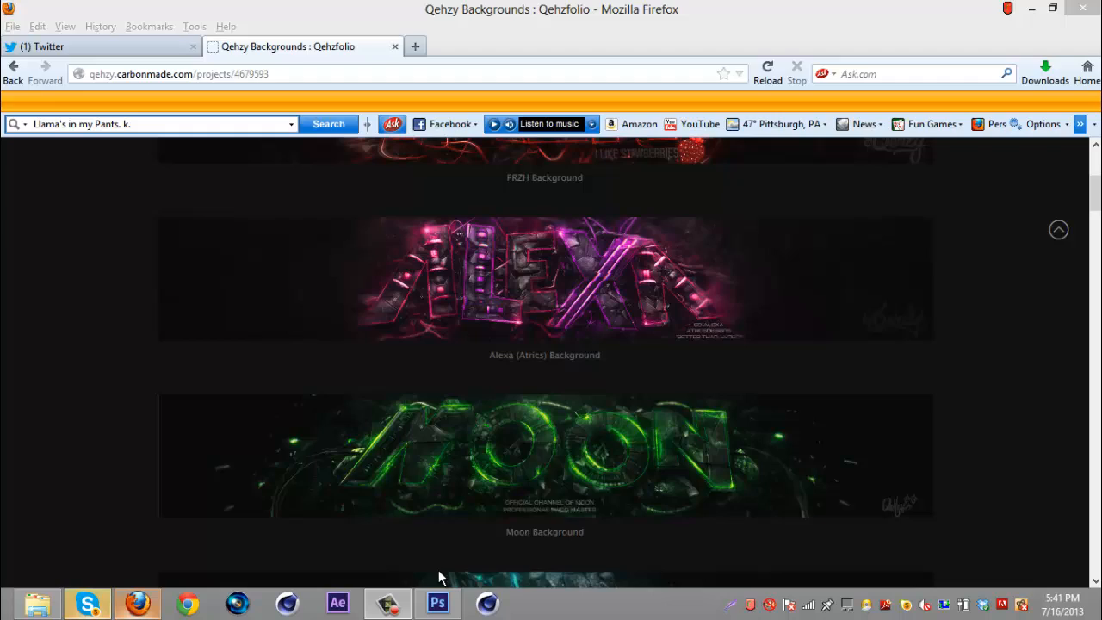
# Return to the Photoshop document and recolour the Alexa layer's orange lights green.
pyautogui.click(437, 602)
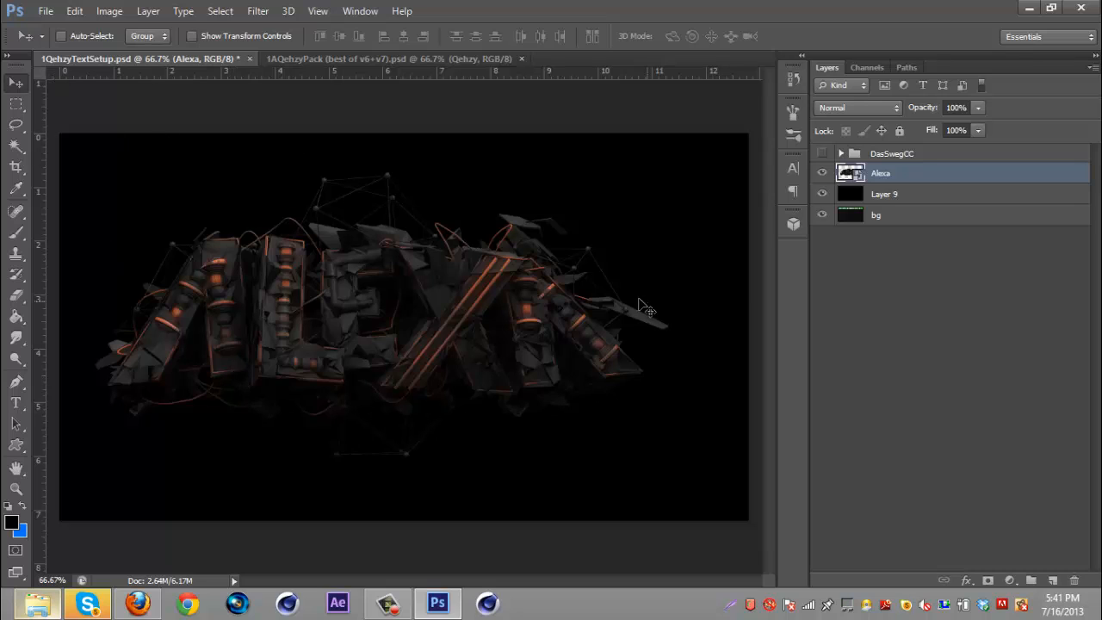
pyautogui.moveTo(393, 189)
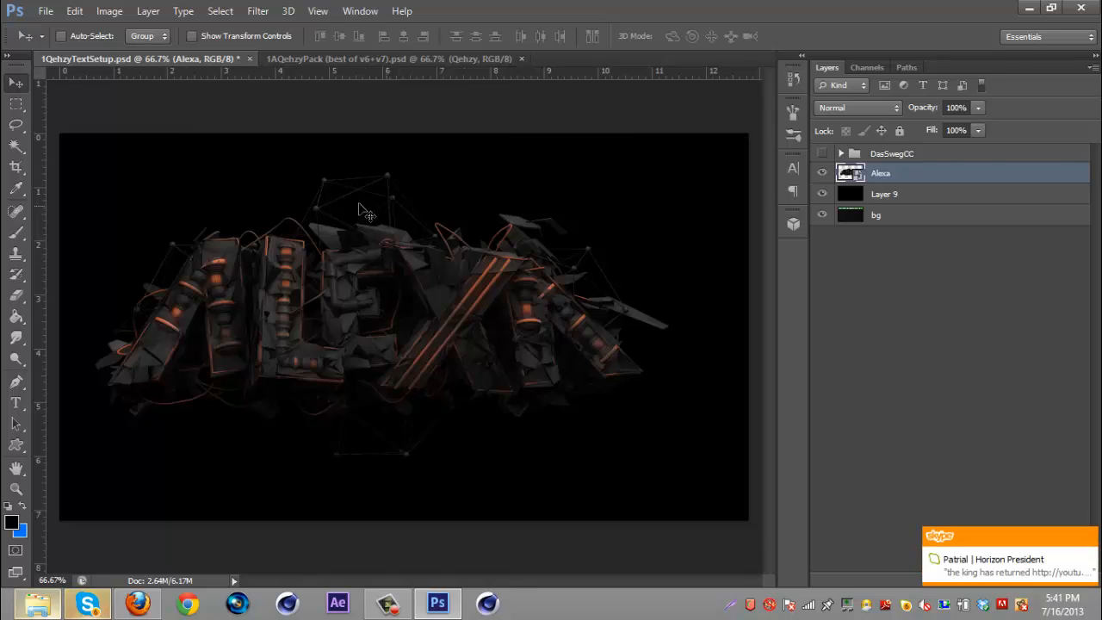
pyautogui.moveTo(896, 191)
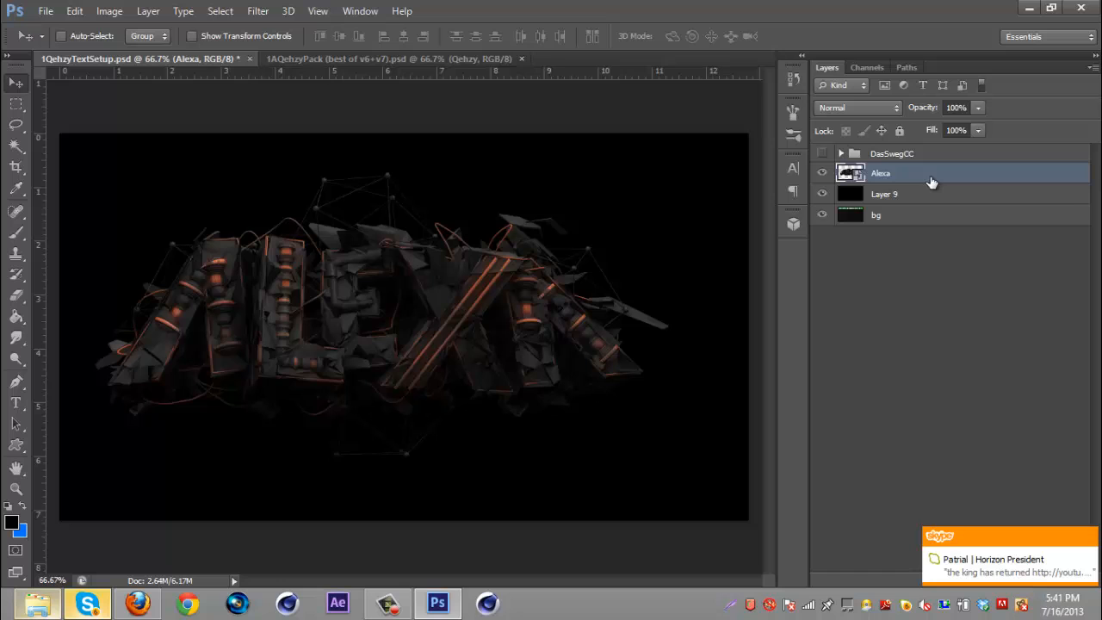
pyautogui.rightClick(880, 172)
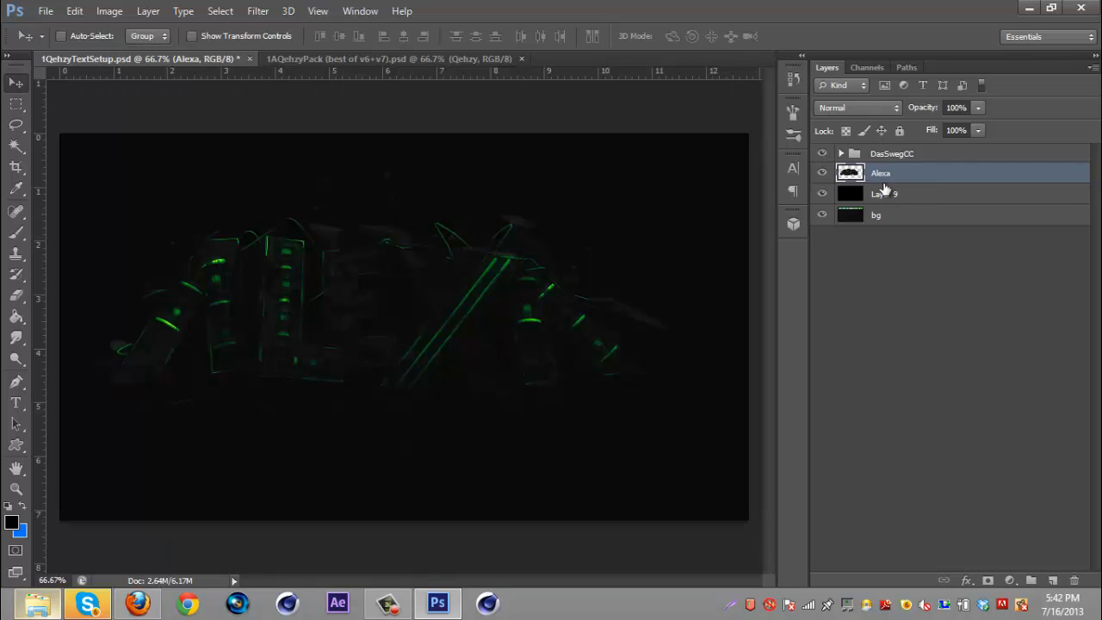
pyautogui.moveTo(913, 175)
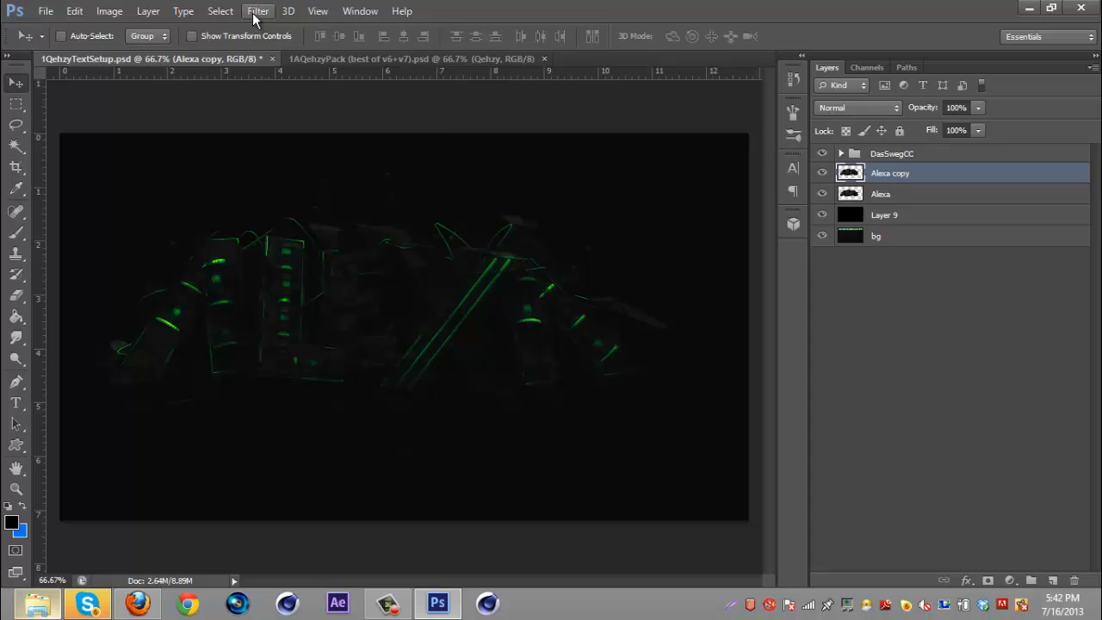
# Apply Filter Gallery > Stylize > Glowing Edges to the duplicated Alexa copy.
pyautogui.click(258, 11)
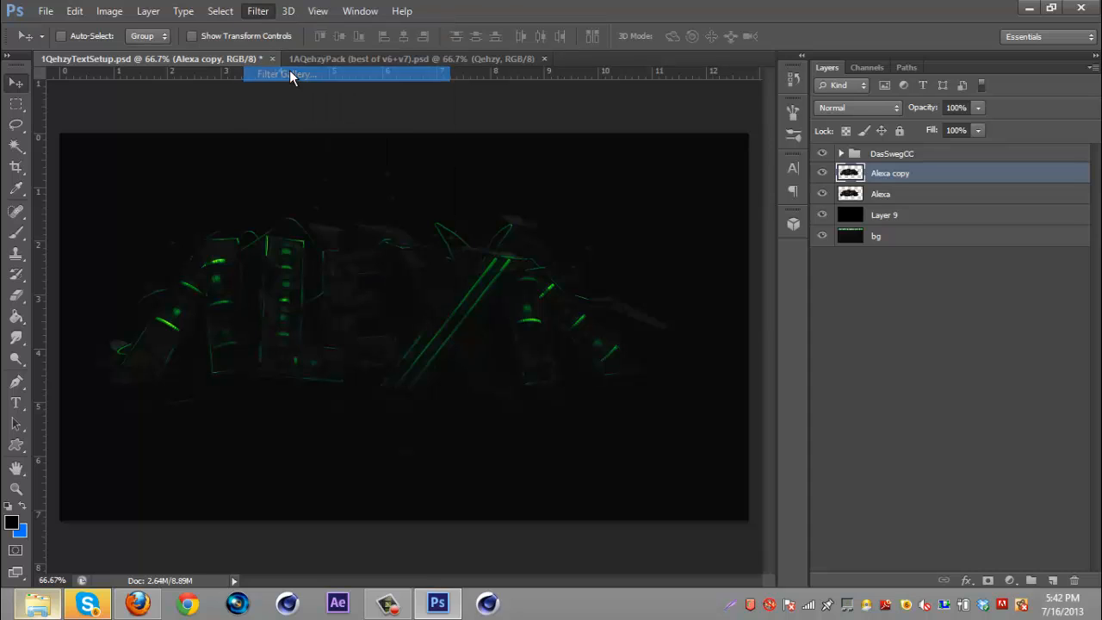
pyautogui.click(286, 73)
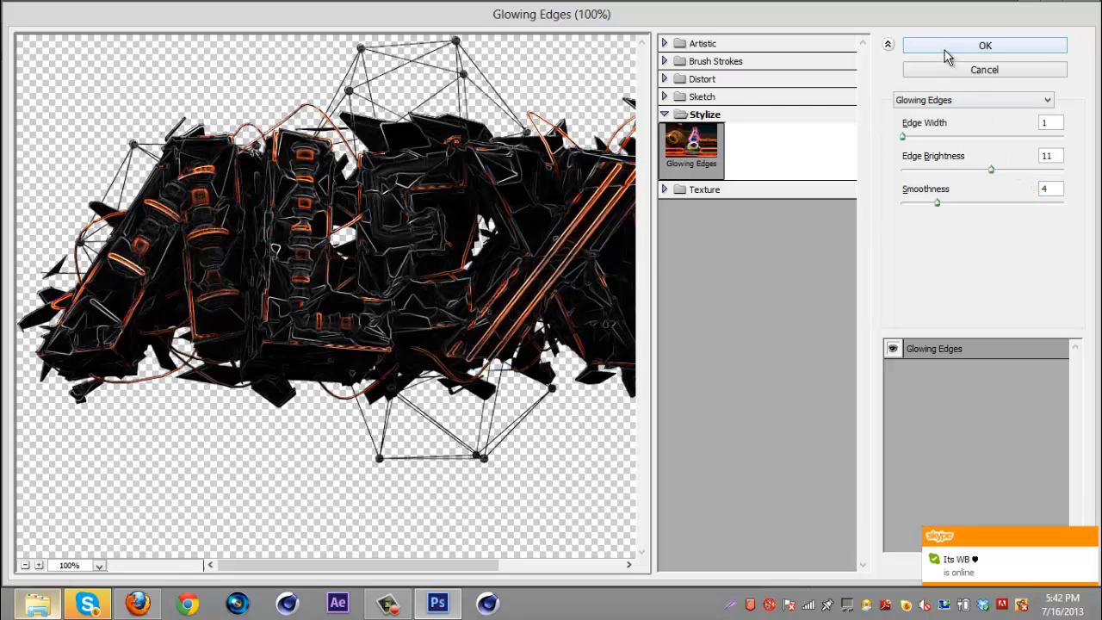
pyautogui.click(985, 45)
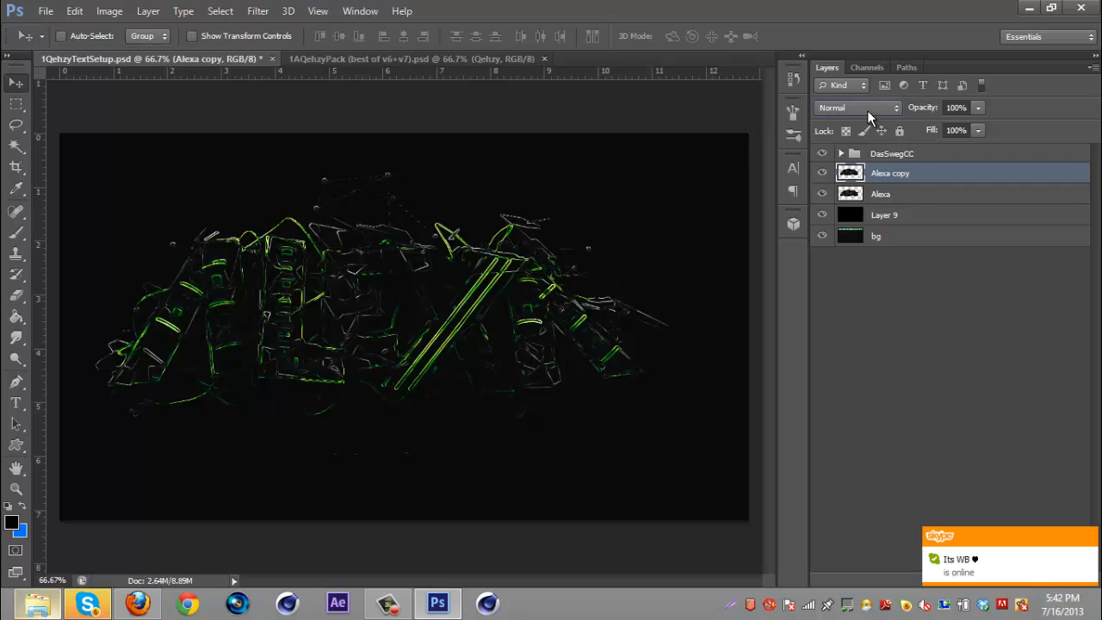
# Blend the Alexa copy with Linear Dodge (Add) at 17% opacity.
pyautogui.click(858, 107)
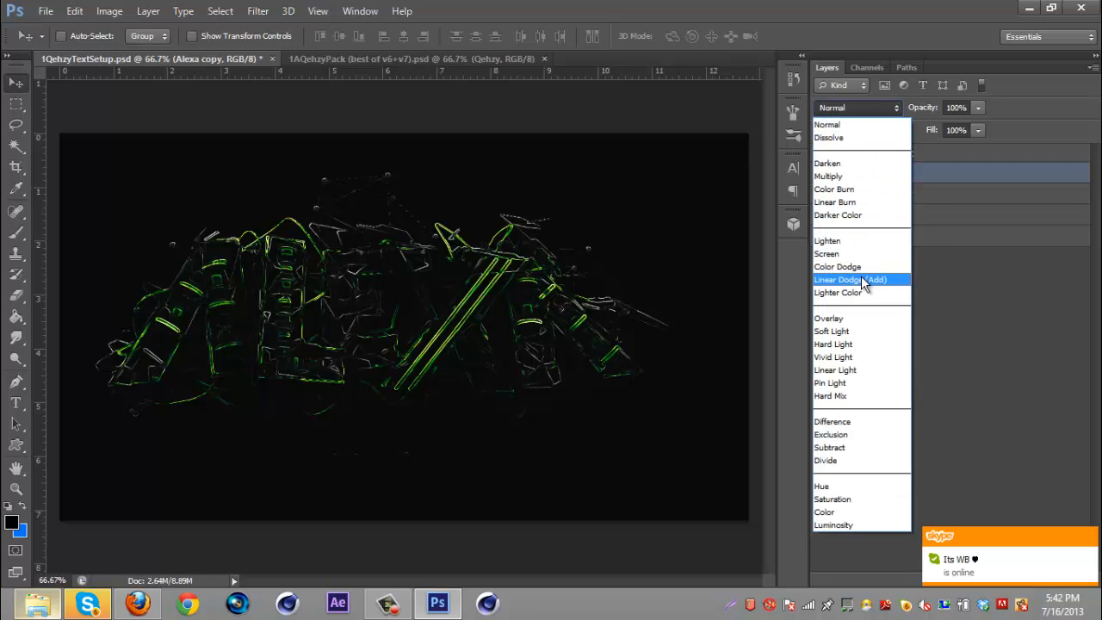
pyautogui.click(851, 279)
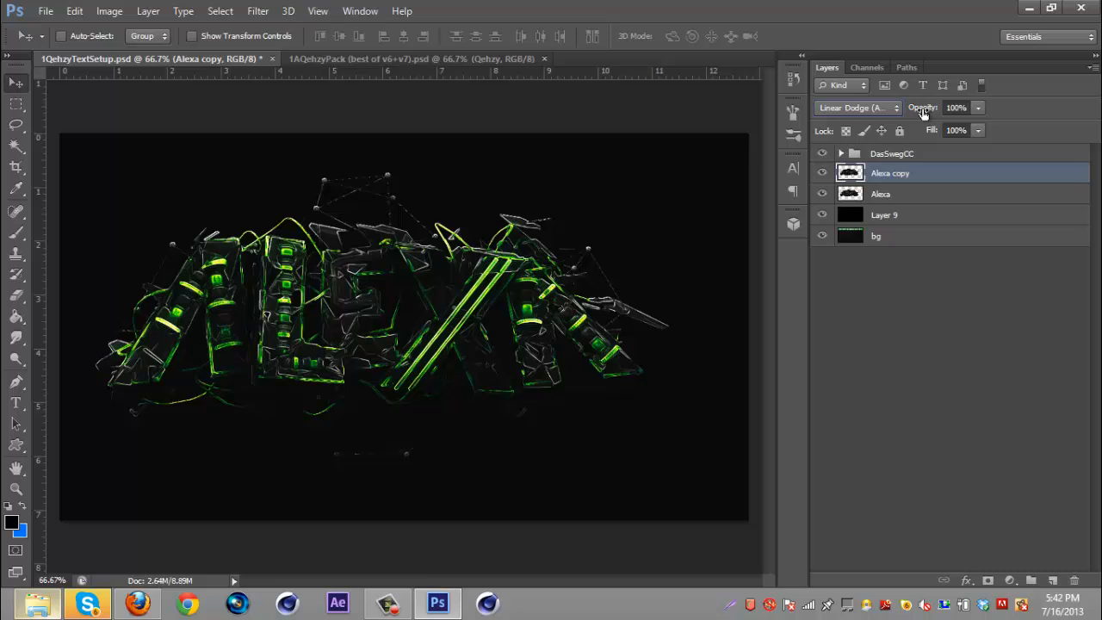
pyautogui.moveTo(888, 165)
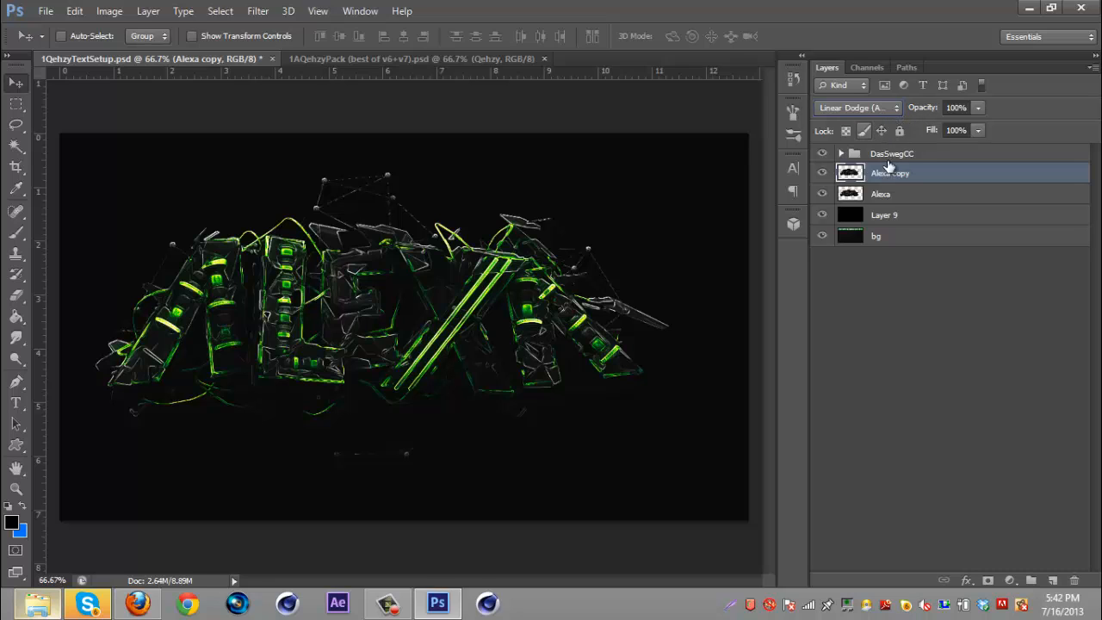
pyautogui.click(858, 107)
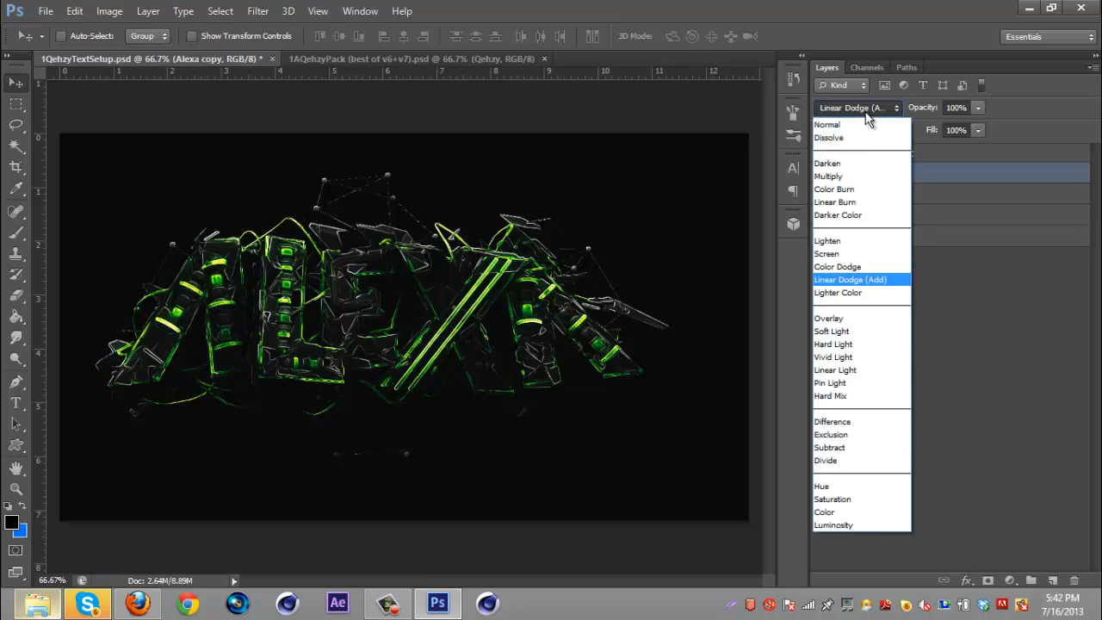
pyautogui.click(851, 279)
pyautogui.write('30')
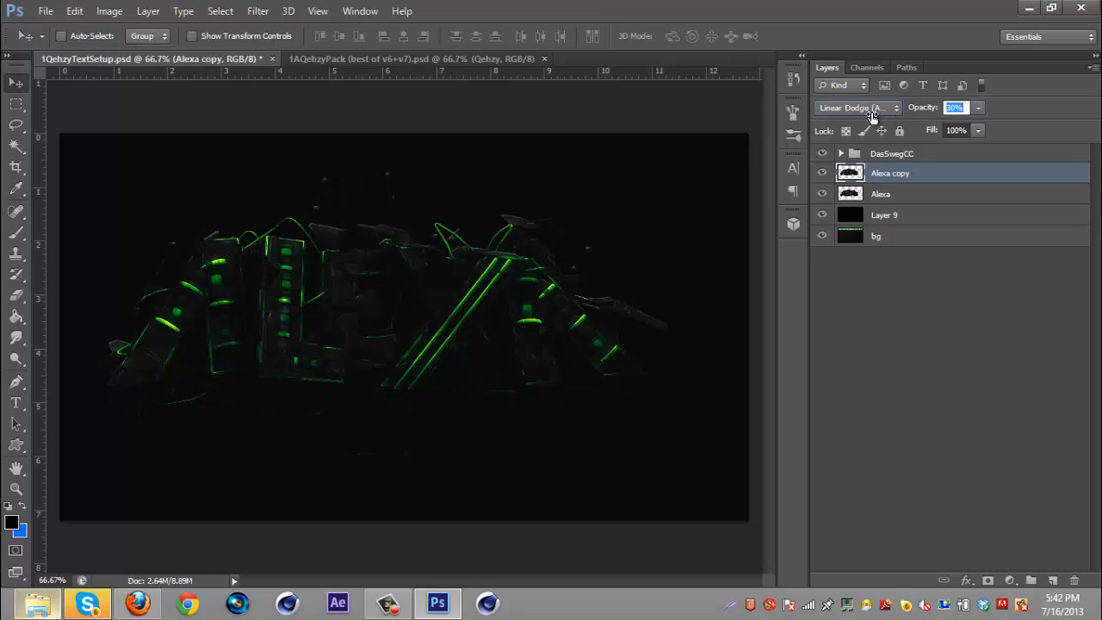
pyautogui.click(956, 106)
pyautogui.write('17')
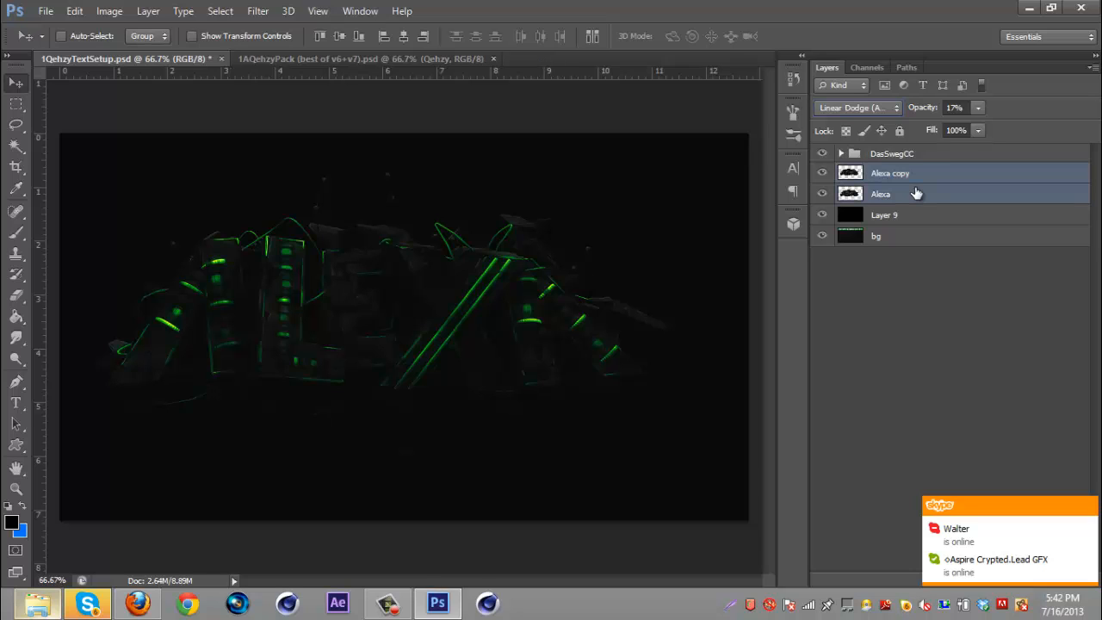
pyautogui.moveTo(882, 189)
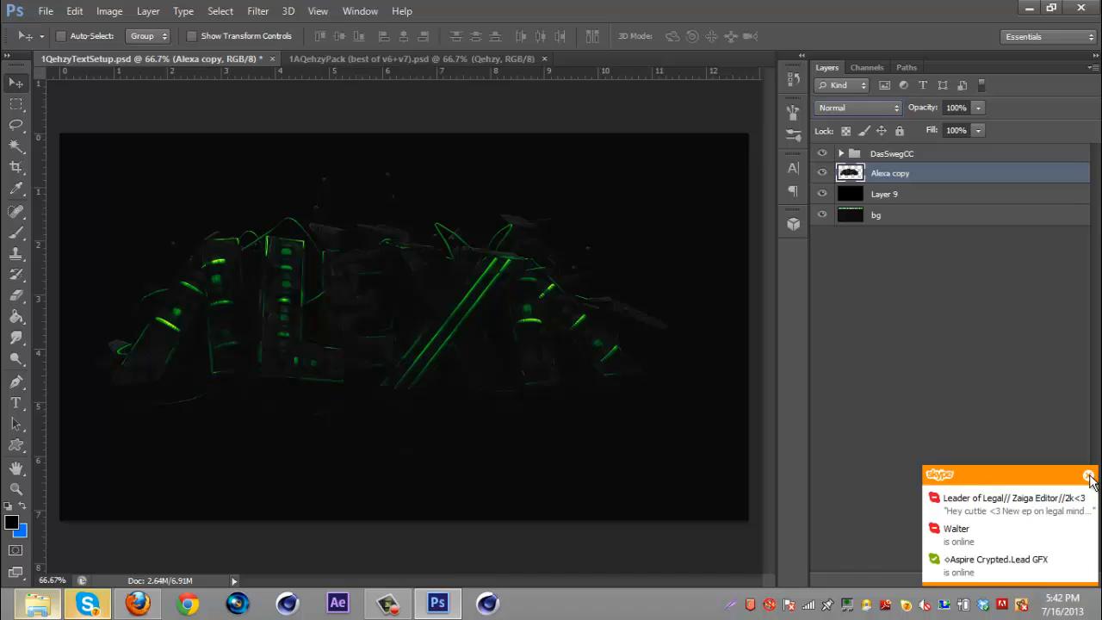
# Merge the copy with the original and rename the merged layer Alexa.
pyautogui.click(1089, 477)
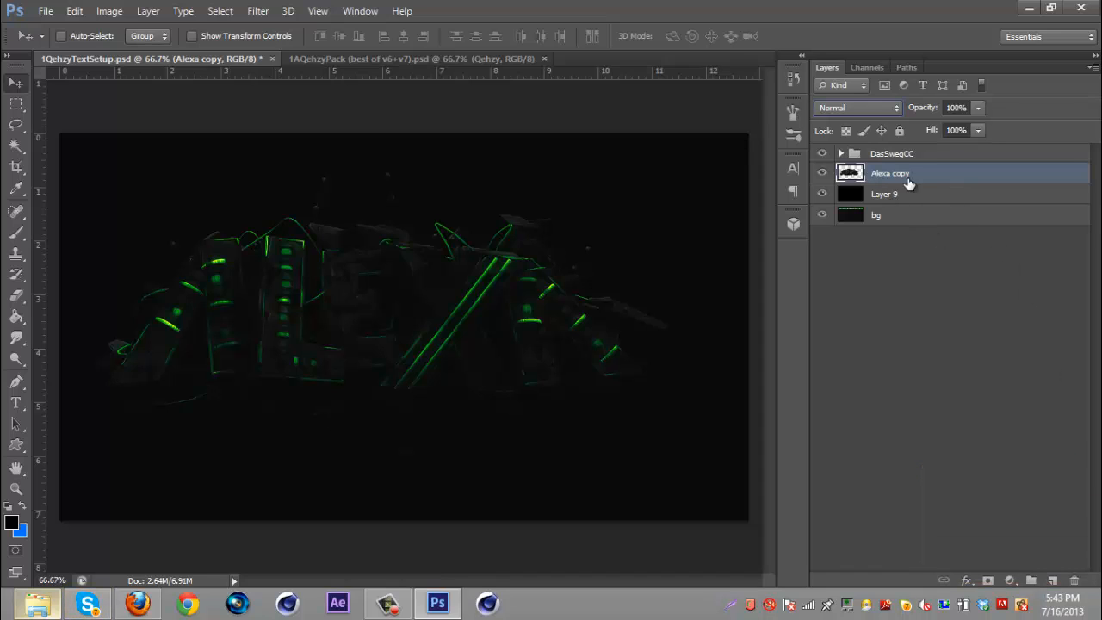
pyautogui.doubleClick(891, 172)
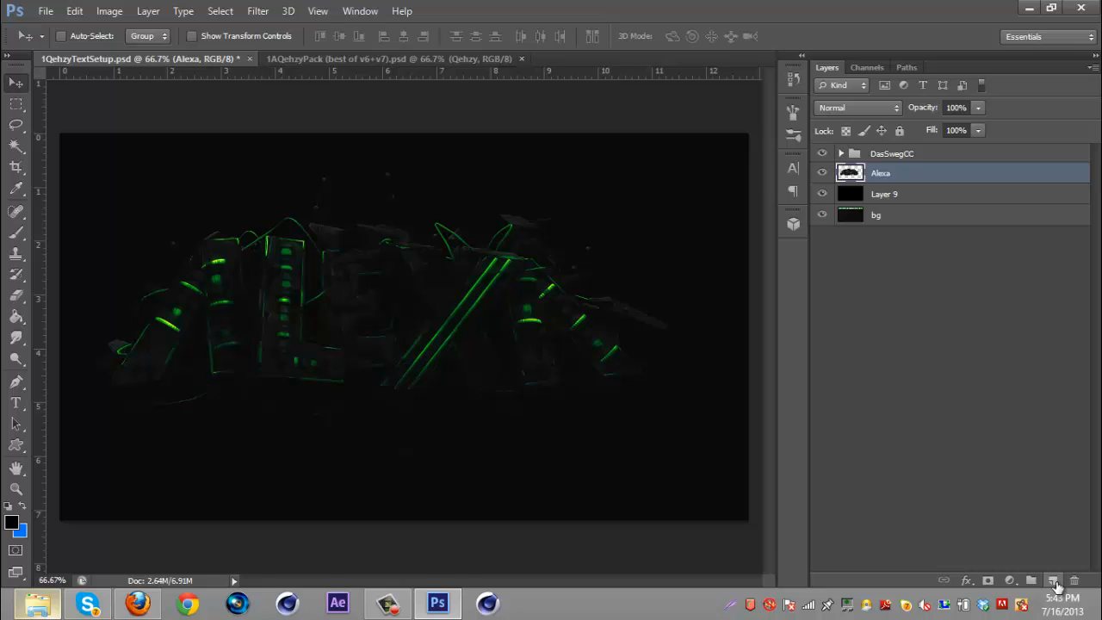
pyautogui.moveTo(1052, 585)
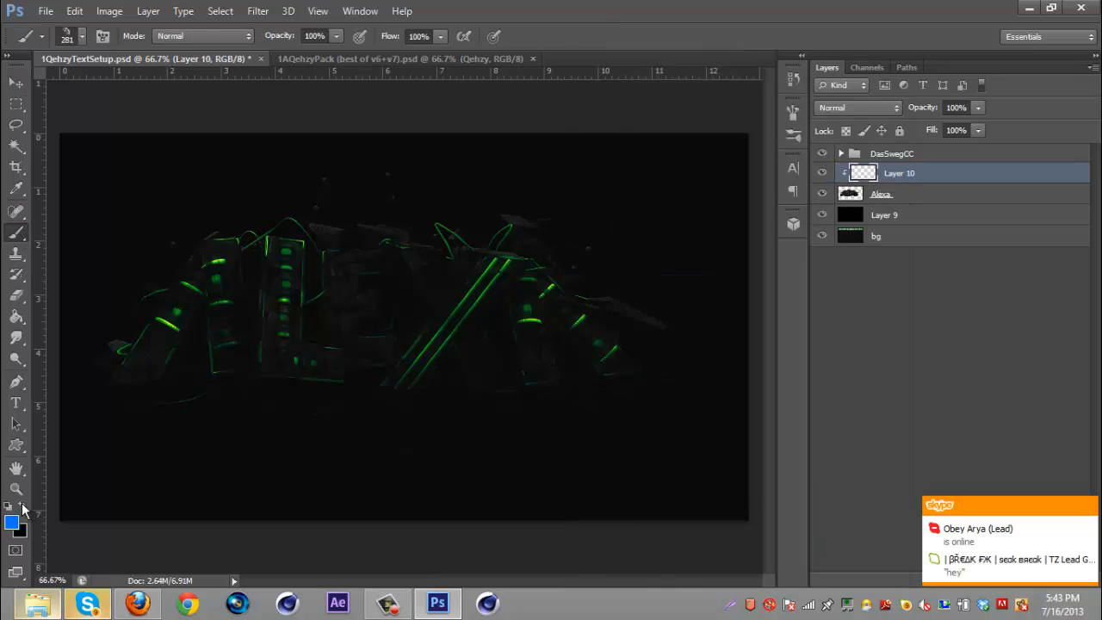
# Paint soft white brush strokes on Layer 10 over each letter A, L, E, X, A.
pyautogui.click(10, 520)
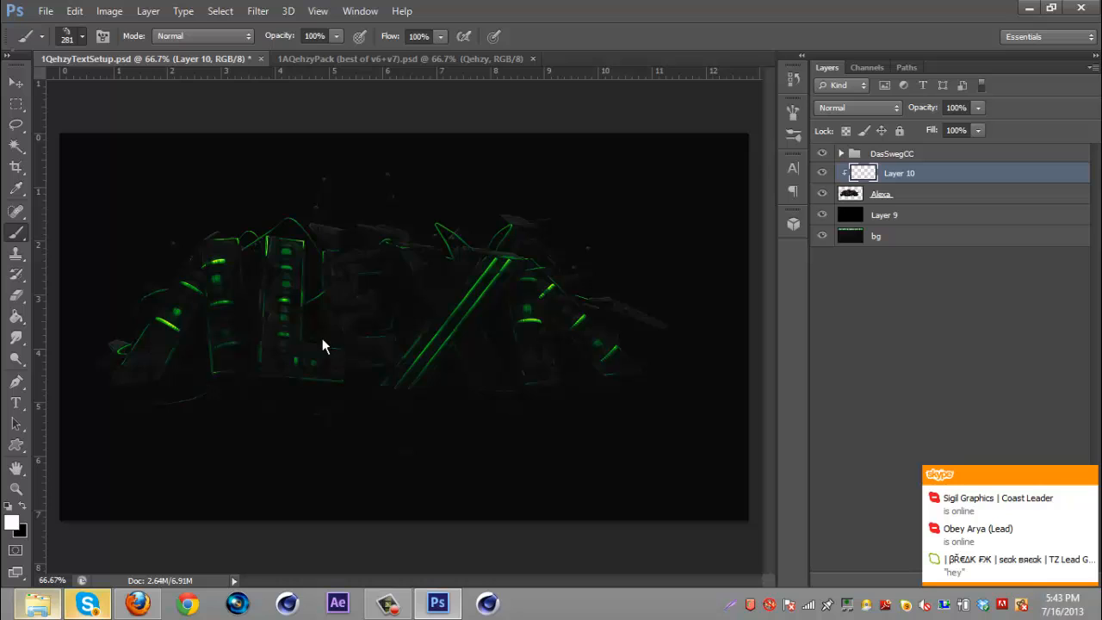
pyautogui.click(83, 37)
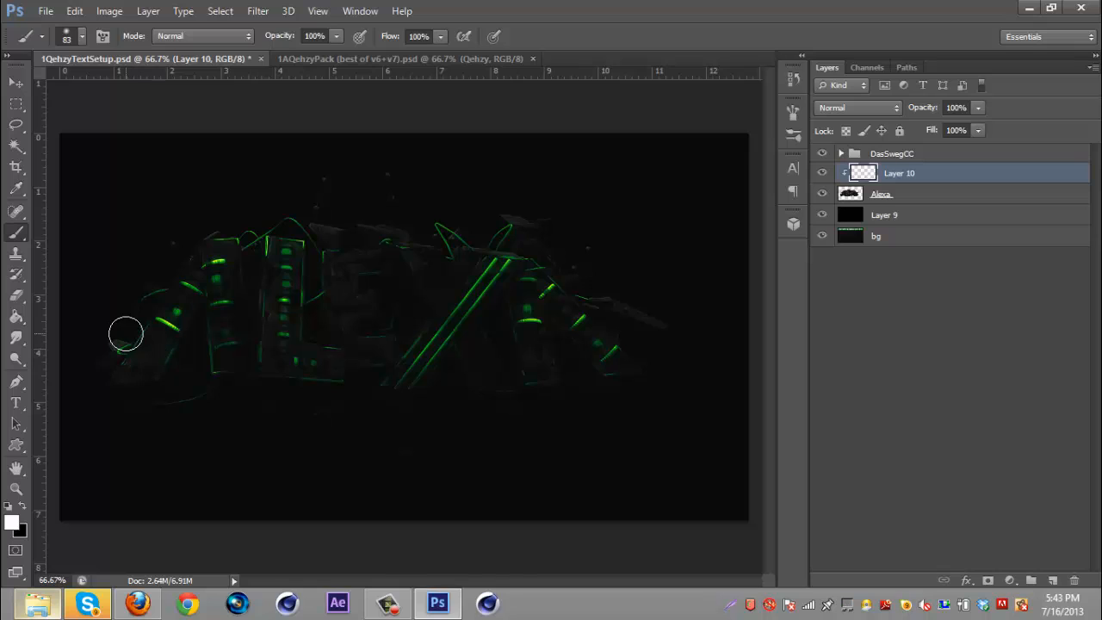
pyautogui.moveTo(150, 352)
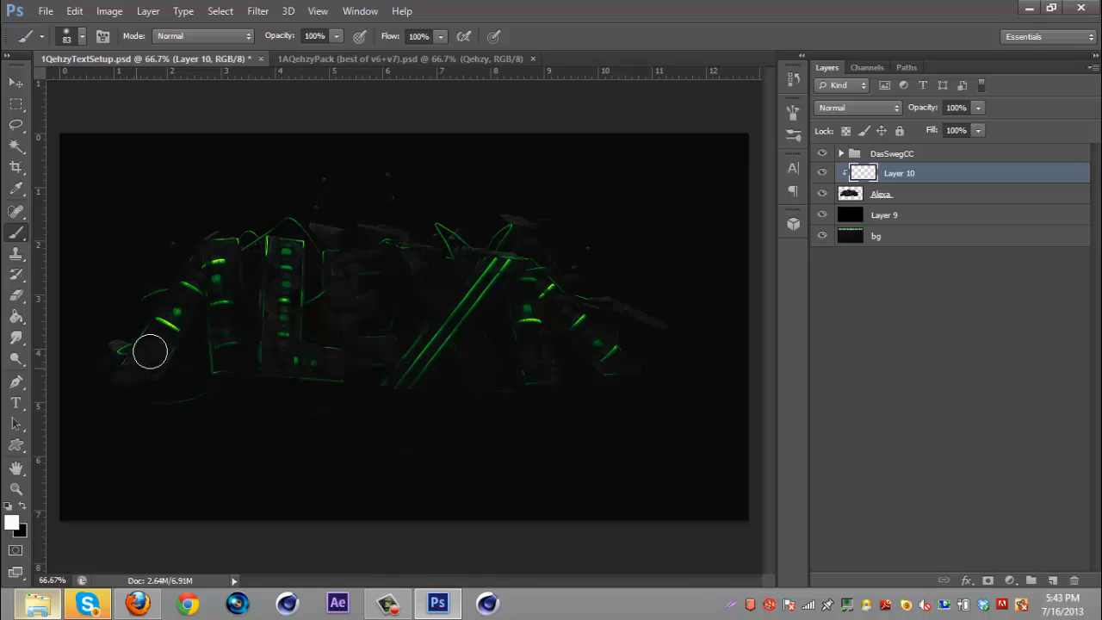
pyautogui.moveTo(152, 351); pyautogui.dragTo(172, 314)
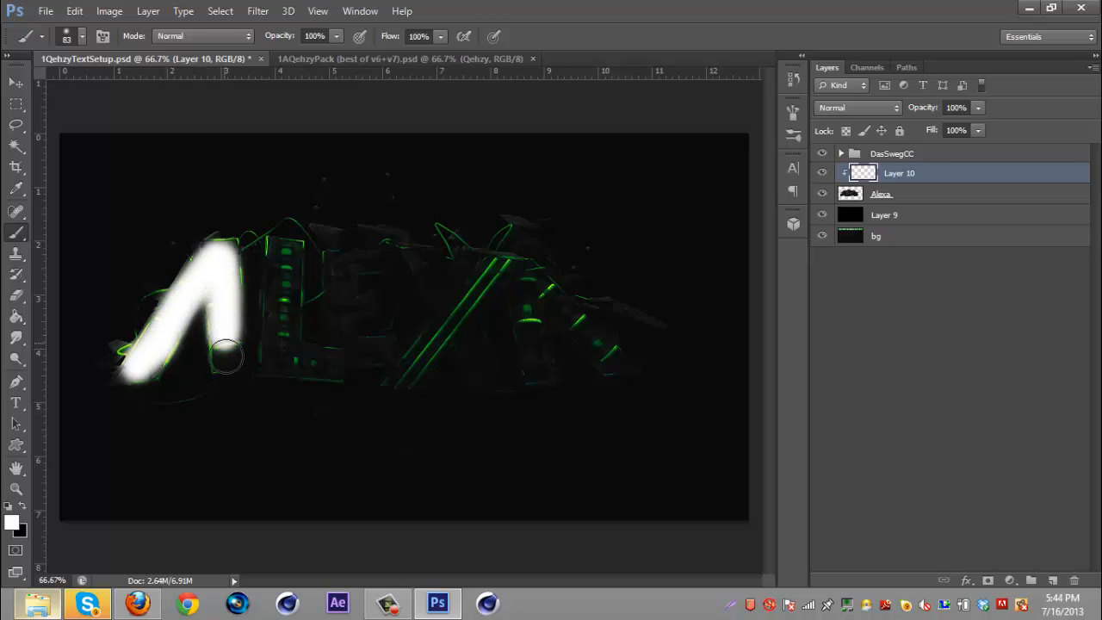
pyautogui.moveTo(227, 355); pyautogui.dragTo(283, 354)
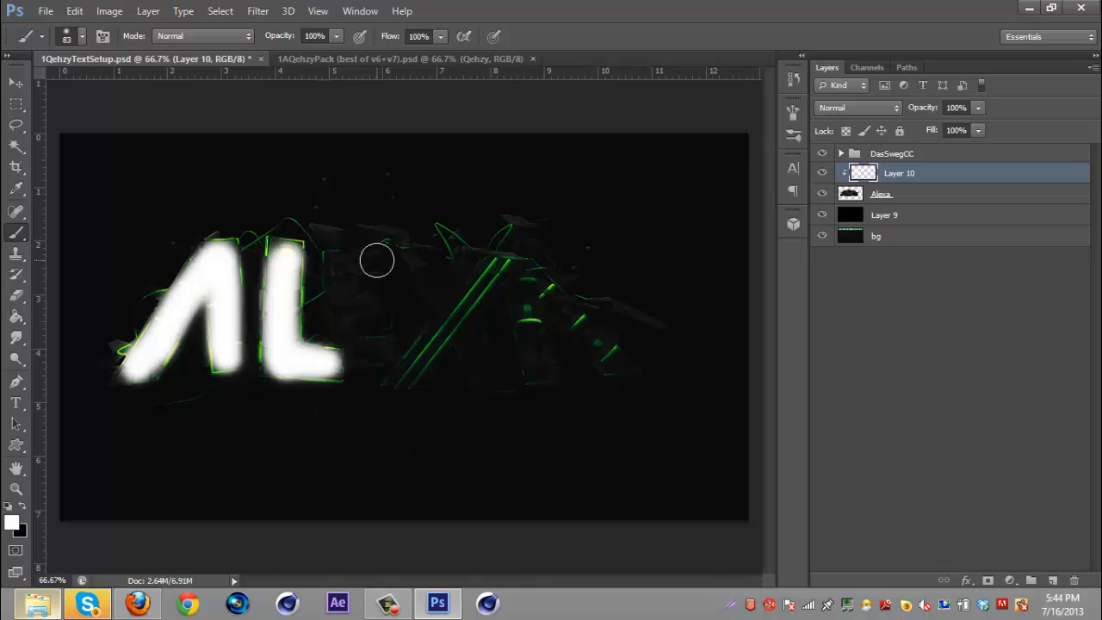
pyautogui.moveTo(379, 258); pyautogui.dragTo(358, 357)
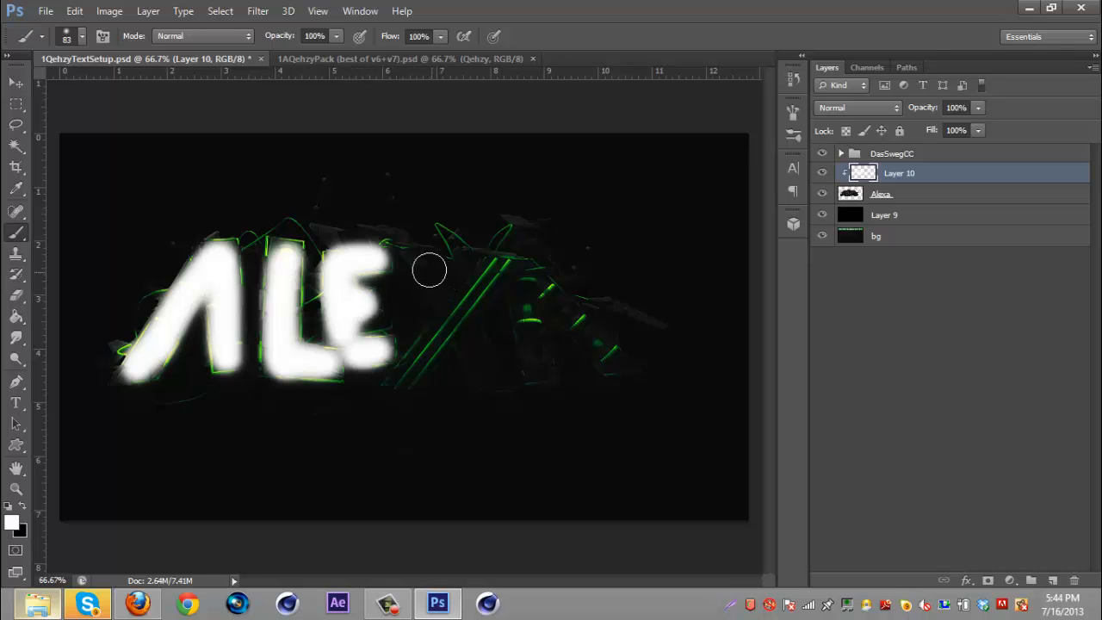
pyautogui.moveTo(439, 258); pyautogui.dragTo(422, 397)
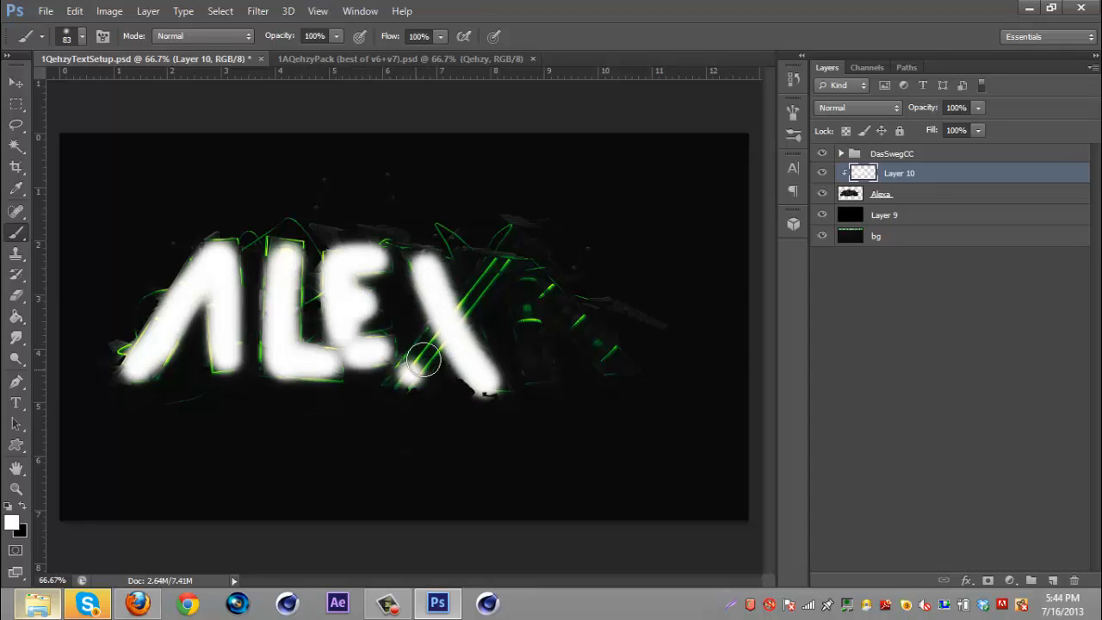
pyautogui.moveTo(422, 362); pyautogui.dragTo(525, 276)
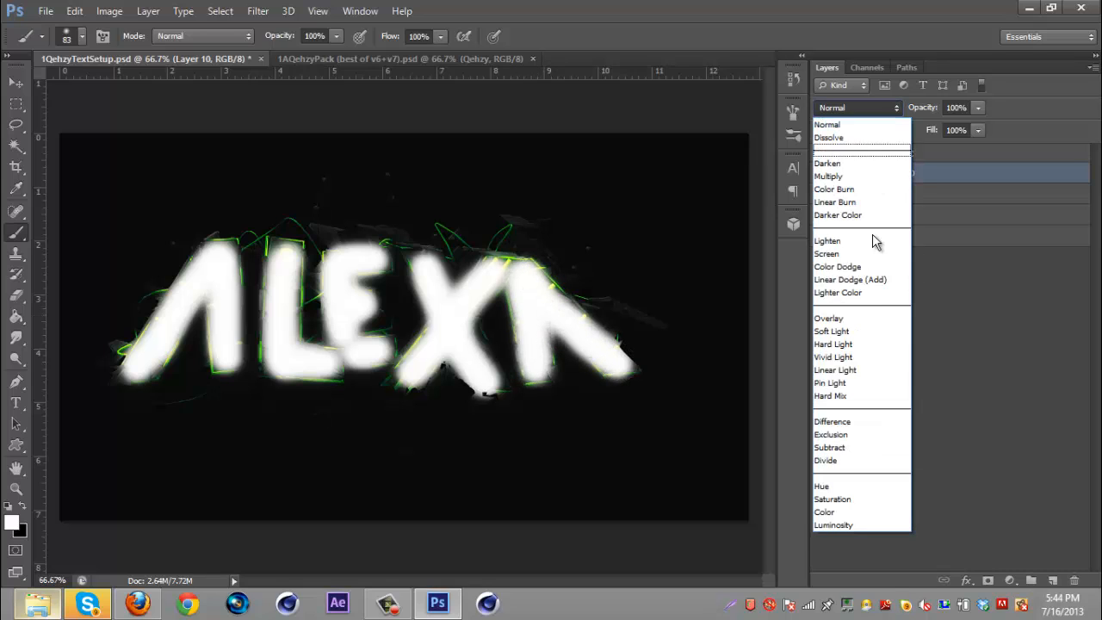
# Set Layer 10 to Overlay and the white-filled Layer 11 to Overlay at 14% opacity.
pyautogui.click(828, 317)
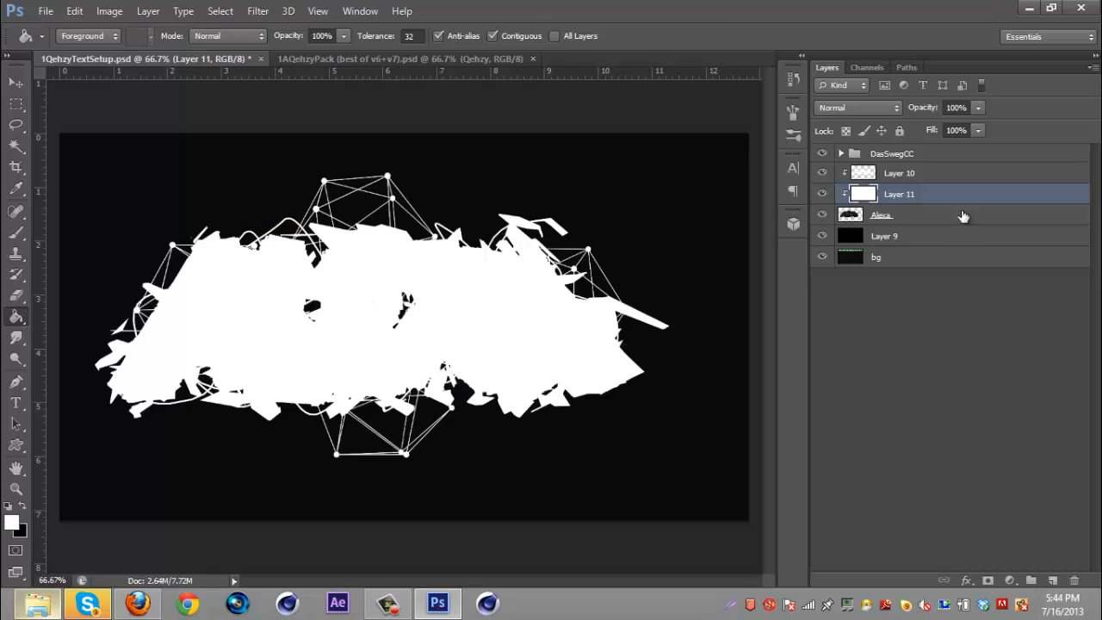
pyautogui.click(858, 107)
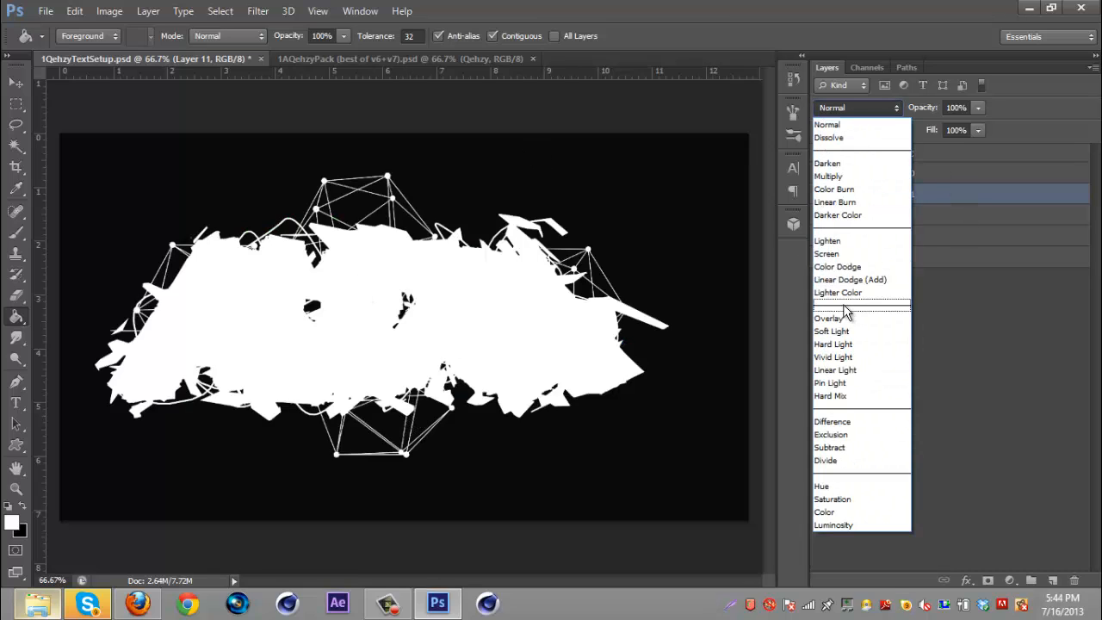
pyautogui.click(828, 317)
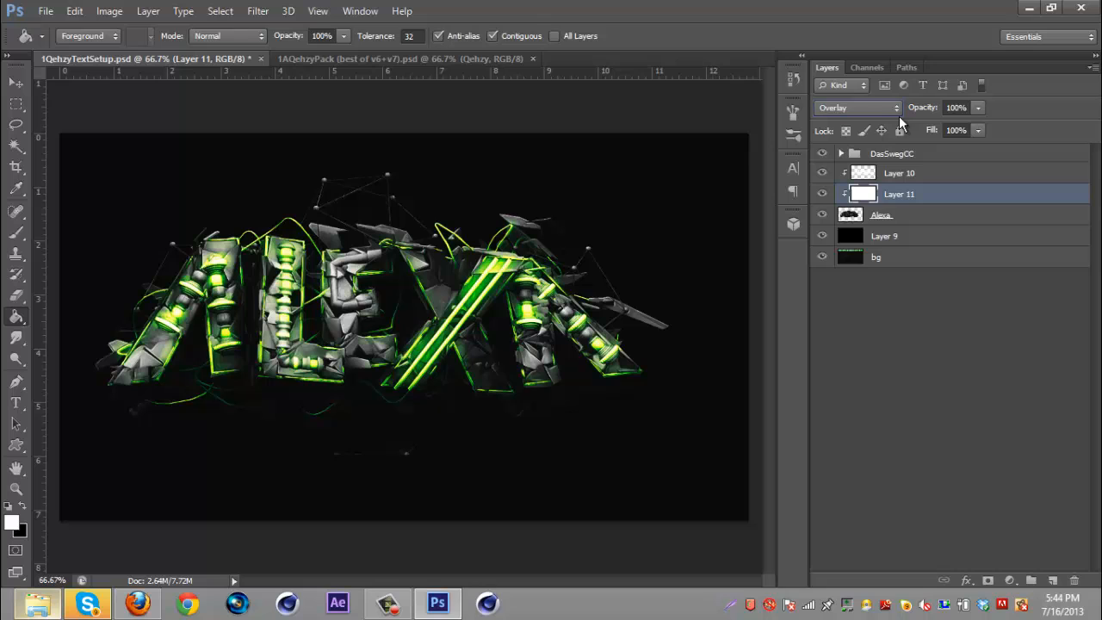
pyautogui.click(956, 107)
pyautogui.write('14')
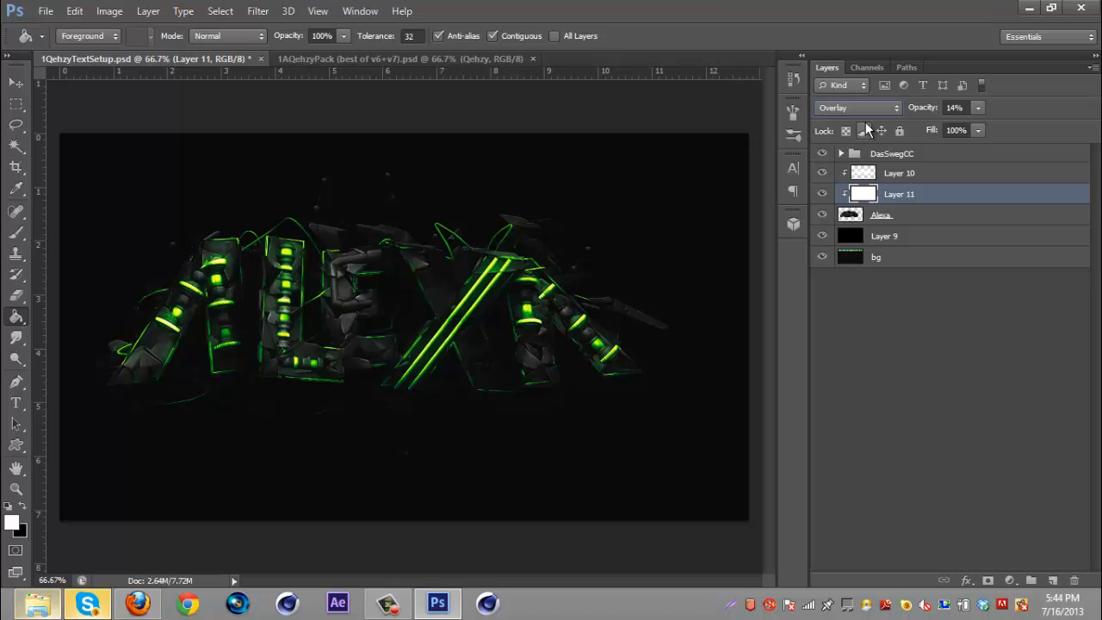
pyautogui.moveTo(861, 131)
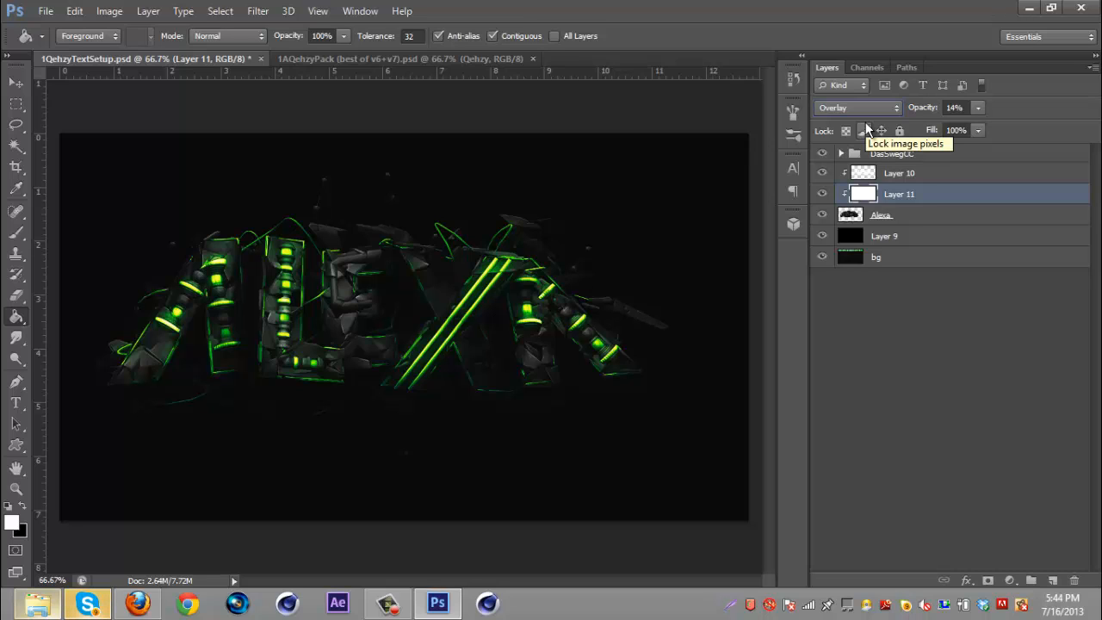
pyautogui.click(882, 214)
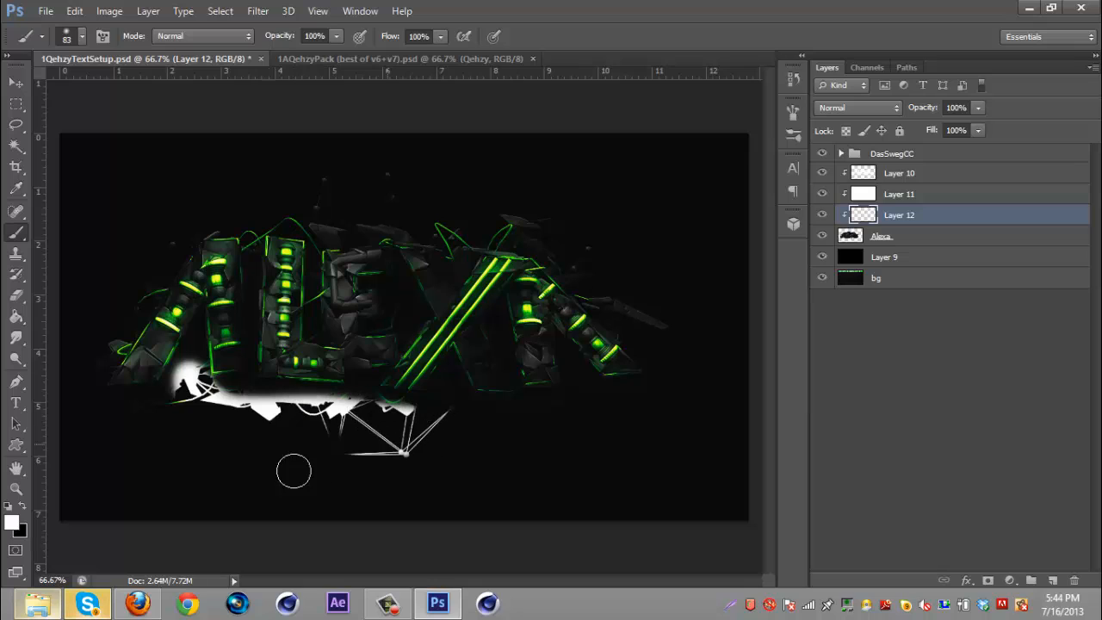
# Paint white highlights on Layer 12 under the text and inside the letters, then blend as Overlay.
pyautogui.moveTo(293, 472); pyautogui.dragTo(593, 406)
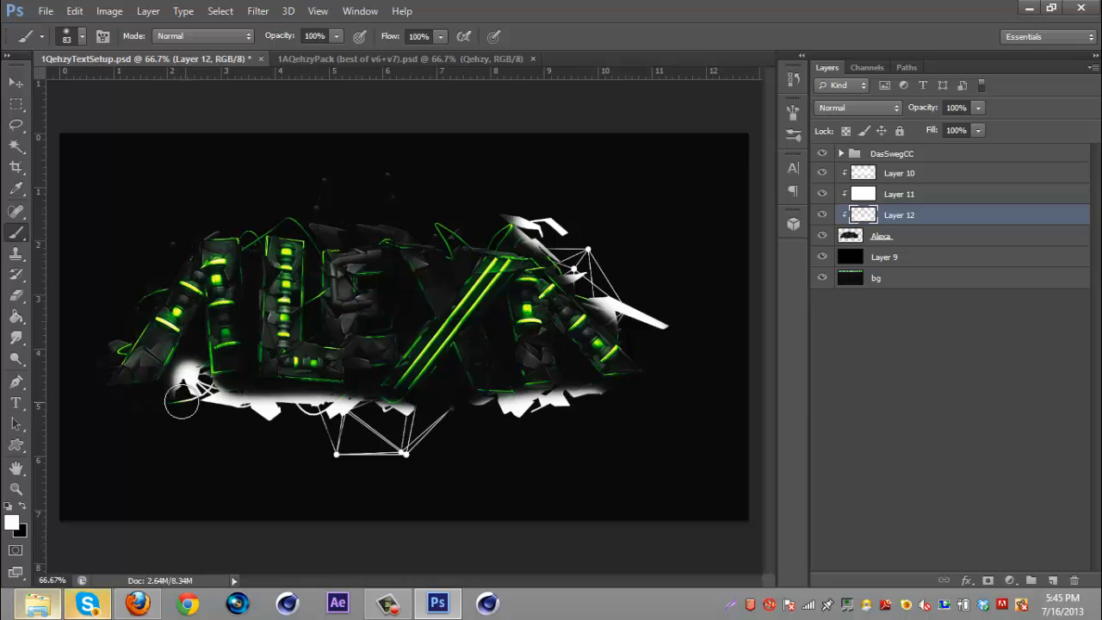
pyautogui.moveTo(187, 405); pyautogui.dragTo(107, 313)
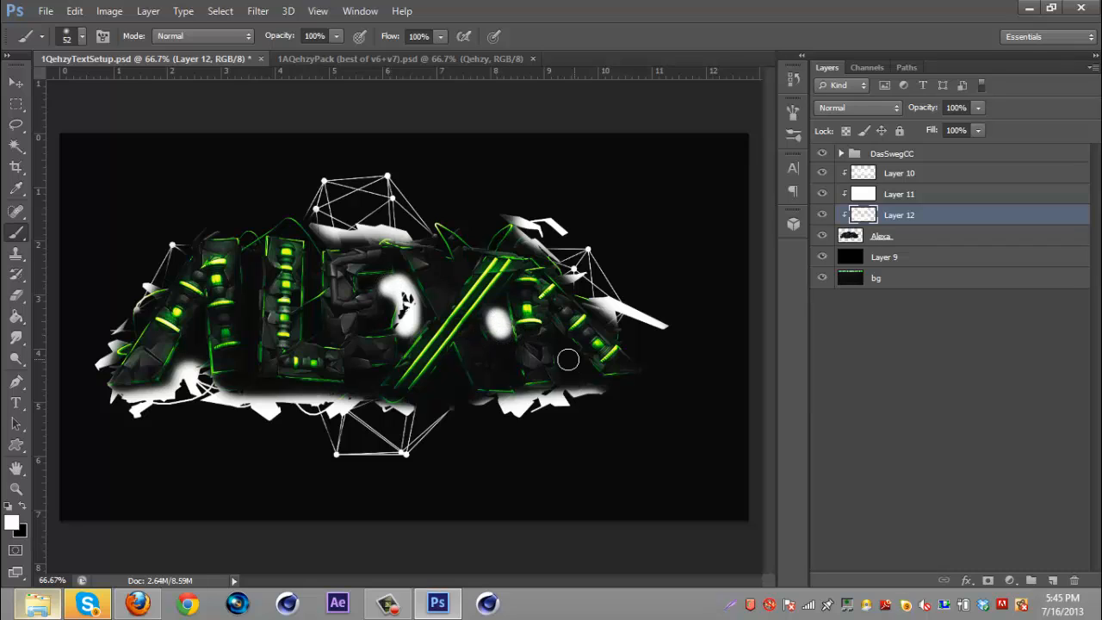
pyautogui.moveTo(569, 360); pyautogui.dragTo(617, 389)
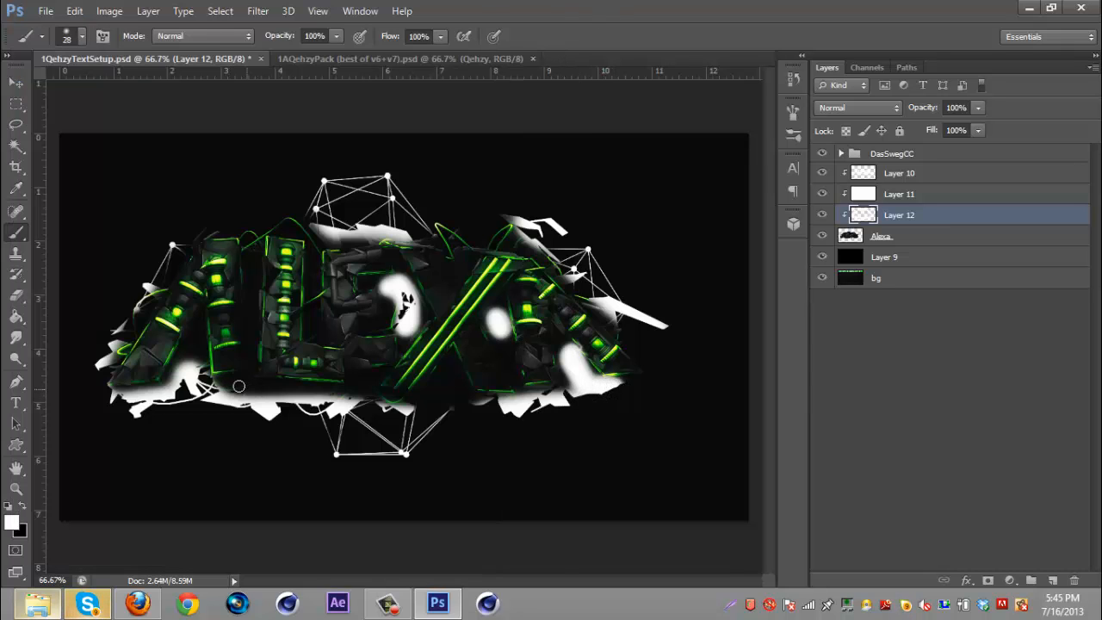
pyautogui.moveTo(240, 388); pyautogui.dragTo(324, 389)
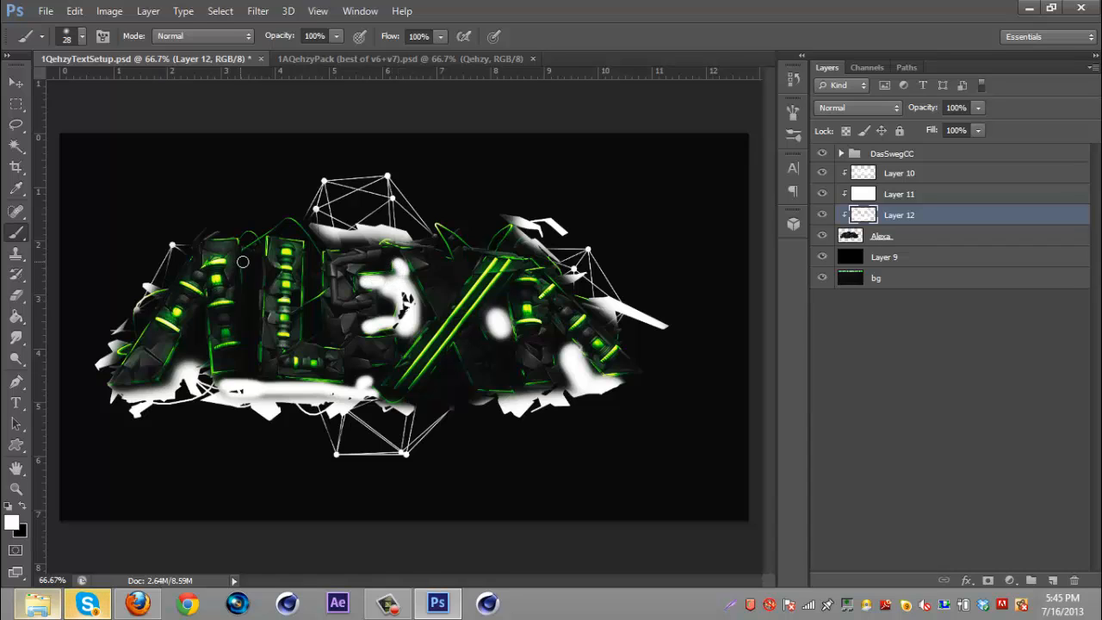
pyautogui.moveTo(245, 262); pyautogui.dragTo(255, 336)
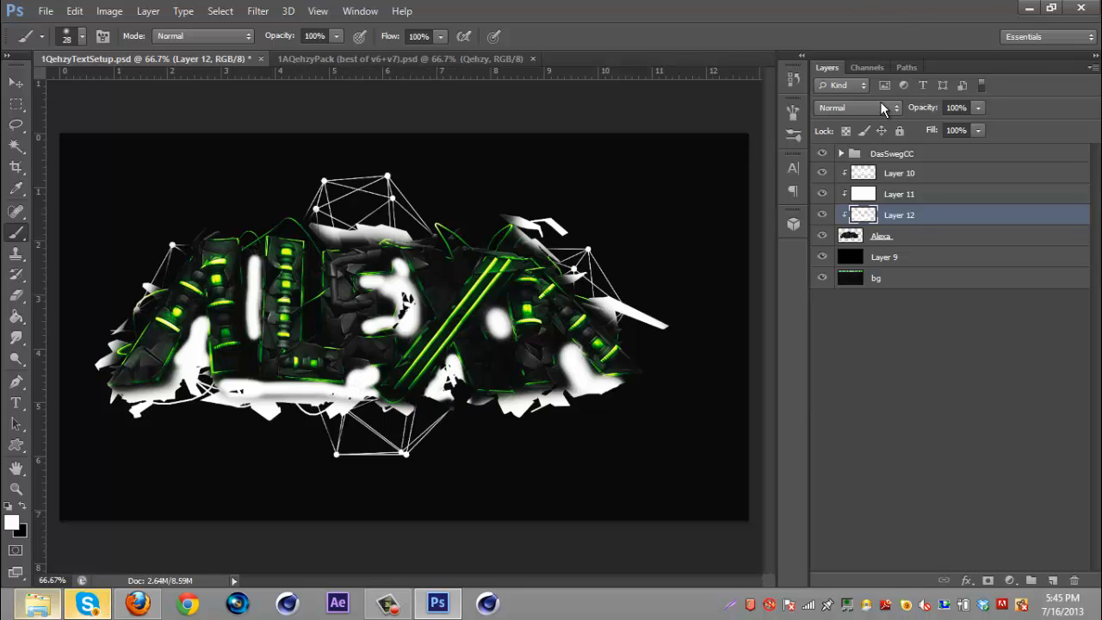
pyautogui.click(858, 107)
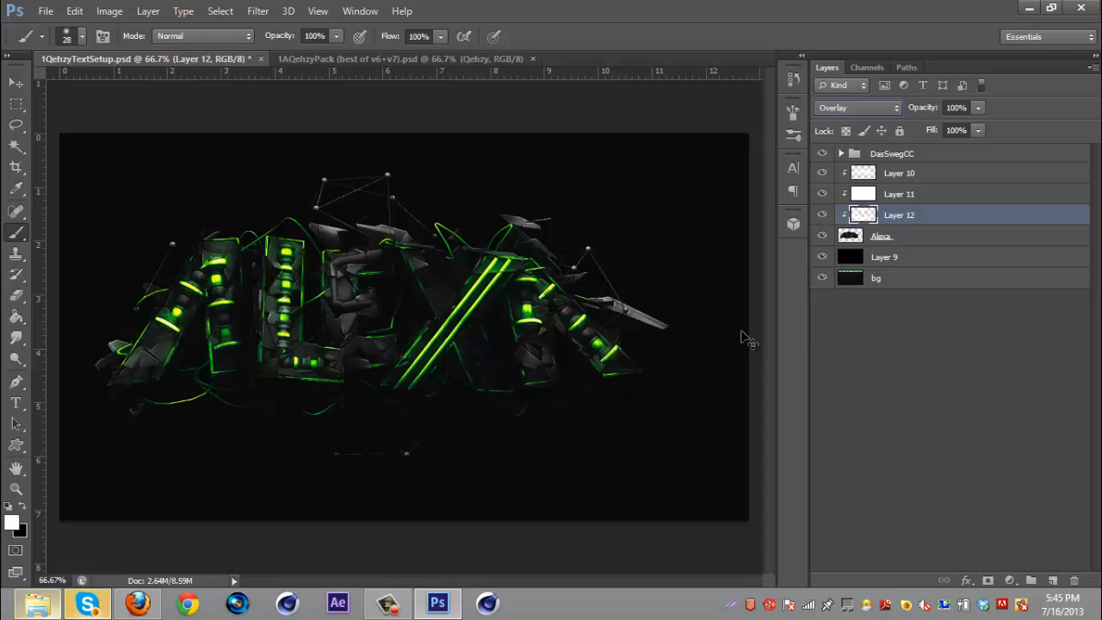
# Duplicate the Overlay highlight layer and adjust the copy's opacity.
pyautogui.rightClick(899, 214)
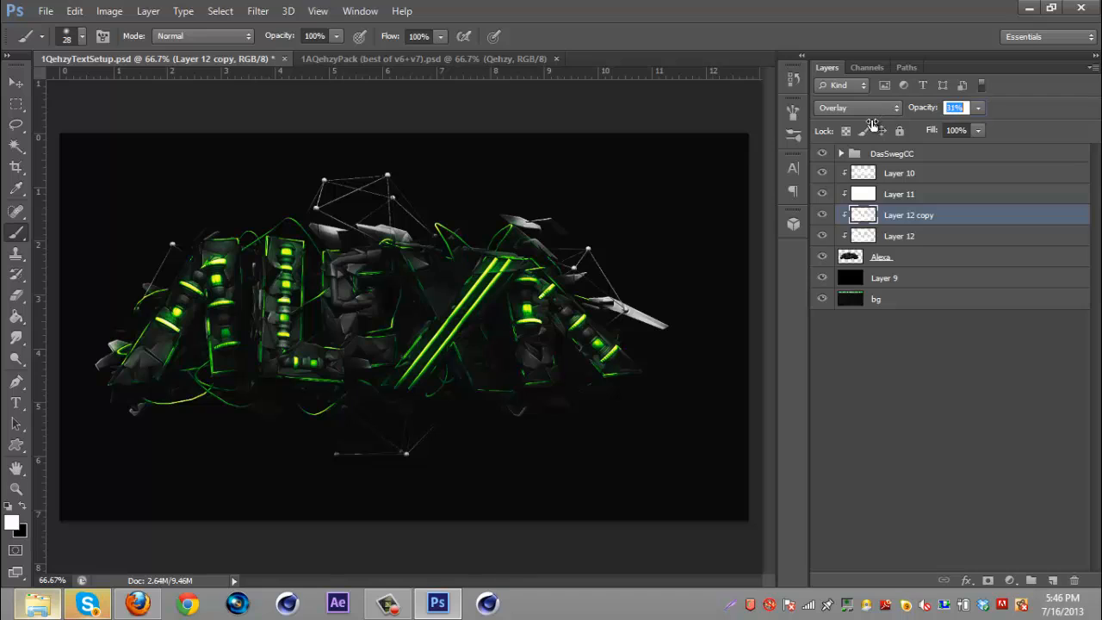
pyautogui.click(955, 107)
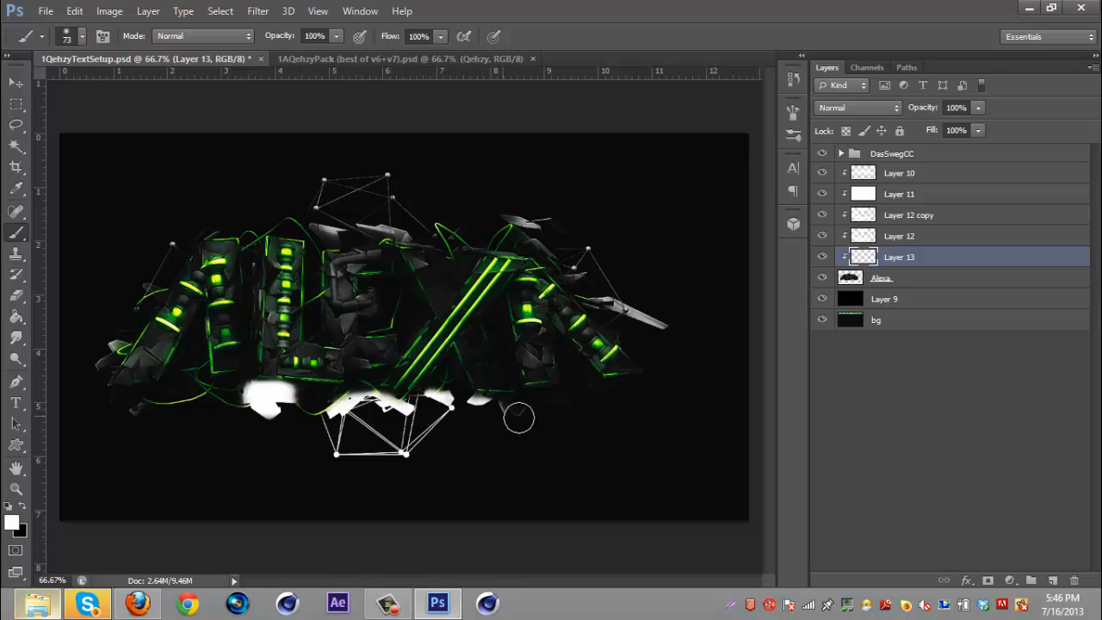
# Paint white highlights on Layer 13 along the bottom and right letters, blended as Overlay.
pyautogui.moveTo(520, 419); pyautogui.dragTo(586, 393)
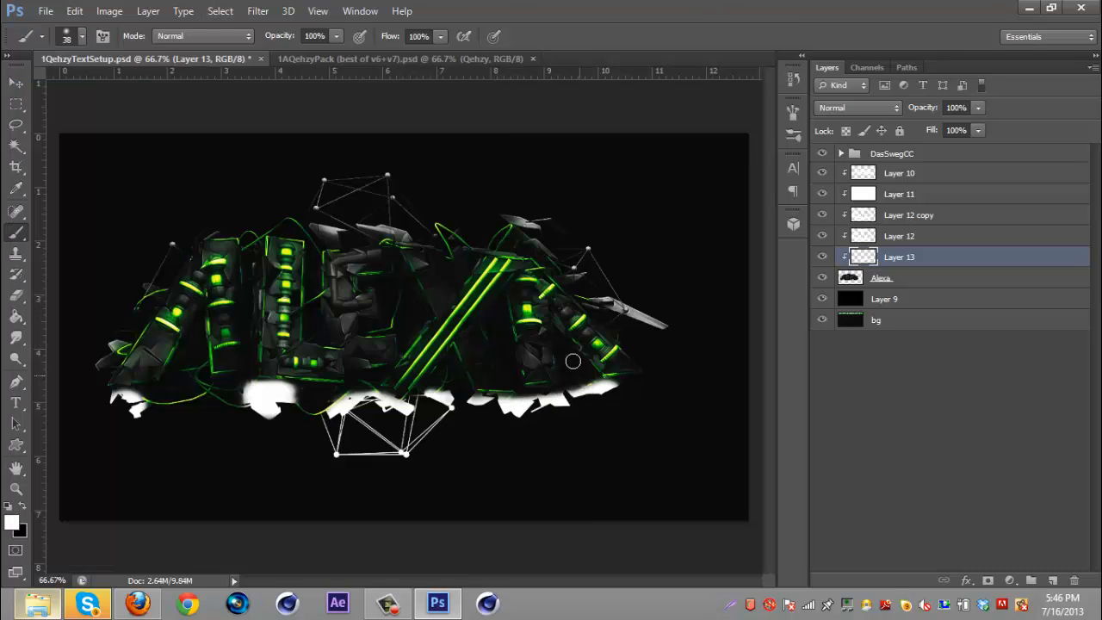
pyautogui.moveTo(572, 361); pyautogui.dragTo(584, 377)
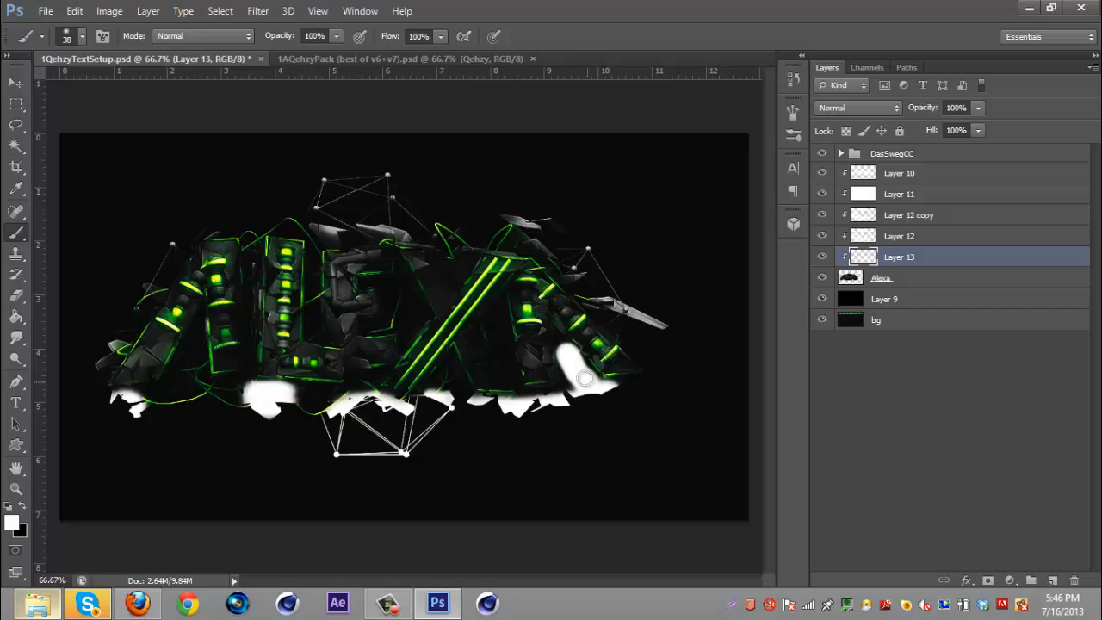
pyautogui.click(503, 331)
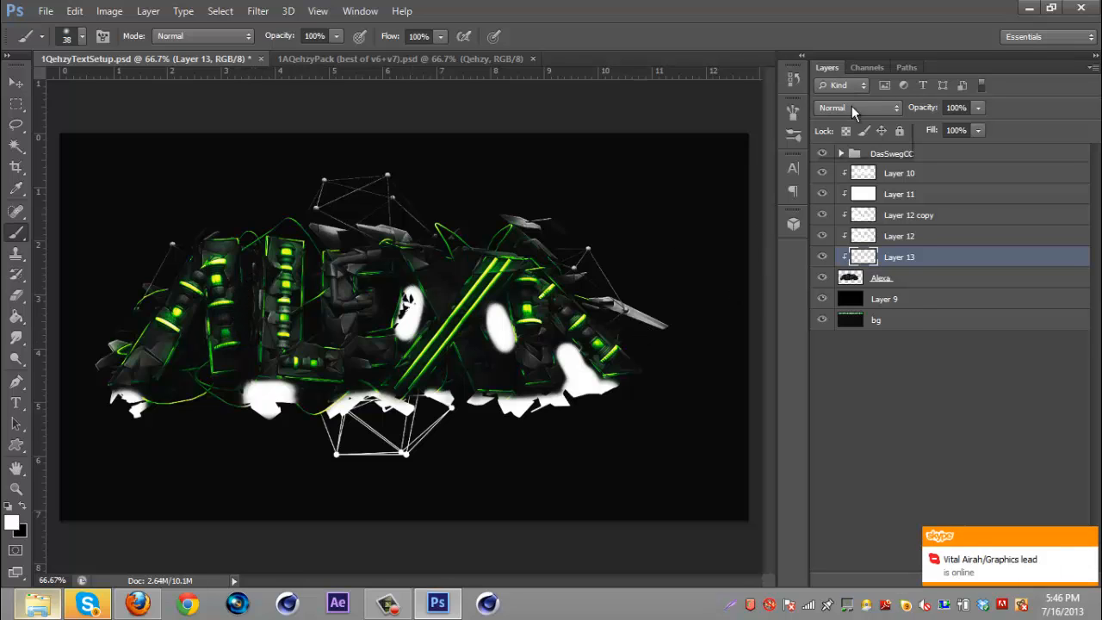
pyautogui.click(858, 107)
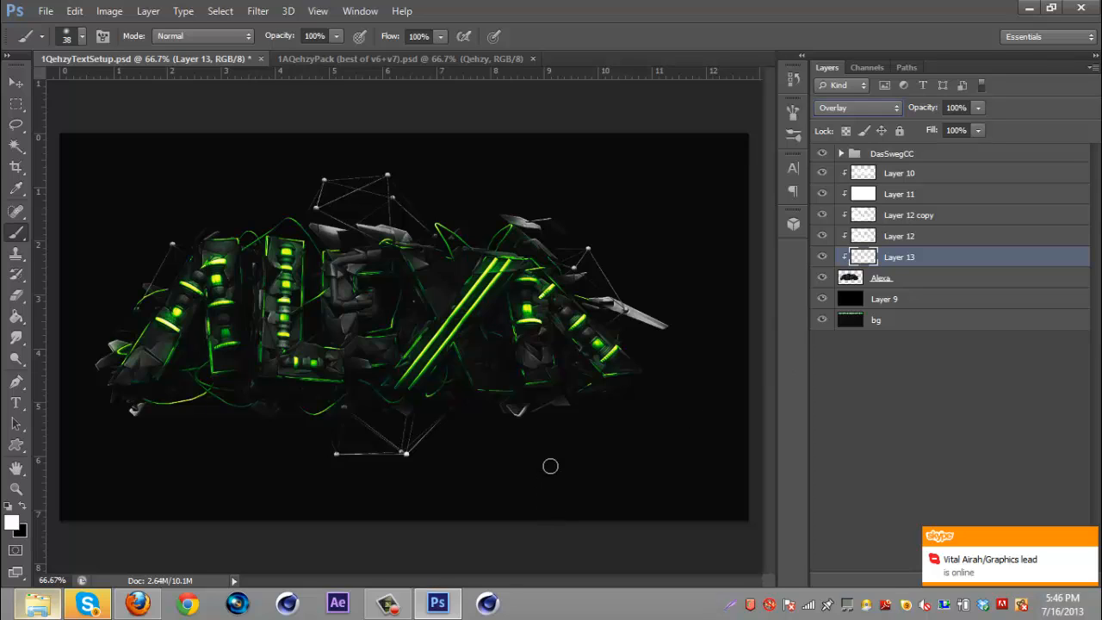
pyautogui.moveTo(355, 217)
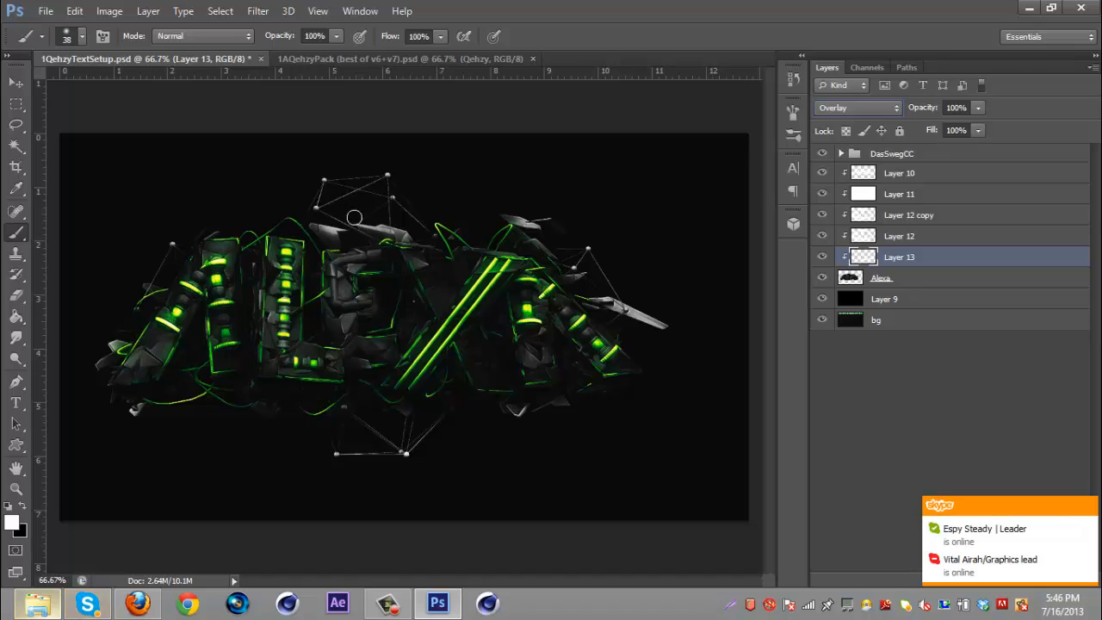
pyautogui.moveTo(314, 200)
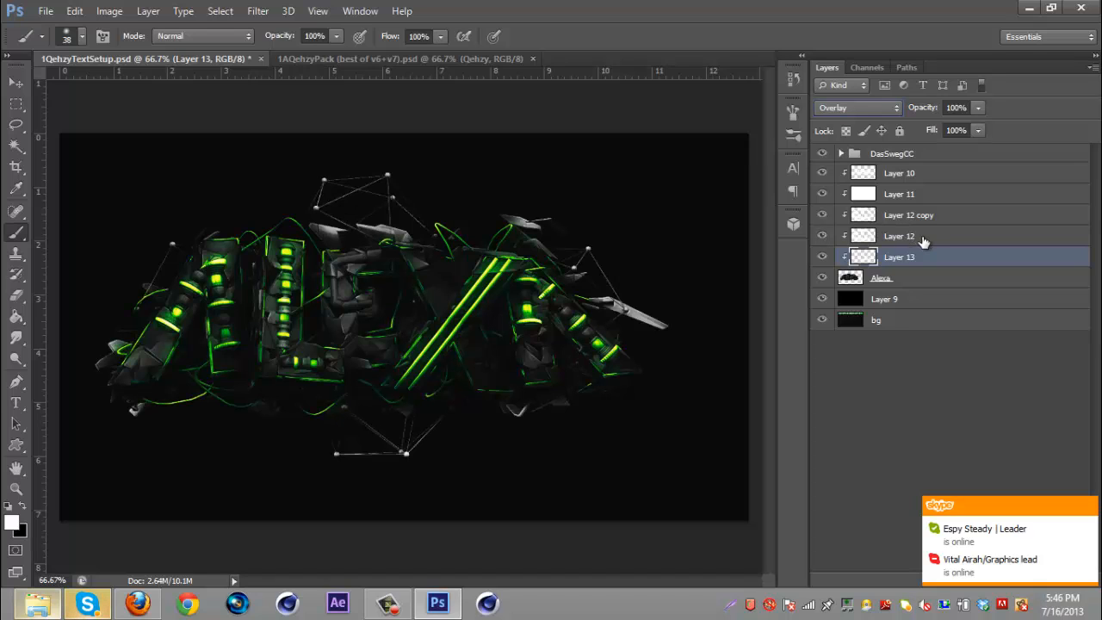
# Select Layer 12 and create a new empty layer above the Alexa text.
pyautogui.click(900, 236)
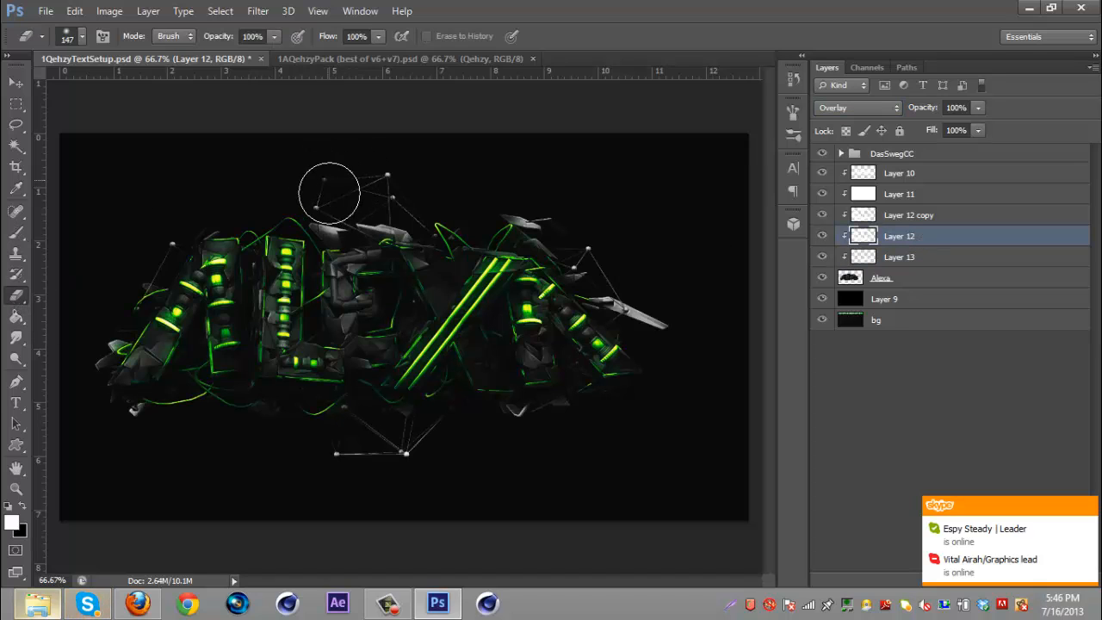
pyautogui.moveTo(513, 179)
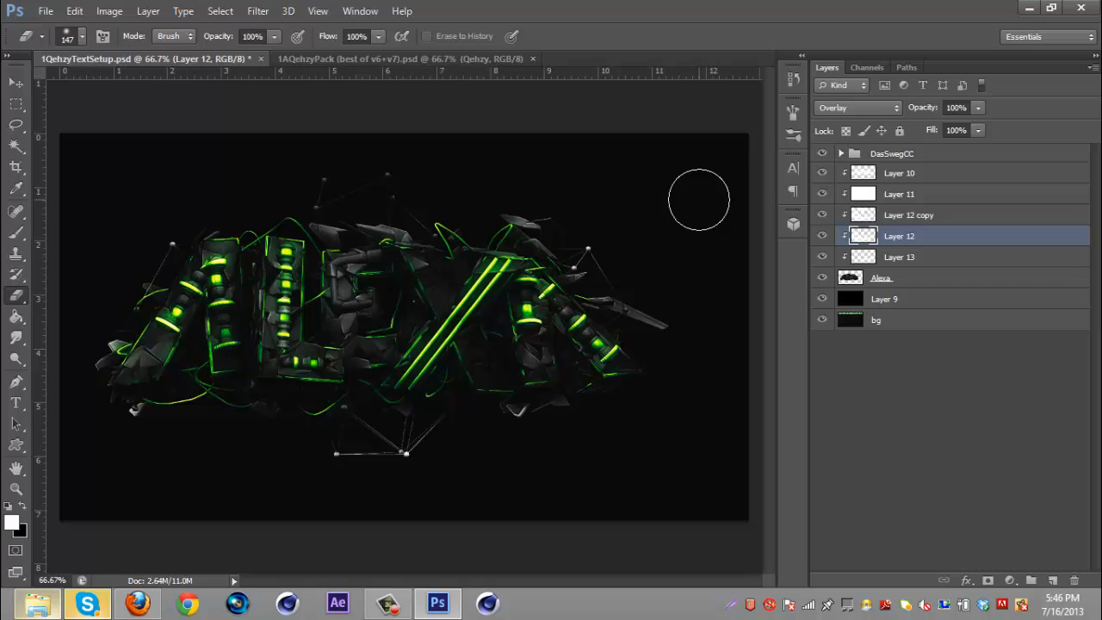
pyautogui.moveTo(338, 272)
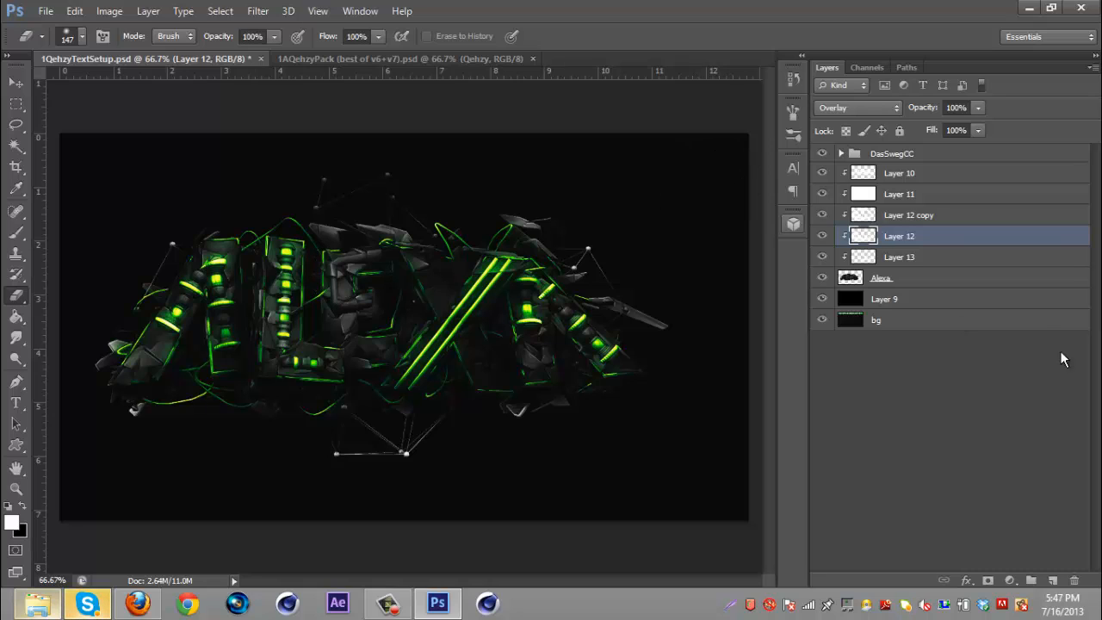
pyautogui.click(882, 277)
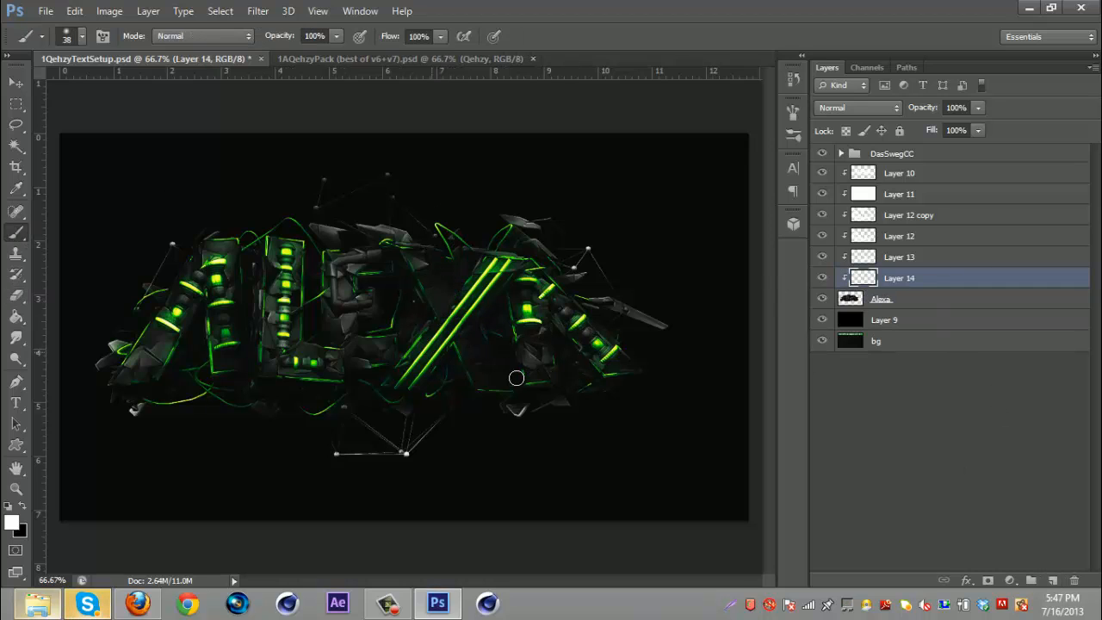
# Paint bold white strokes on Layer 14 along the diagonal glowing X bars.
pyautogui.moveTo(517, 379); pyautogui.dragTo(473, 353)
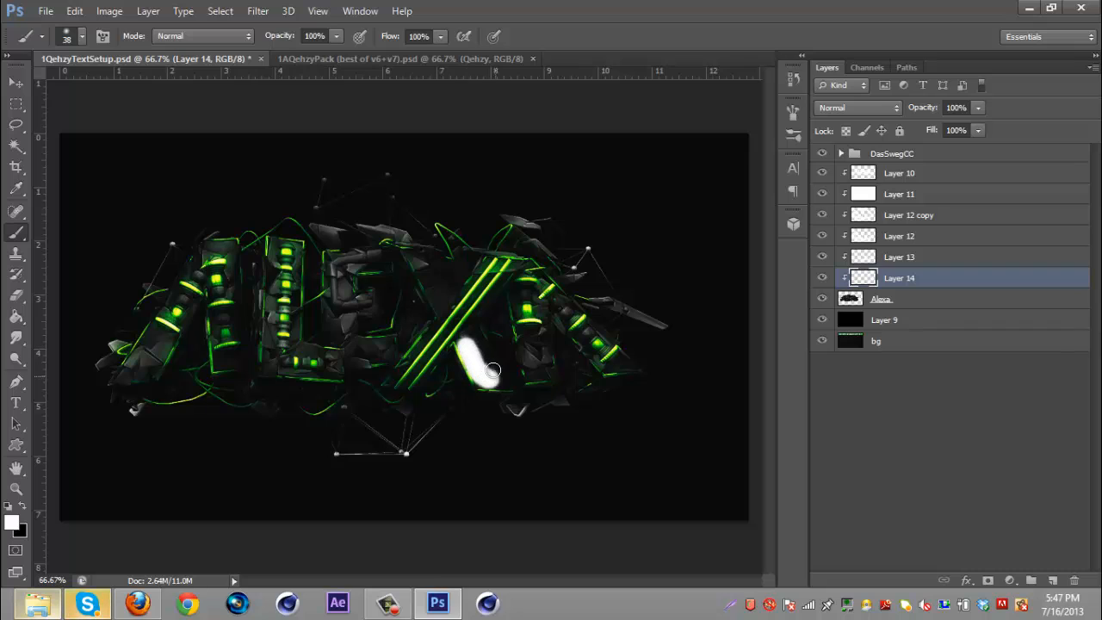
pyautogui.moveTo(490, 370); pyautogui.dragTo(439, 273)
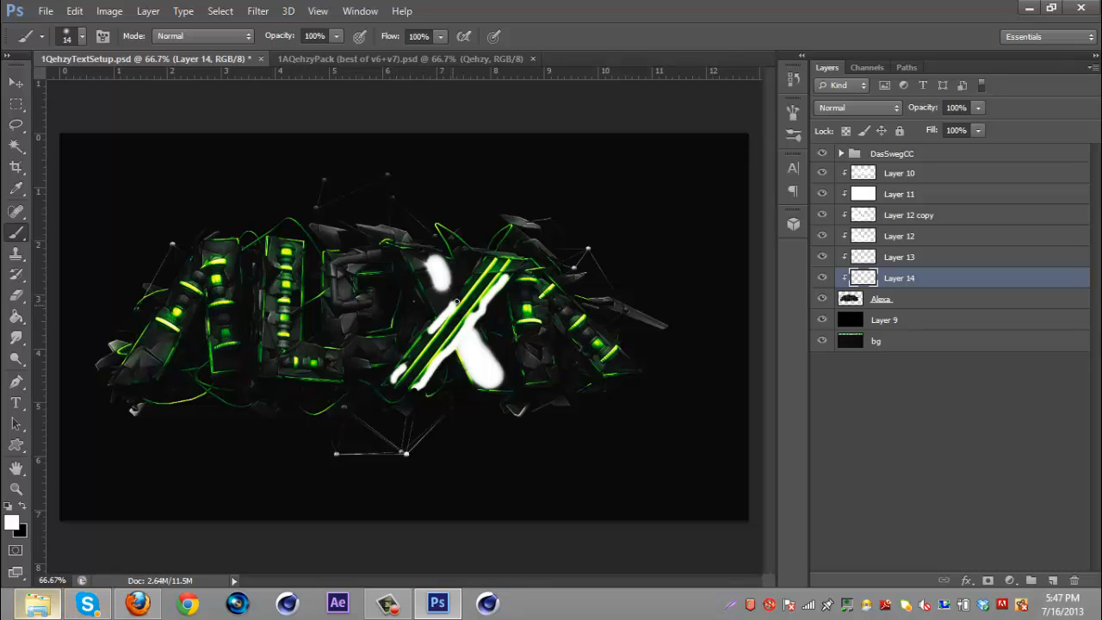
pyautogui.moveTo(457, 301); pyautogui.dragTo(482, 336)
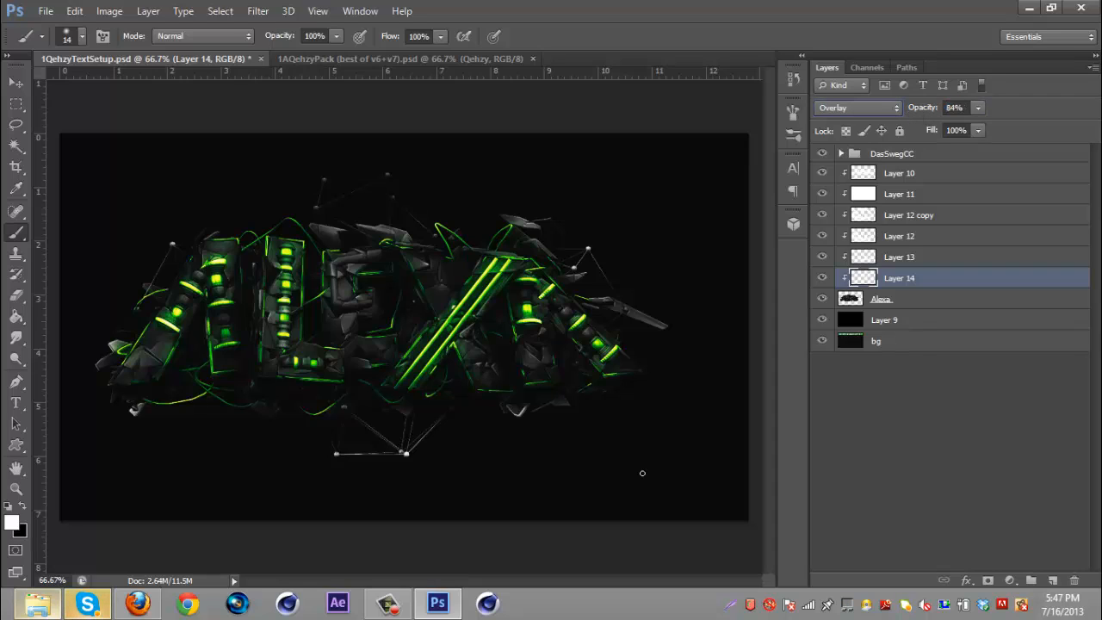
pyautogui.moveTo(921, 319)
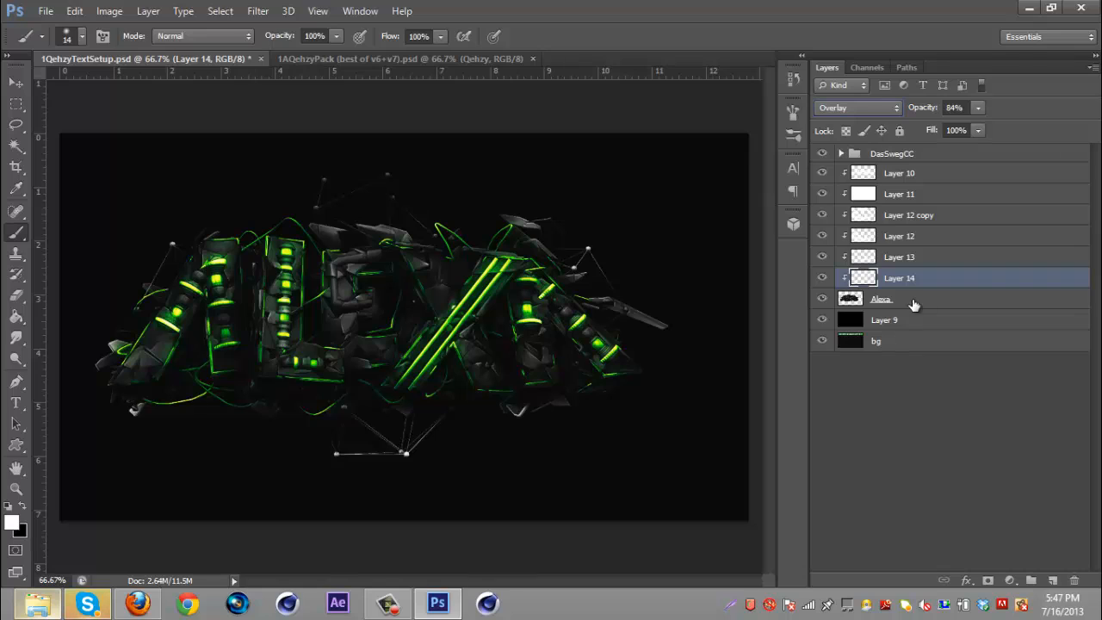
# Group Layer 10 through the Alexa text (Ctrl+G), rename it 'Alexa Render' and expand it.
pyautogui.click(882, 300)
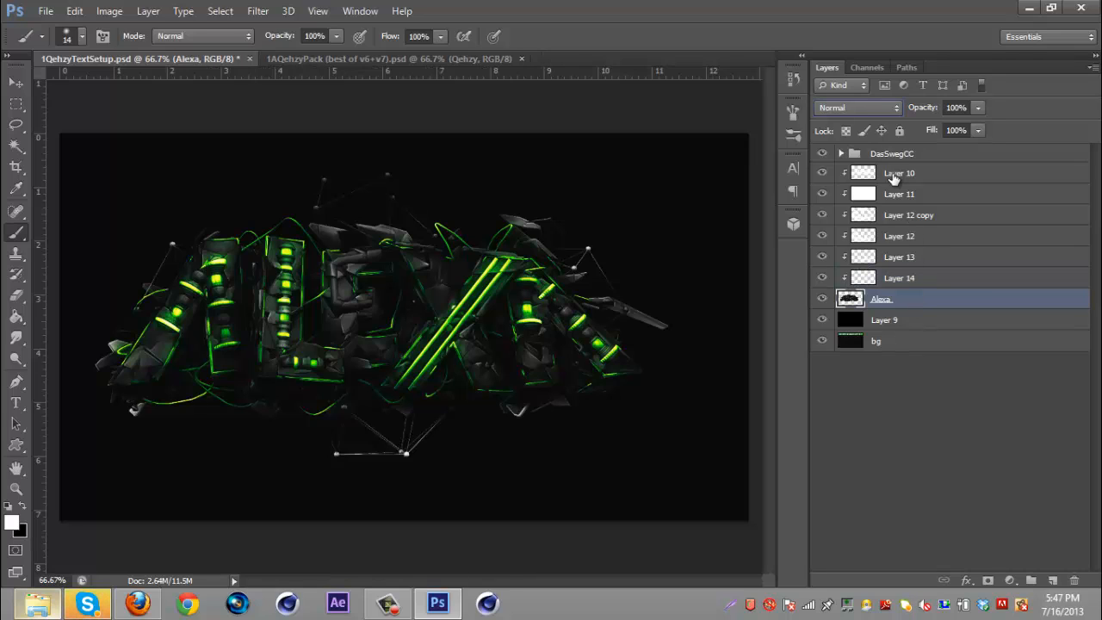
pyautogui.moveTo(930, 217)
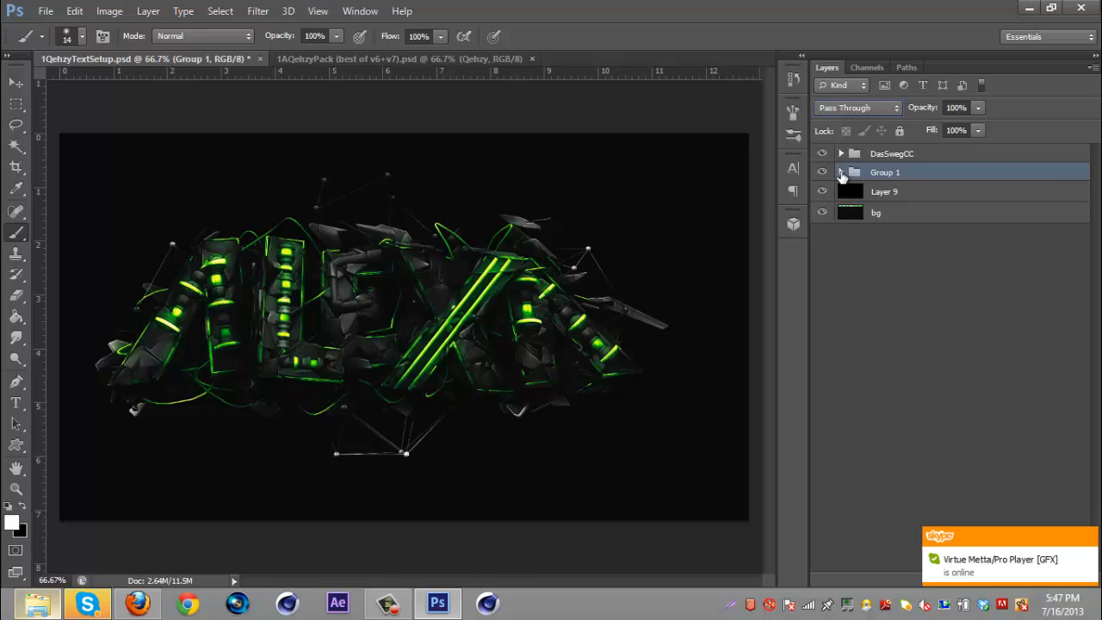
pyautogui.doubleClick(885, 173)
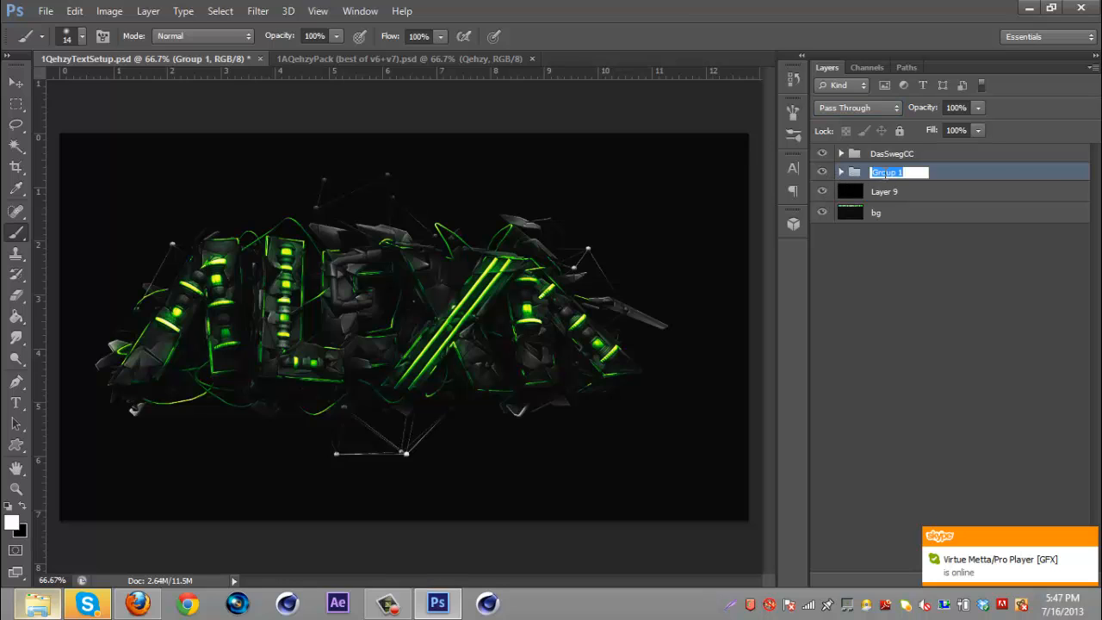
pyautogui.write('Alexa Render')
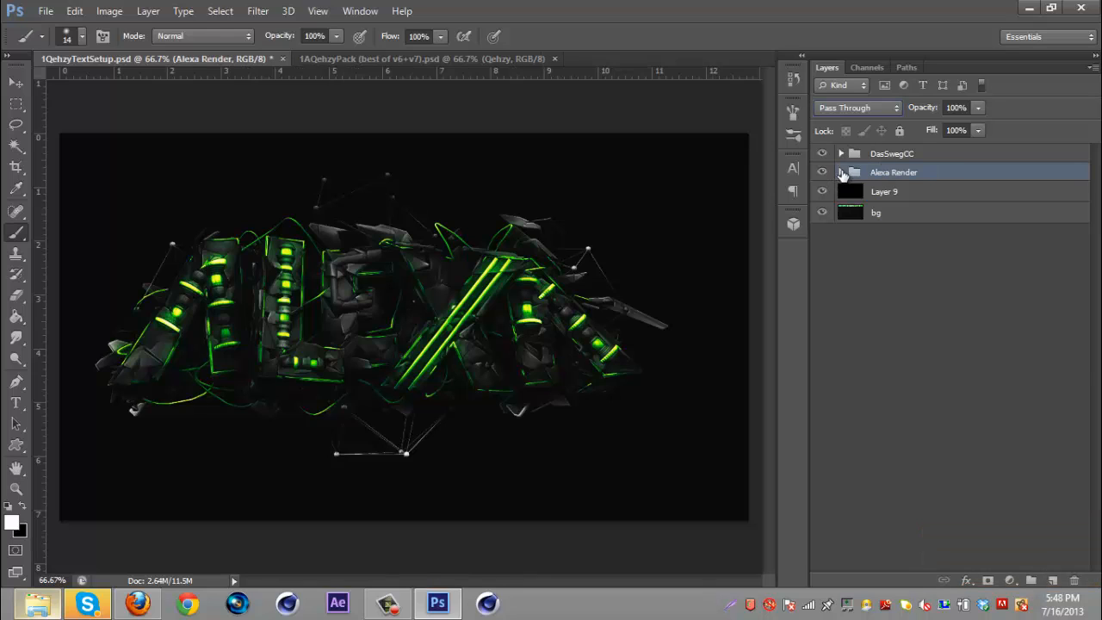
pyautogui.click(841, 172)
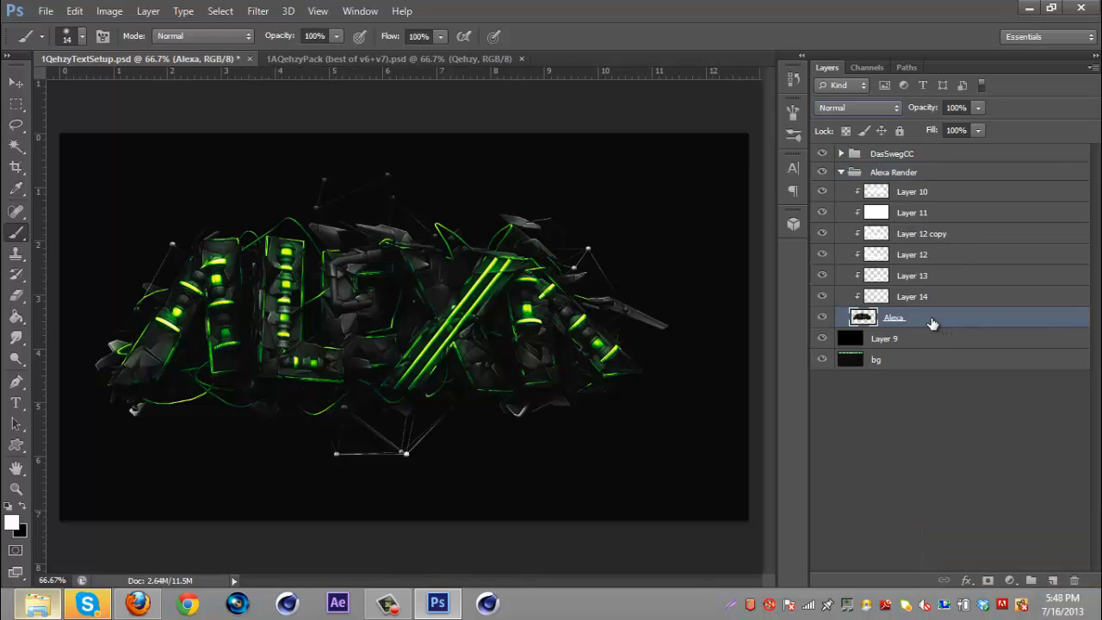
pyautogui.moveTo(910, 319)
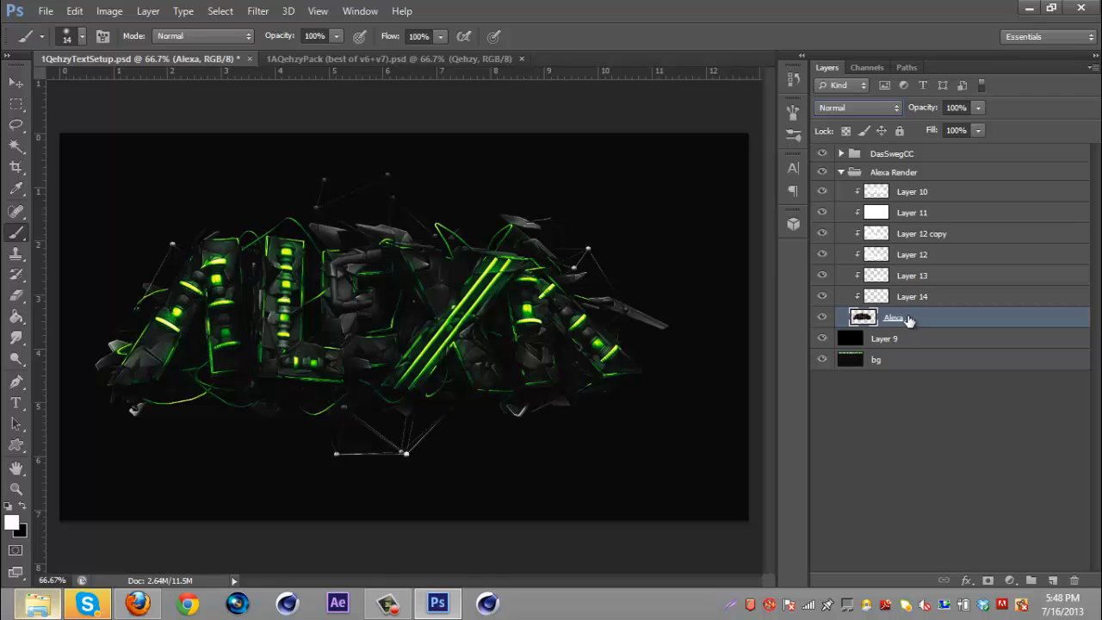
pyautogui.click(14, 83)
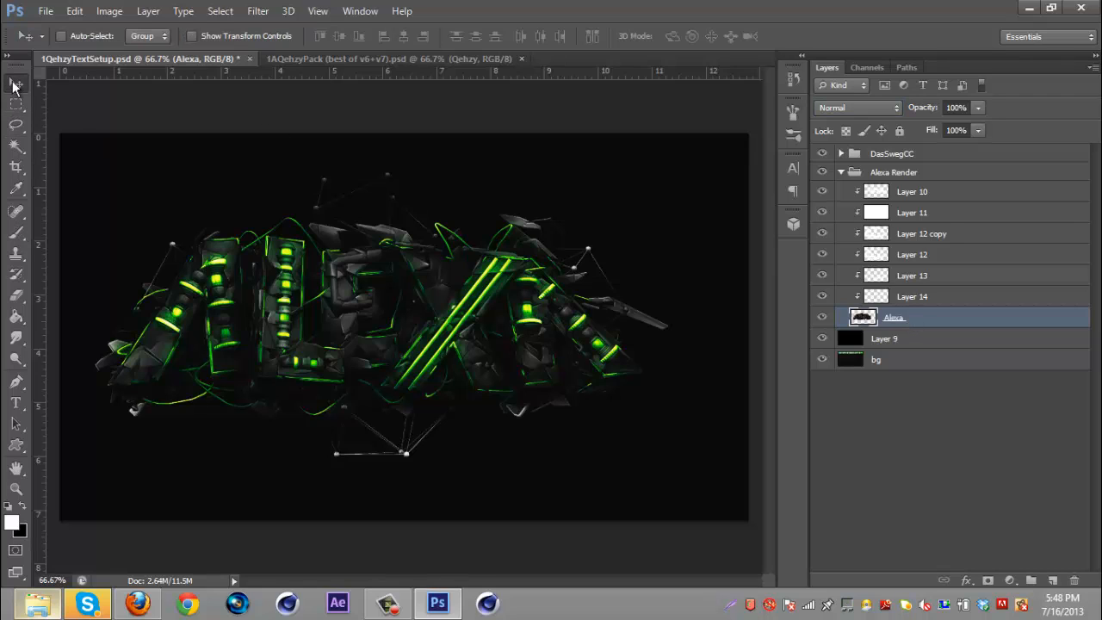
pyautogui.moveTo(366, 58)
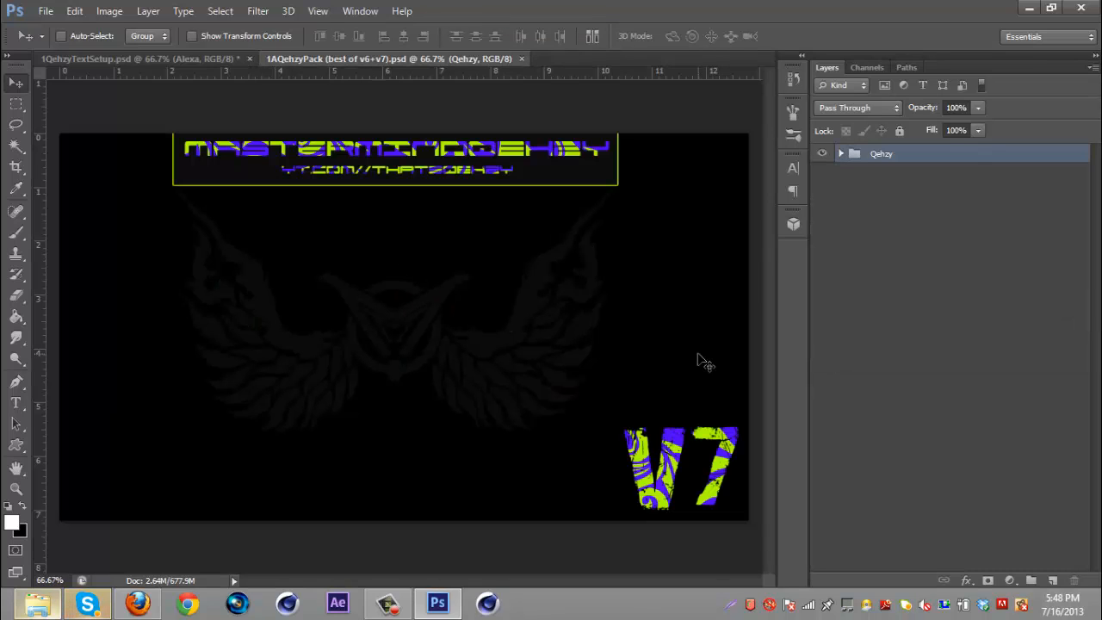
# In the QehzyPack tab, locate the scratched metal texture under Qehzy > Textures, show and select it for the group.
pyautogui.click(841, 153)
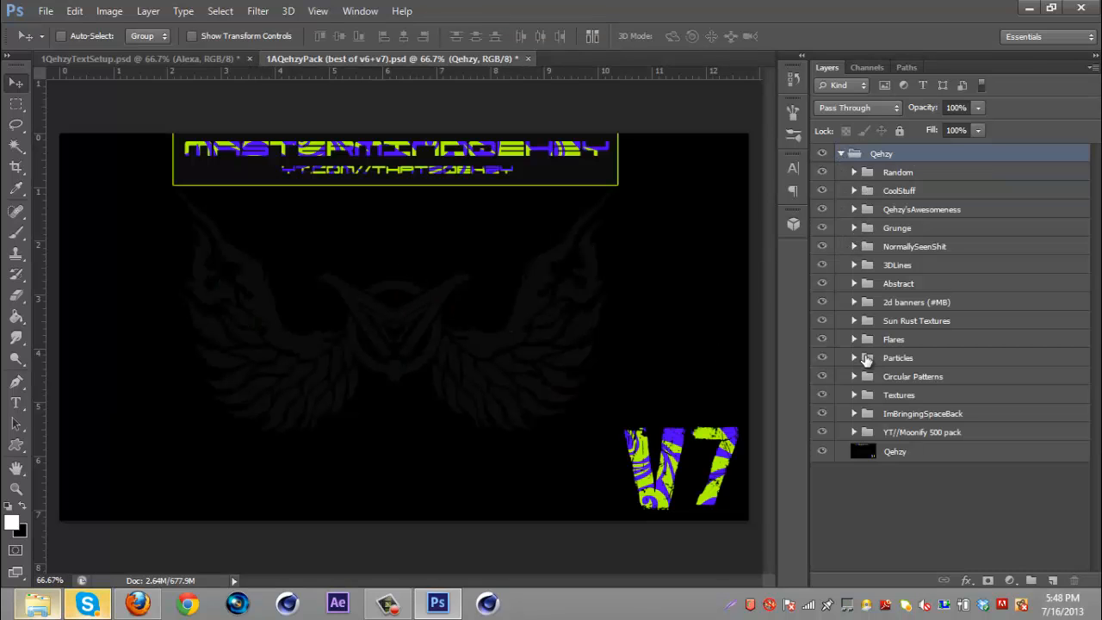
pyautogui.click(899, 395)
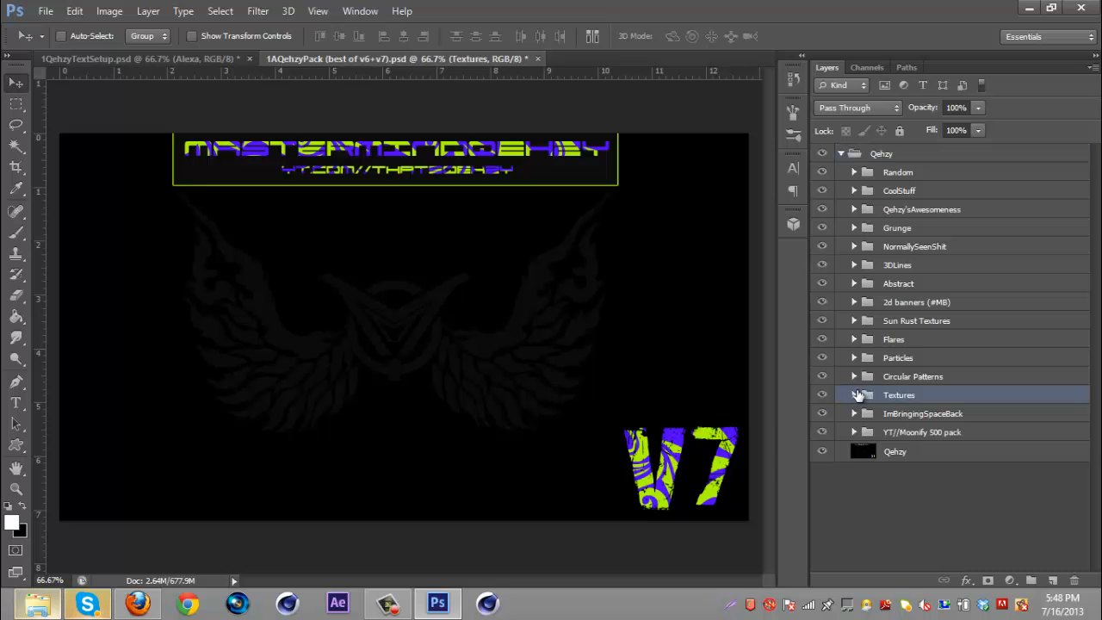
pyautogui.click(855, 395)
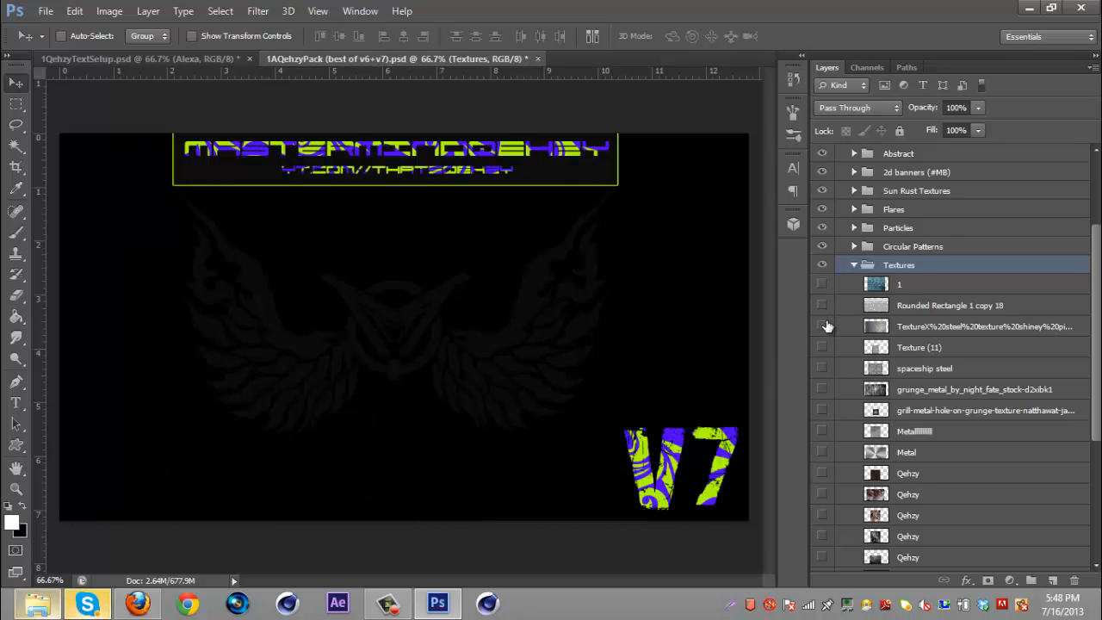
pyautogui.scroll(-3)
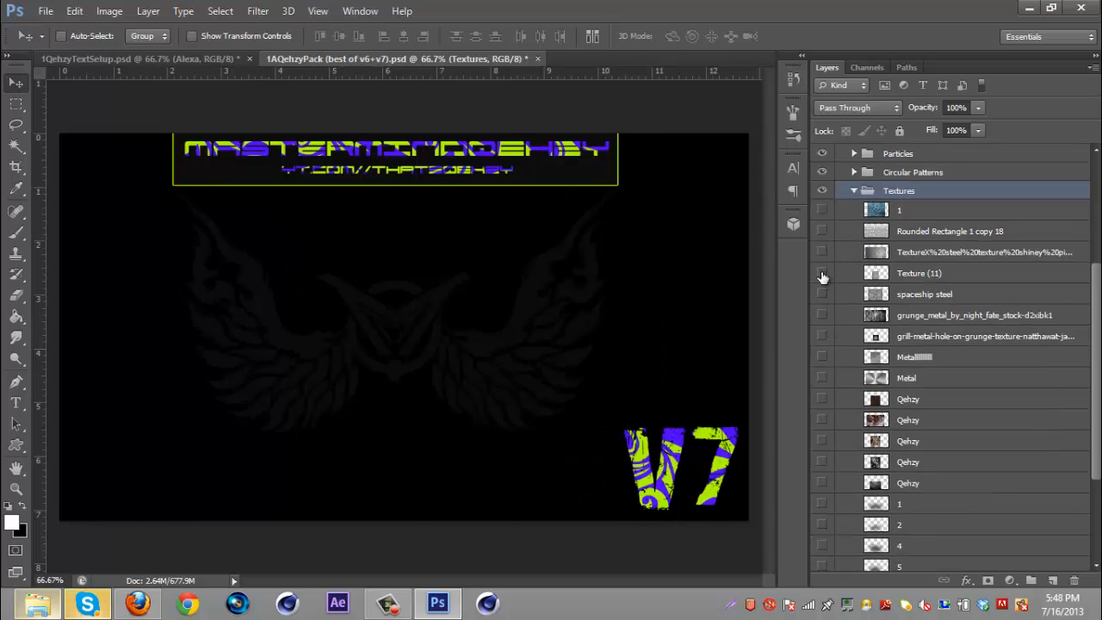
pyautogui.click(822, 272)
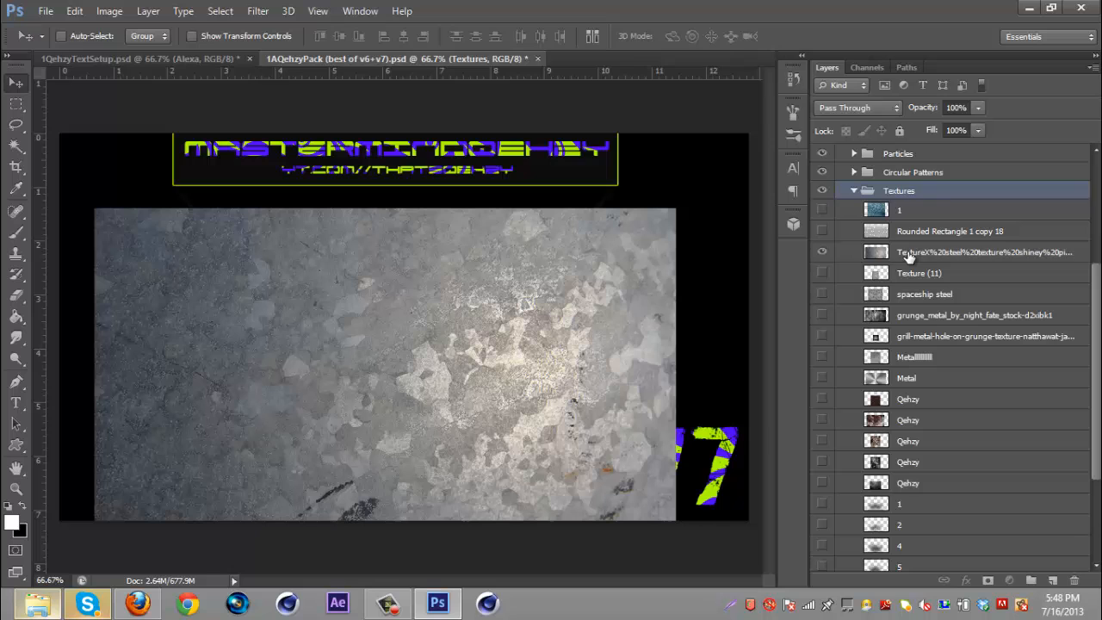
pyautogui.click(985, 252)
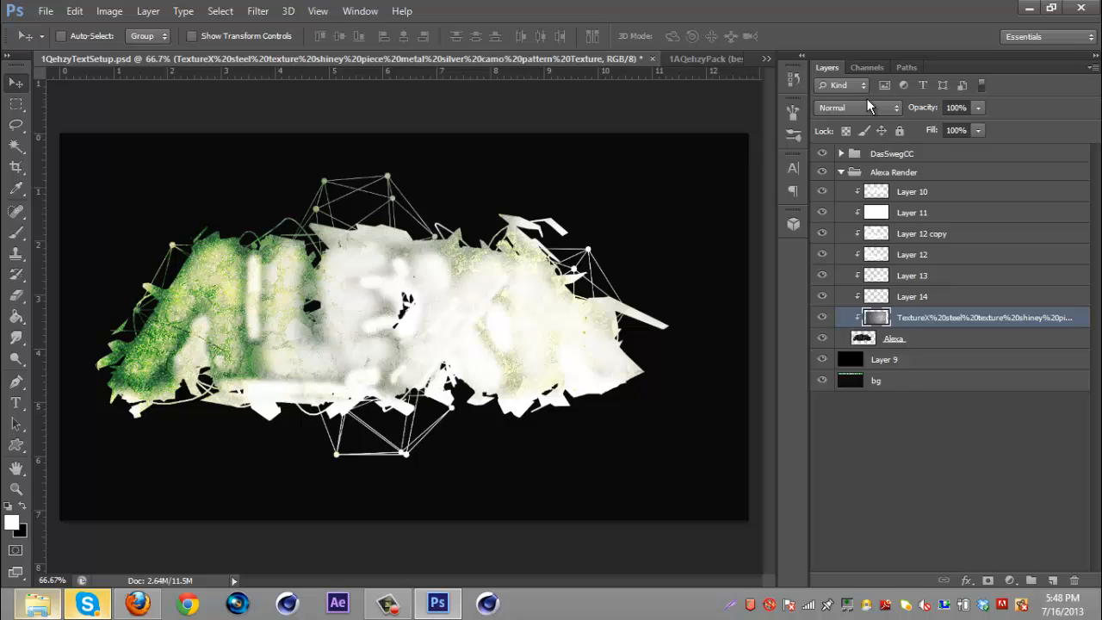
# Blend the steel and rounded-rectangle texture layers as Overlay at low (32%) opacity.
pyautogui.click(858, 106)
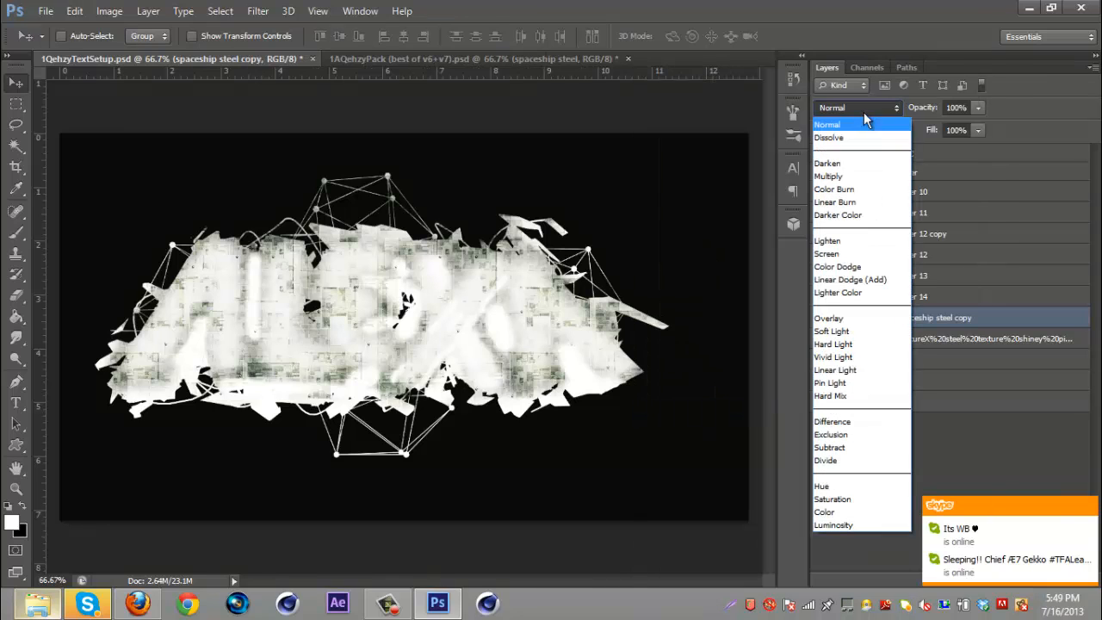
pyautogui.click(829, 317)
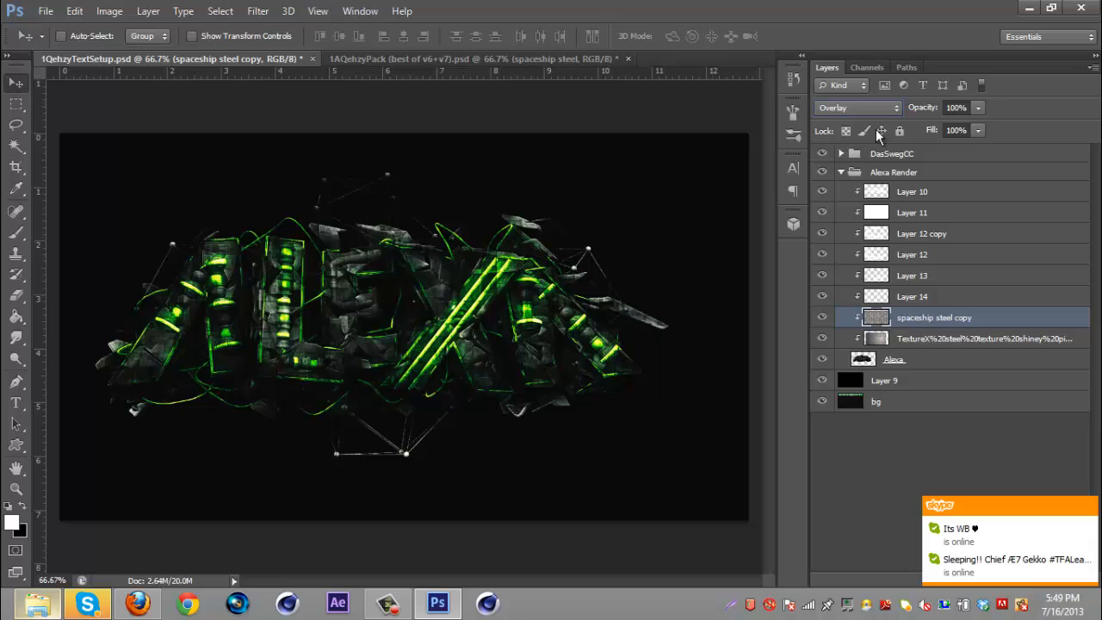
pyautogui.moveTo(924, 112)
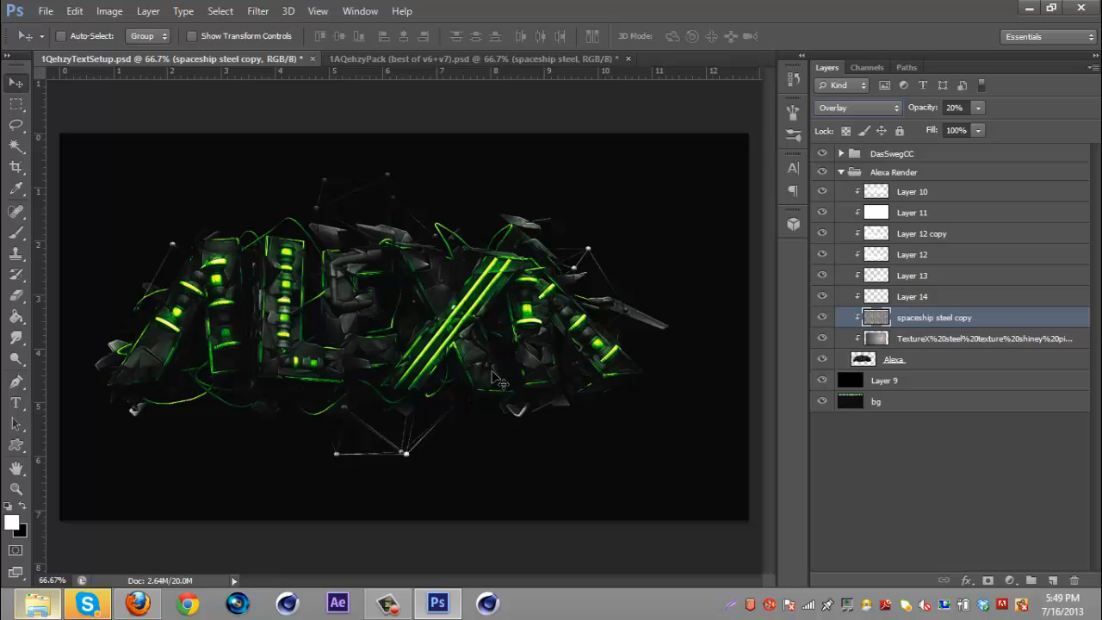
pyautogui.click(474, 59)
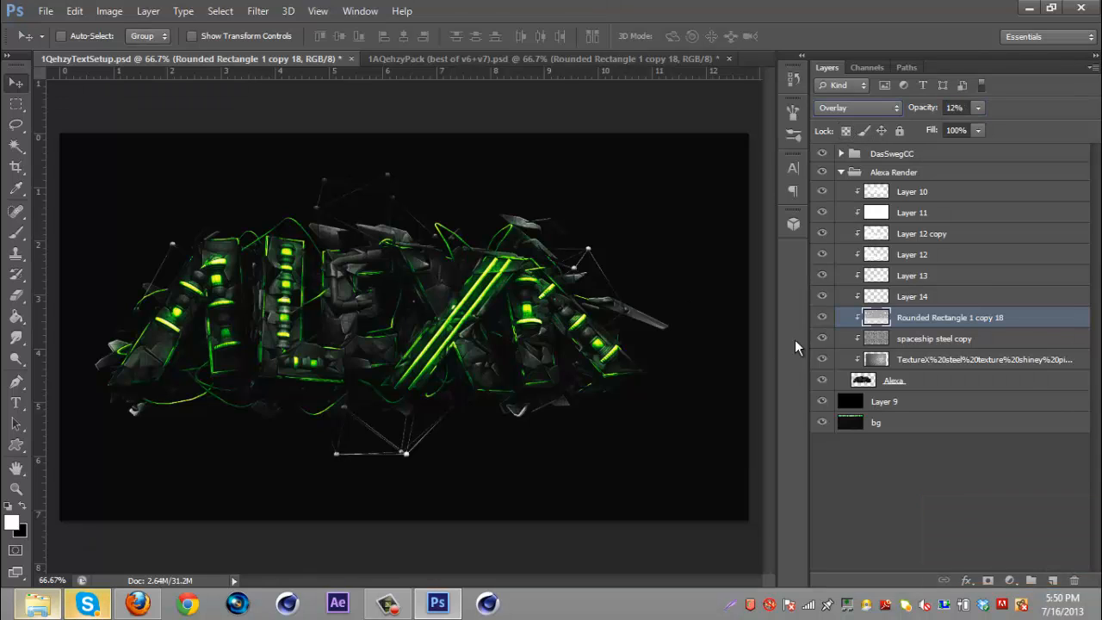
pyautogui.moveTo(1030, 196)
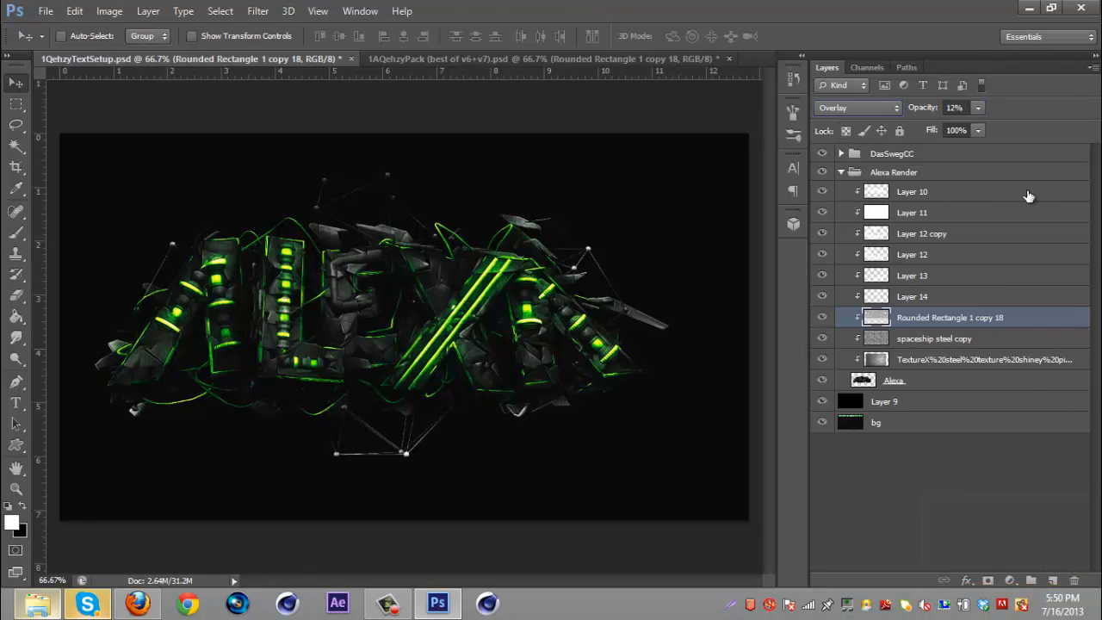
# Add empty Layer 15 above Layer 10, set foreground to pure red #ff0000, then pick the Pen tool.
pyautogui.click(913, 191)
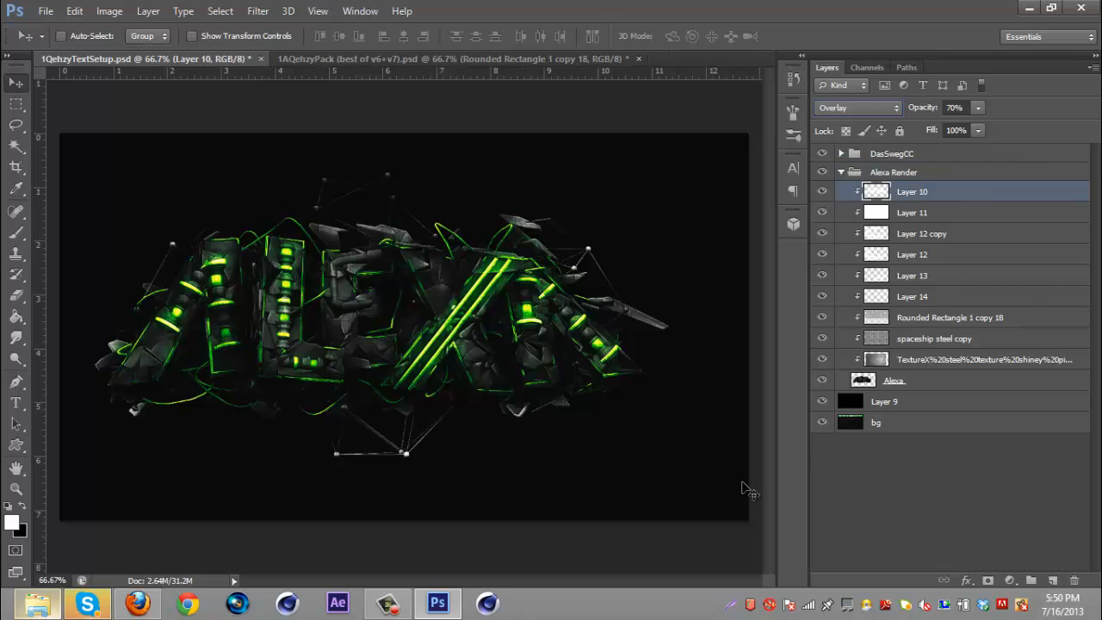
pyautogui.moveTo(414, 499)
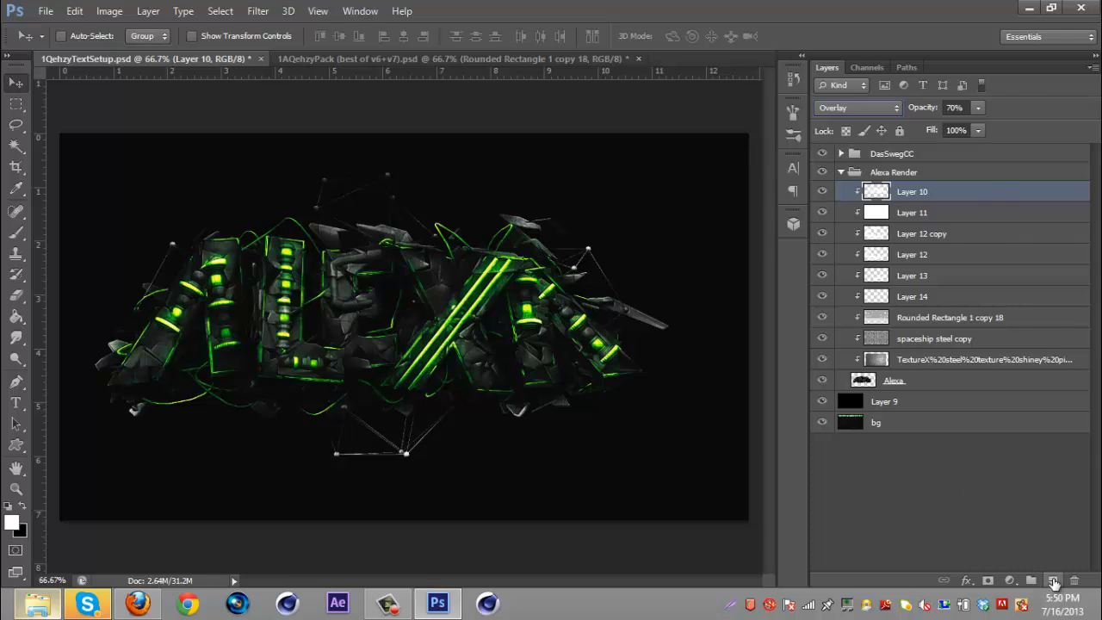
pyautogui.click(1054, 580)
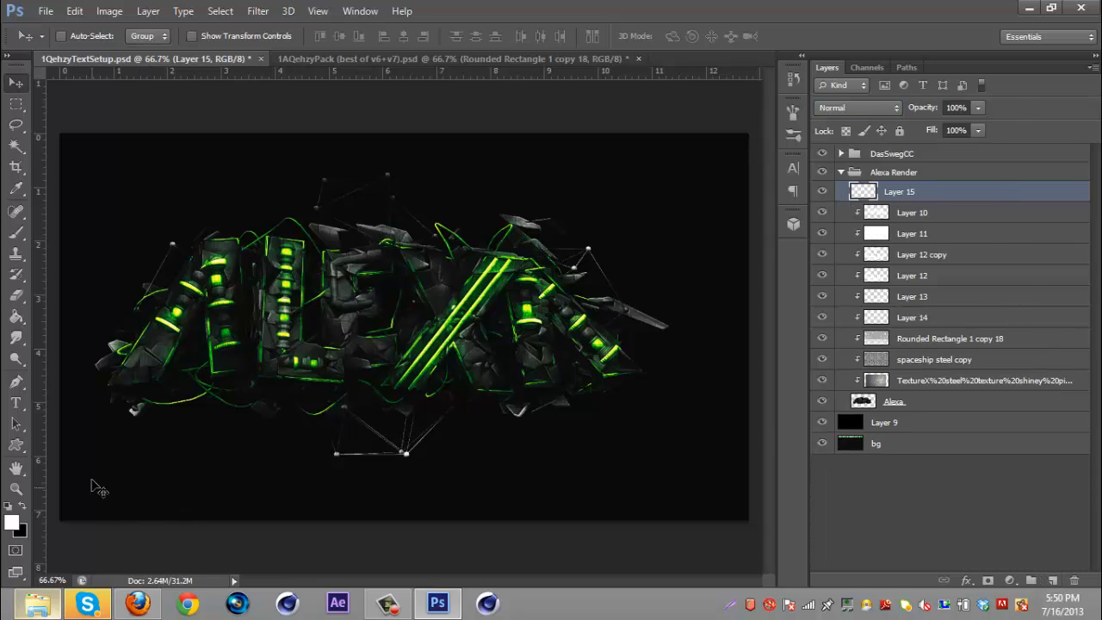
pyautogui.moveTo(944, 191)
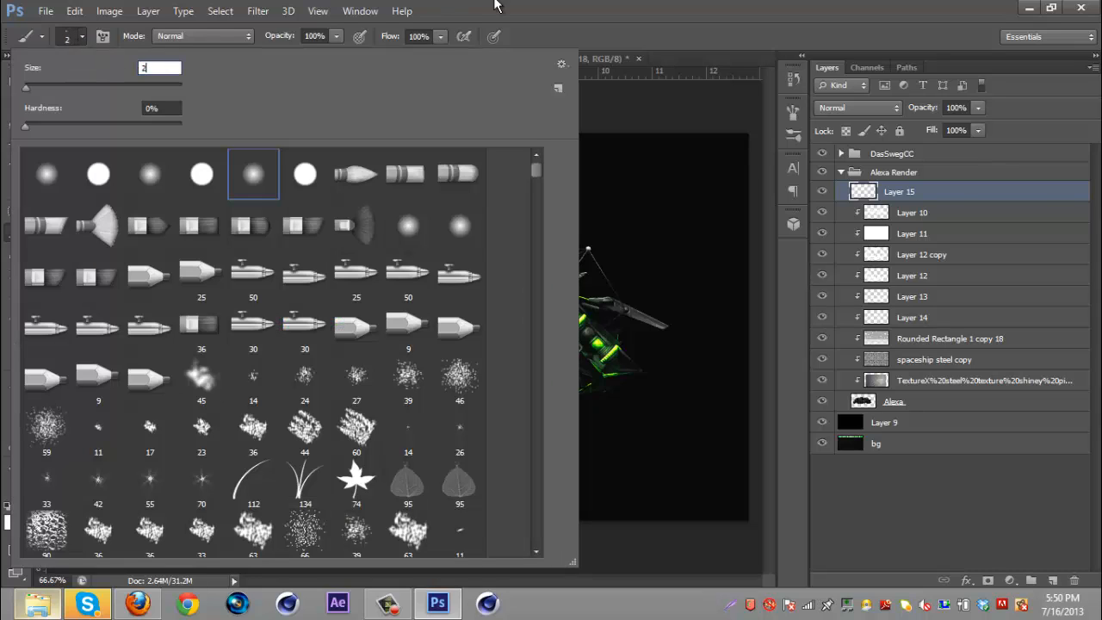
pyautogui.moveTo(710, 7)
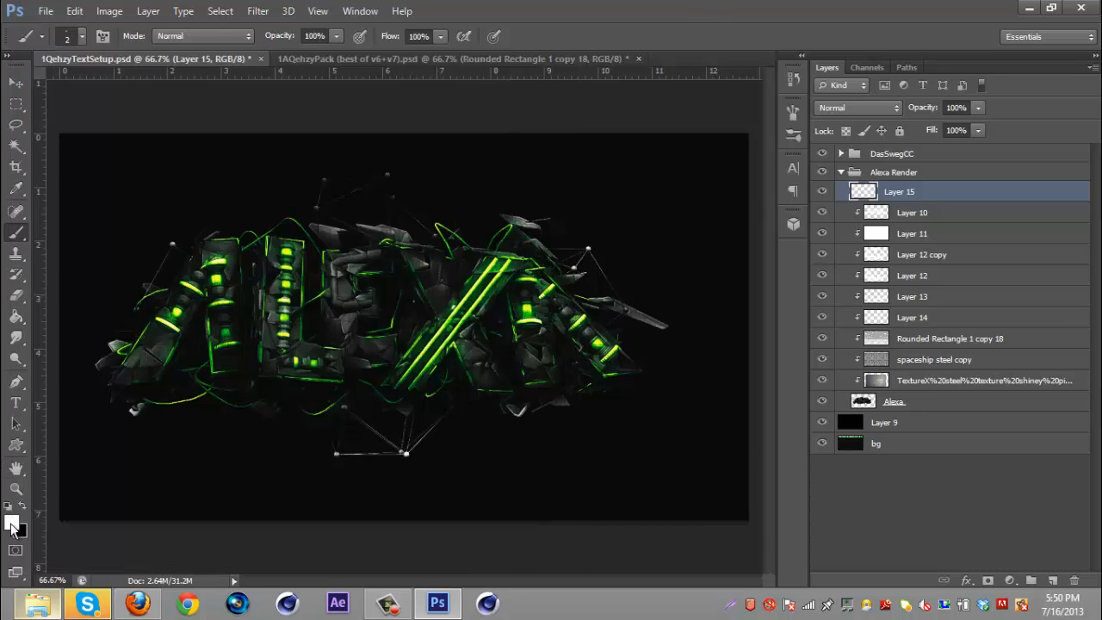
pyautogui.click(12, 520)
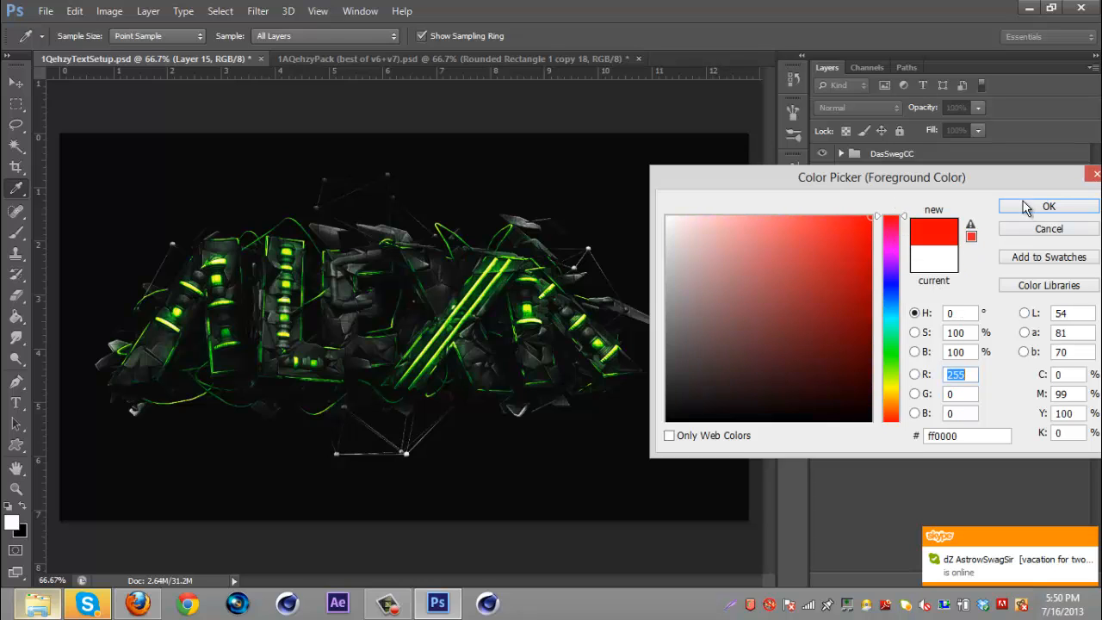
pyautogui.click(1049, 207)
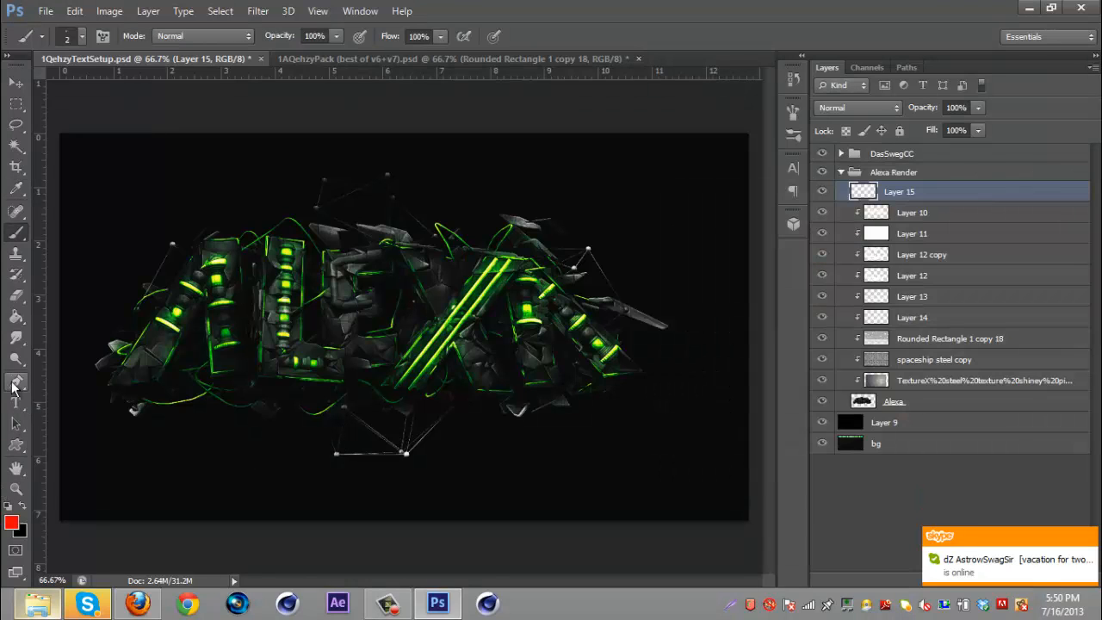
pyautogui.click(17, 382)
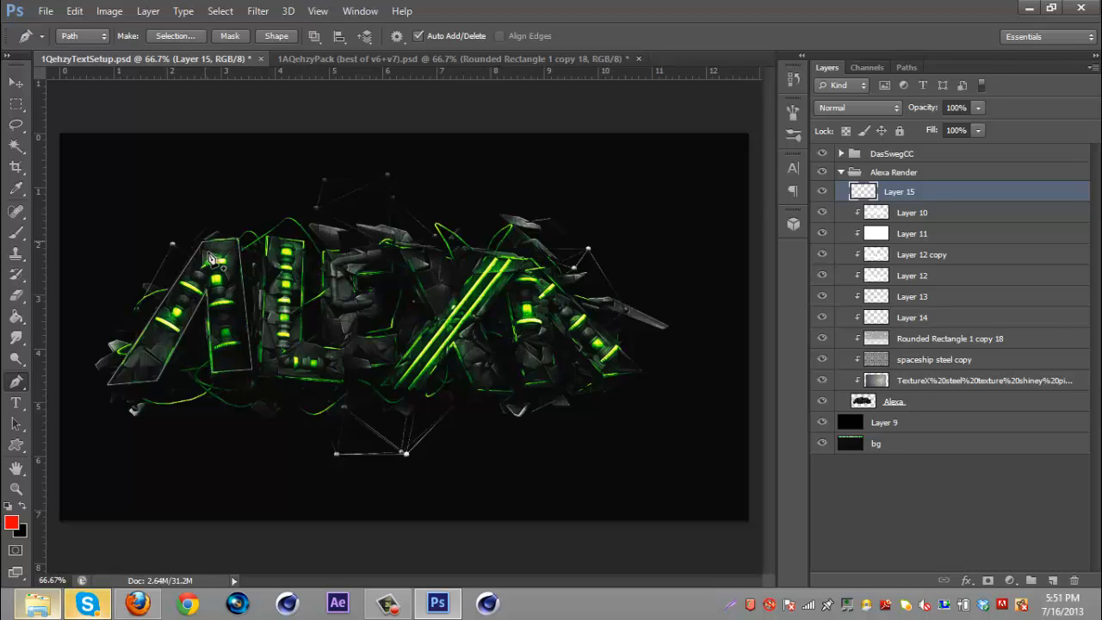
pyautogui.moveTo(265, 383)
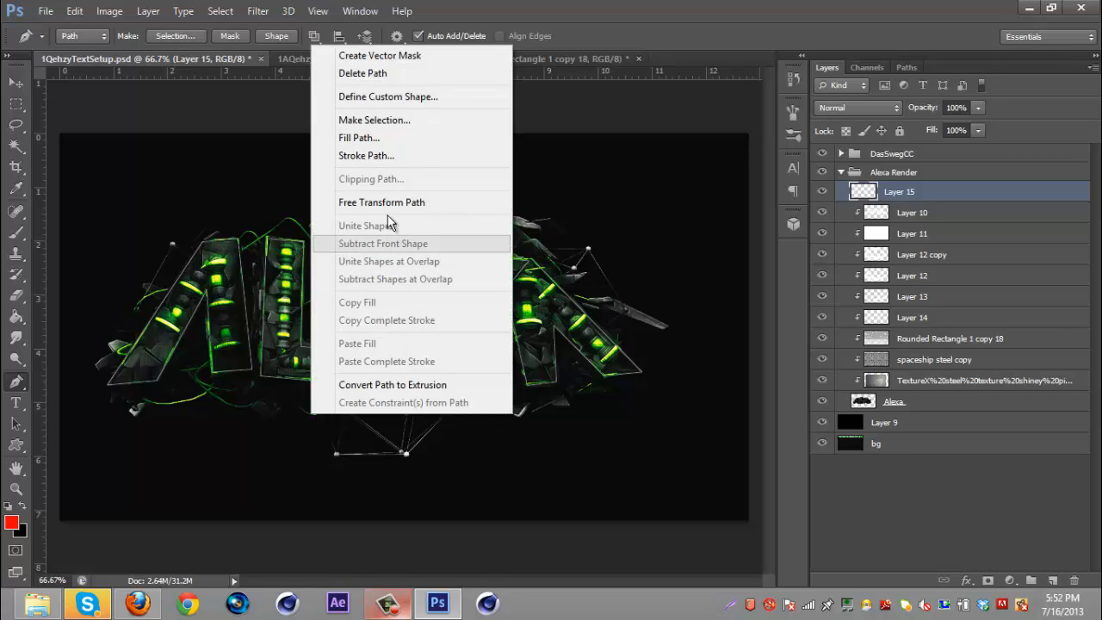
# Finish tracing the path around the ALEXA letter edges and bring up its stroke options.
pyautogui.click(365, 155)
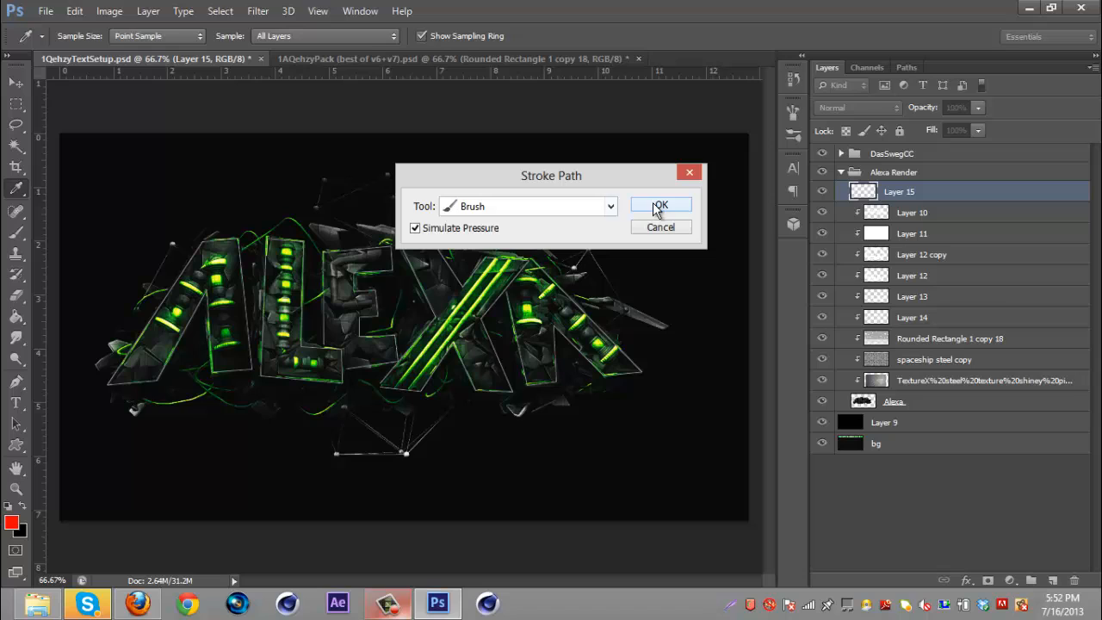
# Stroke the letter path with the Brush using Simulate Pressure and set a thin 2 px brush tip.
pyautogui.click(662, 205)
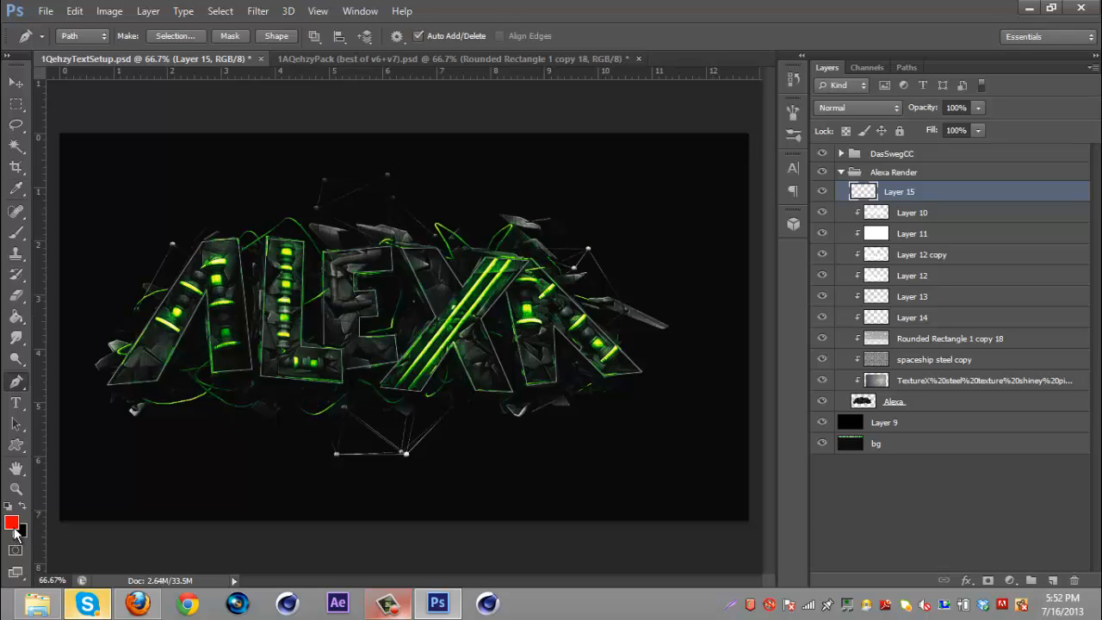
pyautogui.rightClick(633, 345)
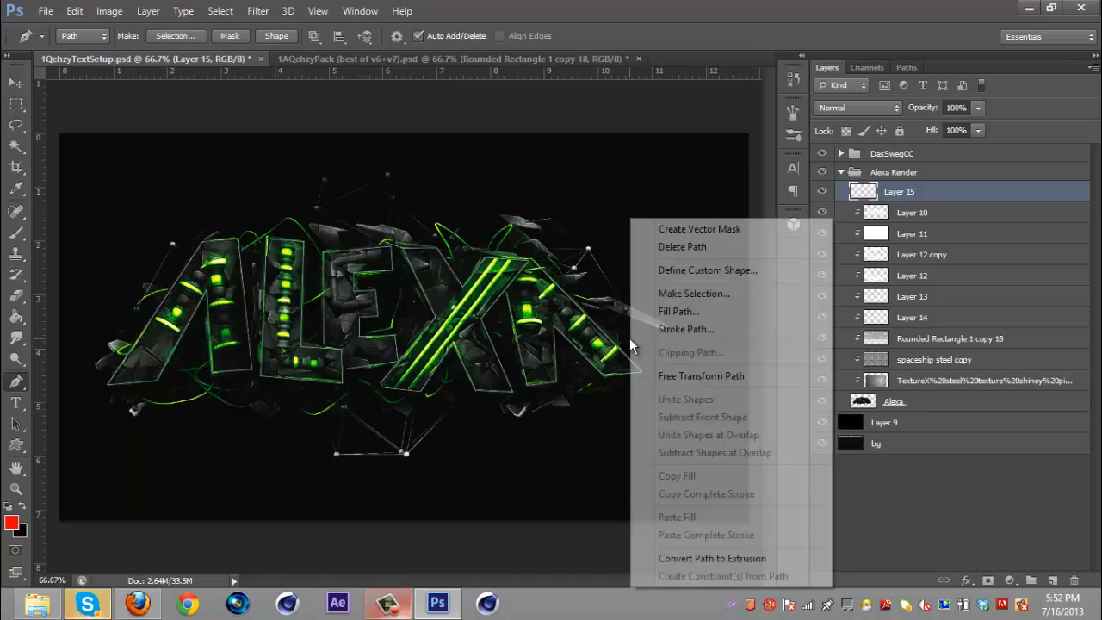
pyautogui.click(617, 427)
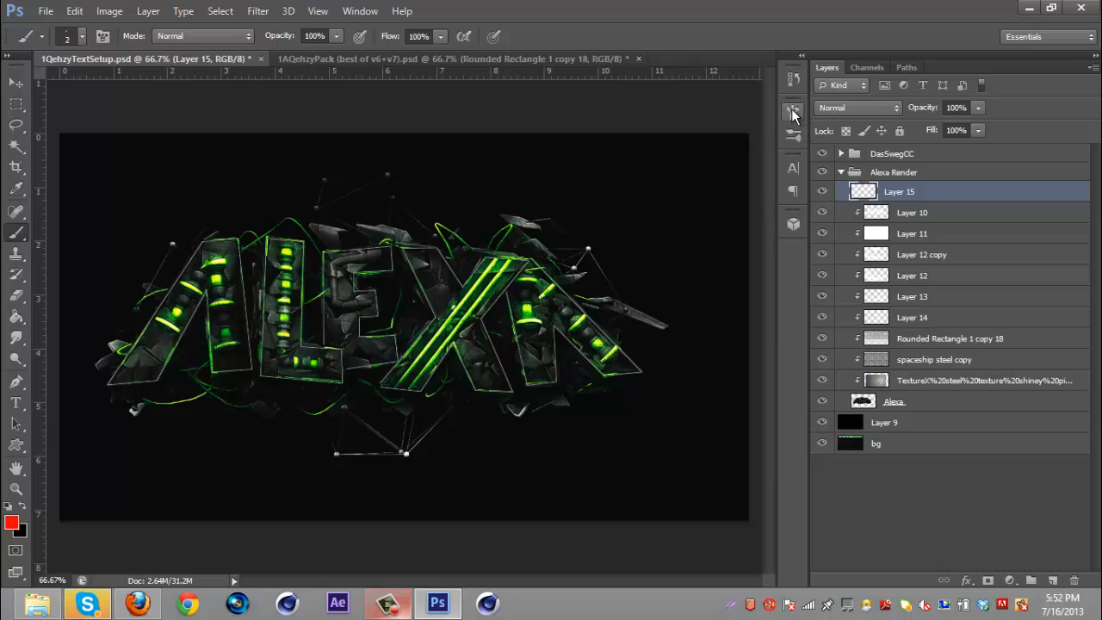
pyautogui.click(793, 110)
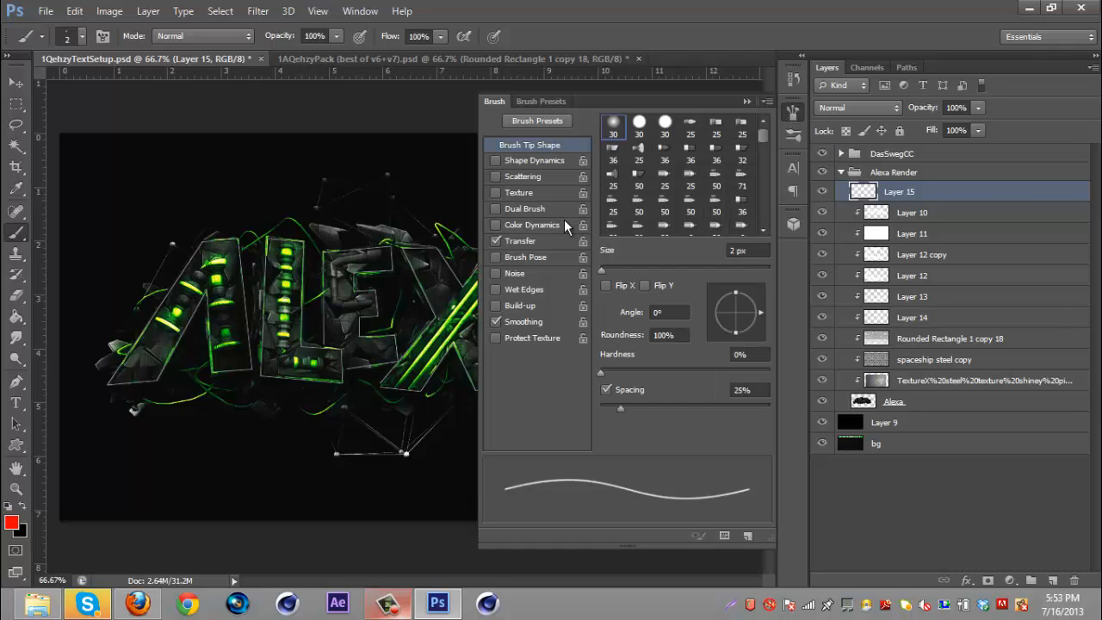
pyautogui.click(496, 241)
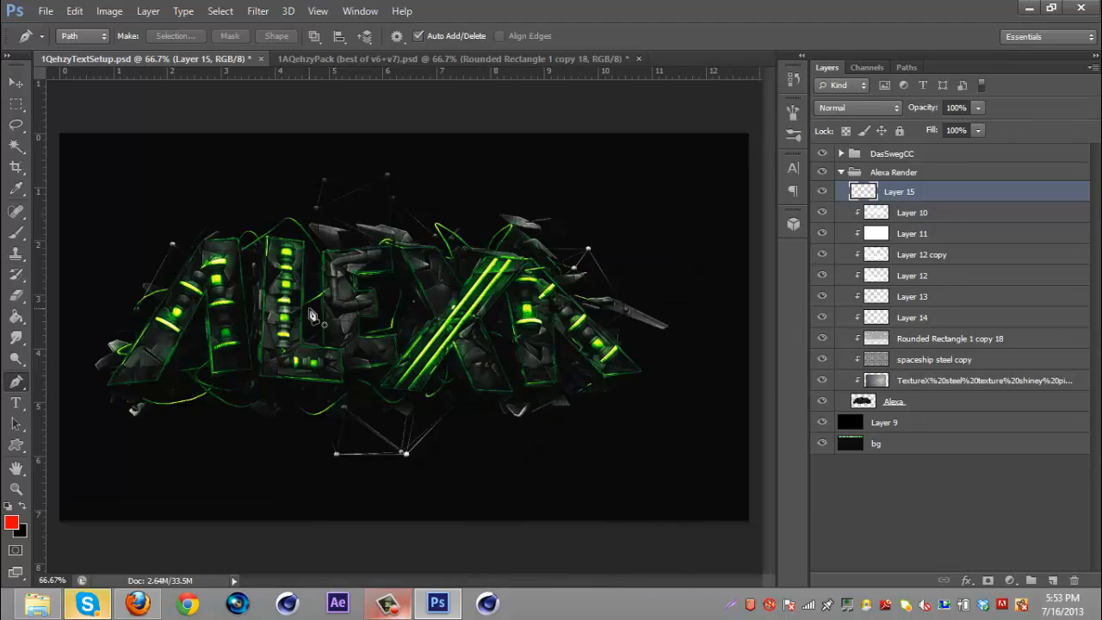
pyautogui.moveTo(370, 491)
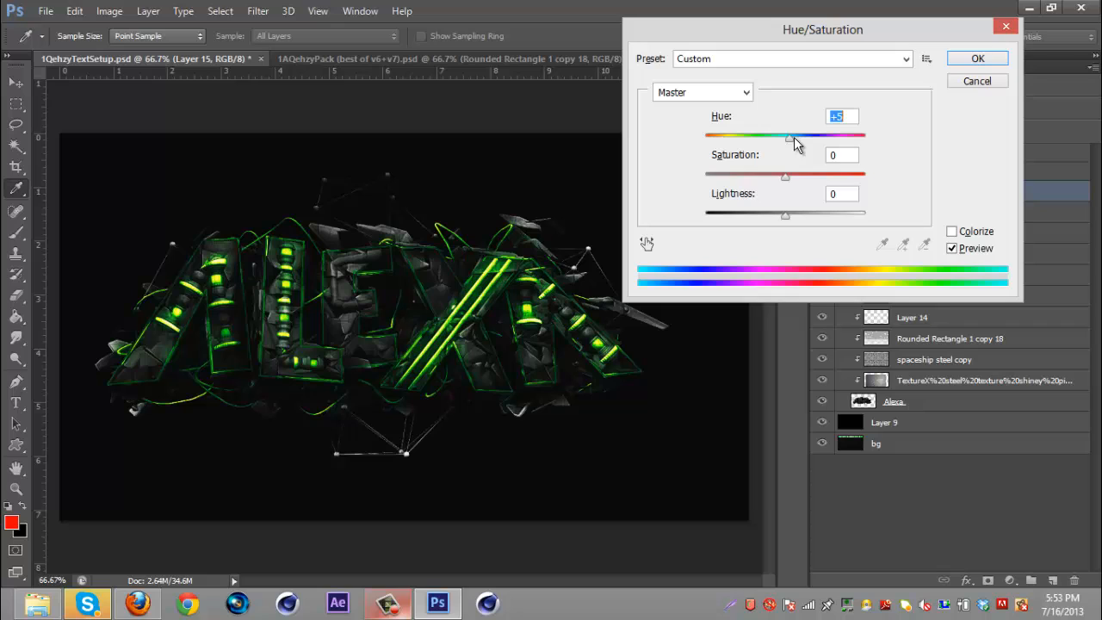
# Hue-shift the Layer 15 outlines to green via Hue/Saturation and lower the layer opacity to 85%.
pyautogui.moveTo(791, 137); pyautogui.dragTo(808, 137)
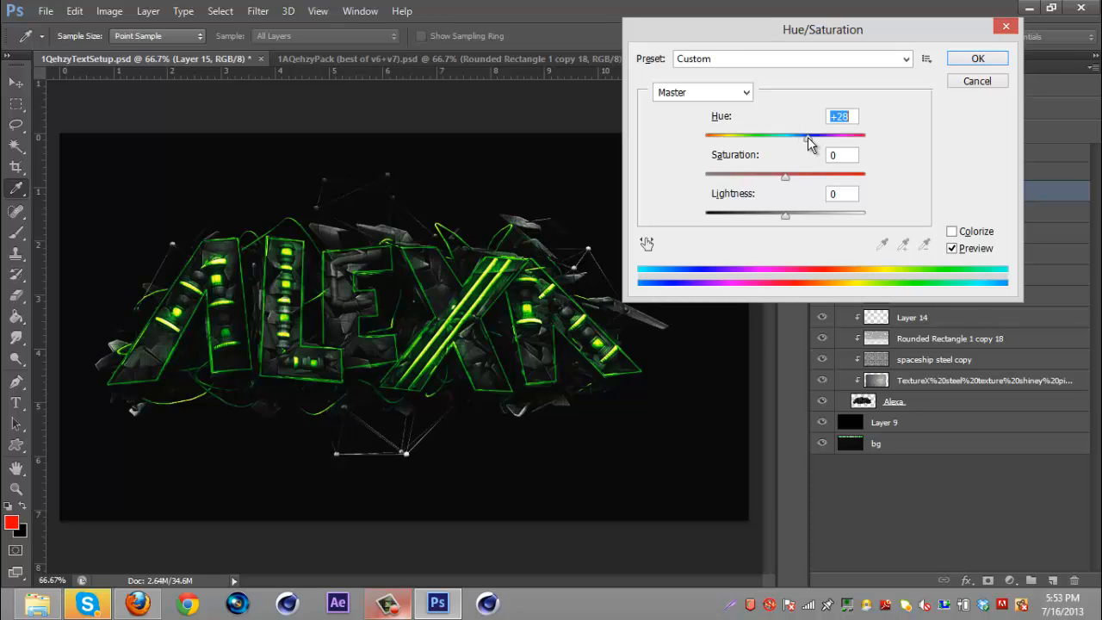
pyautogui.moveTo(816, 157)
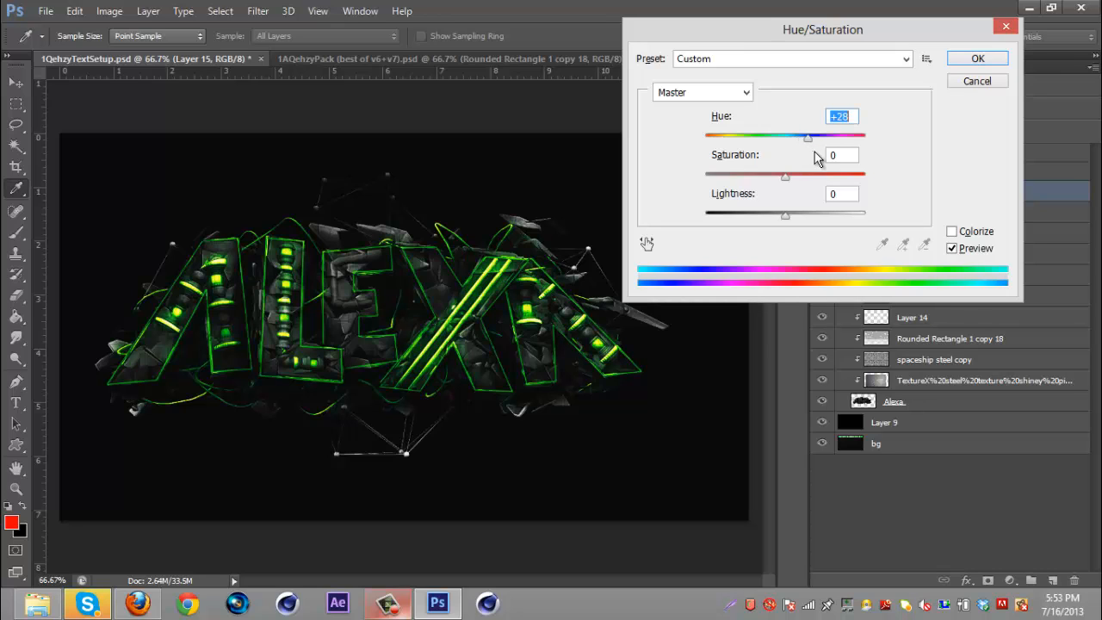
pyautogui.click(842, 155)
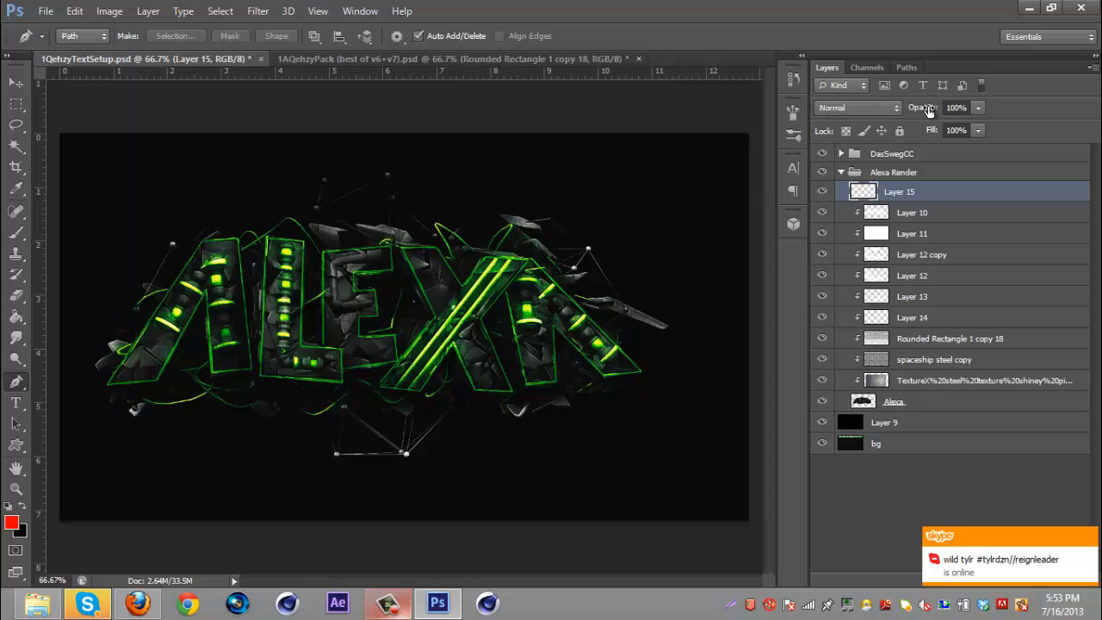
pyautogui.click(956, 107)
pyautogui.write('85')
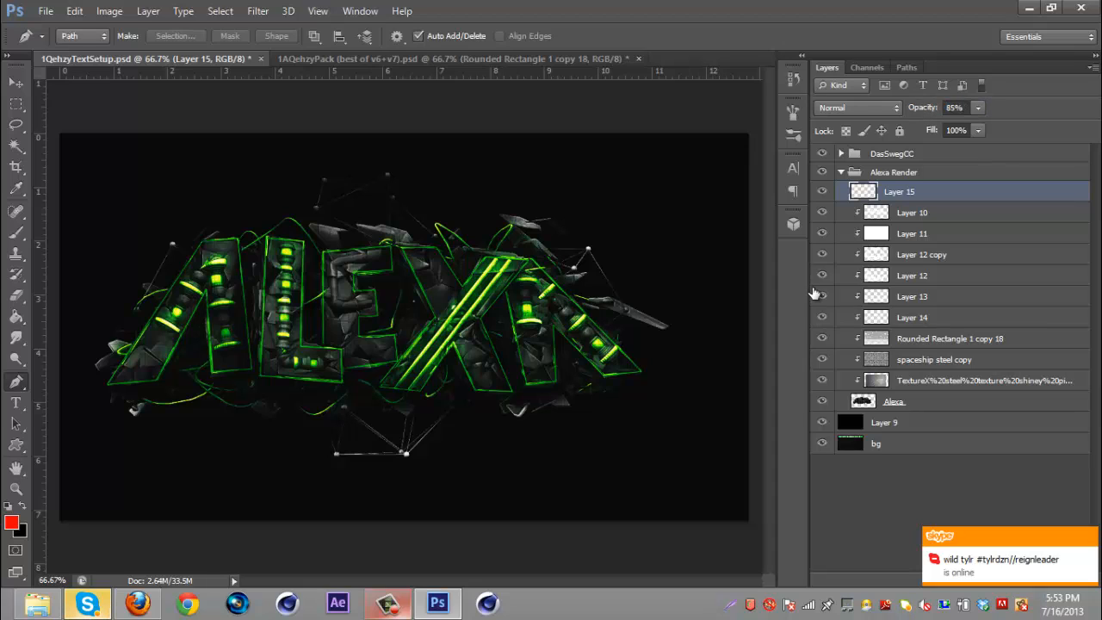
pyautogui.moveTo(823, 296)
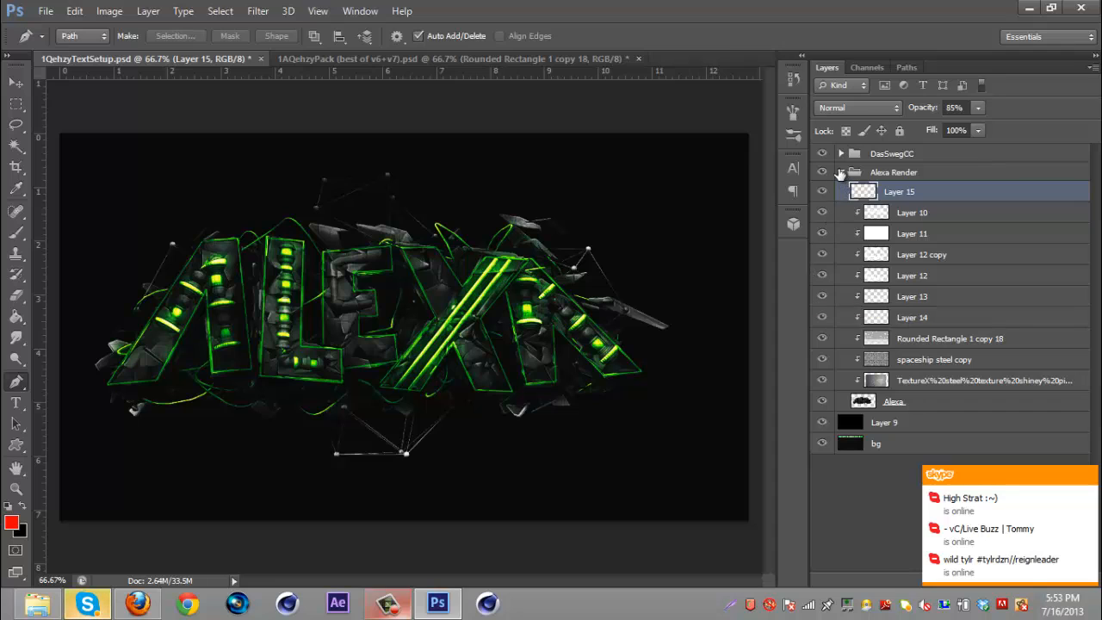
# Collapse the Alexa Render group and nudge the whole render lower on the dark background.
pyautogui.click(840, 173)
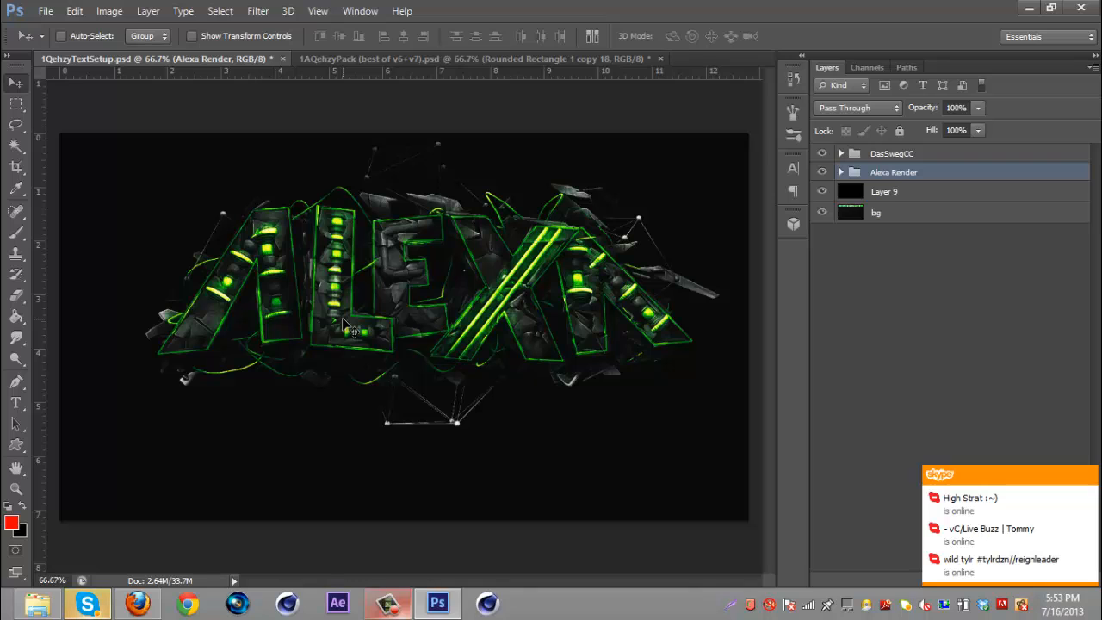
pyautogui.moveTo(344, 327); pyautogui.dragTo(399, 297)
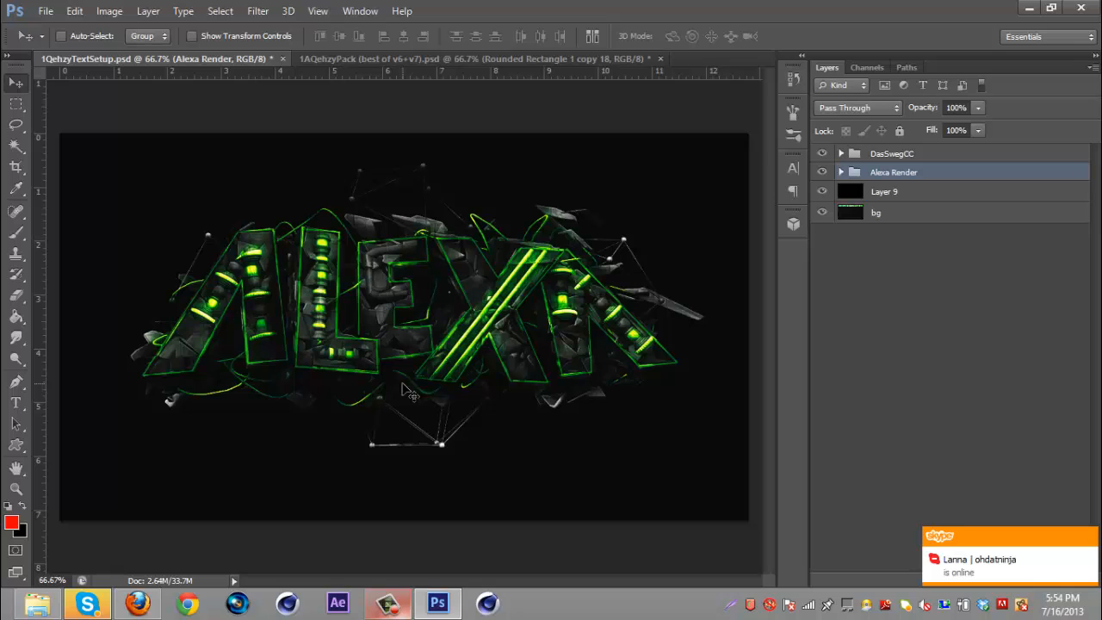
pyautogui.moveTo(173, 174)
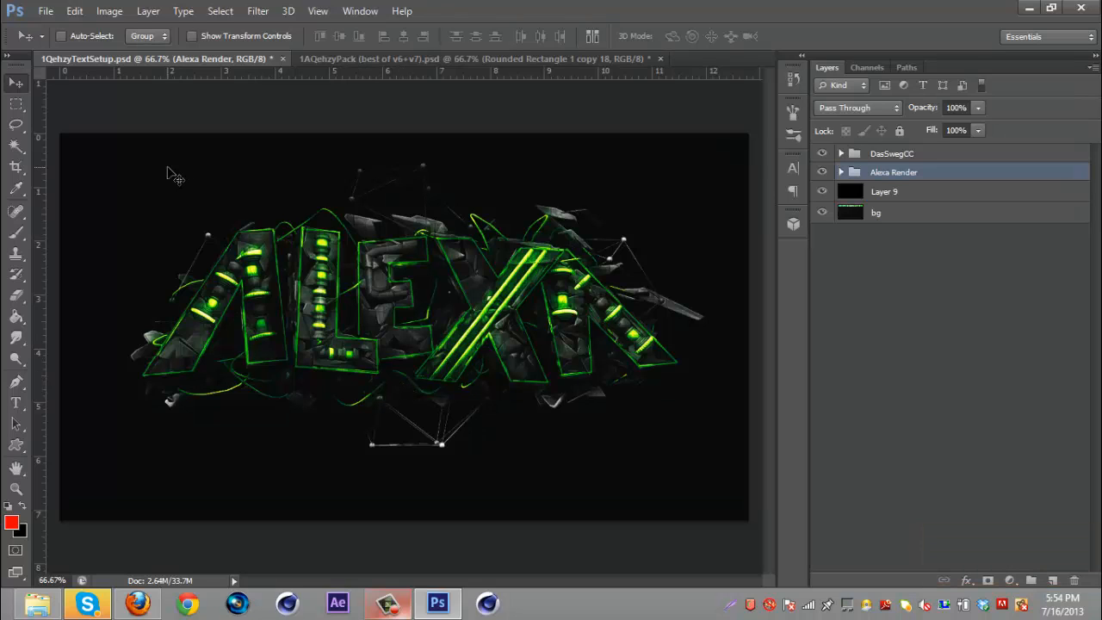